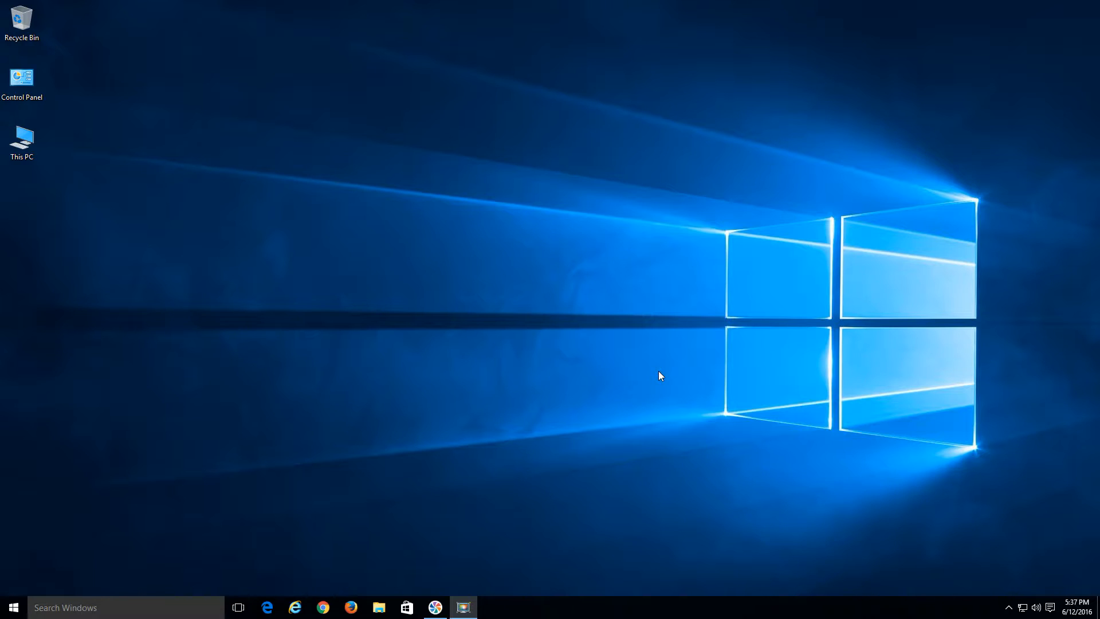
mouse_move(648, 370)
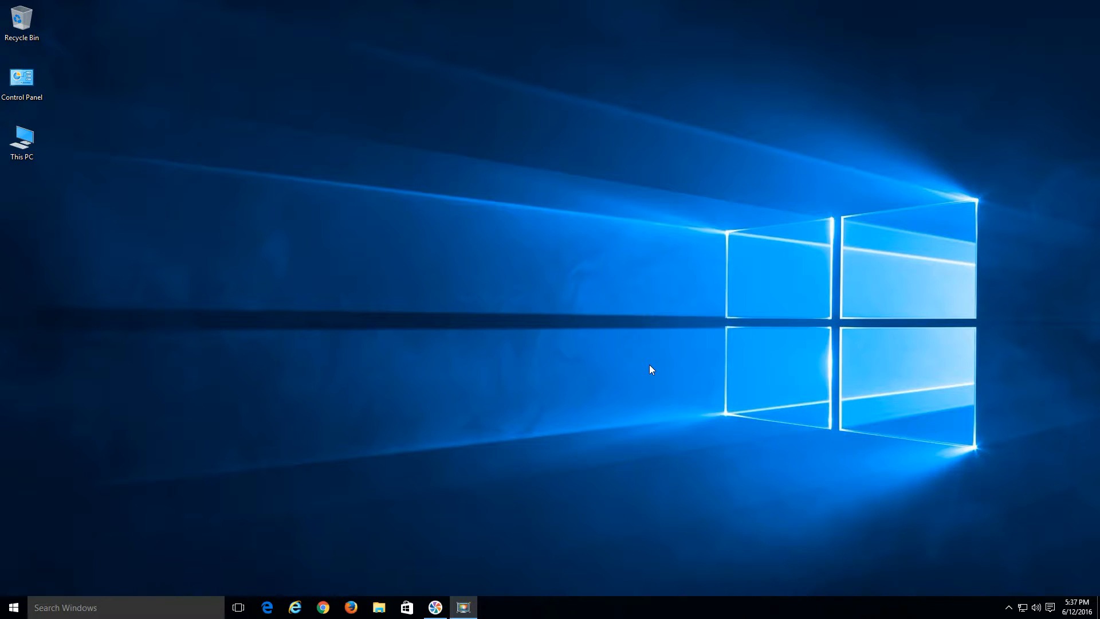
mouse_move(286, 487)
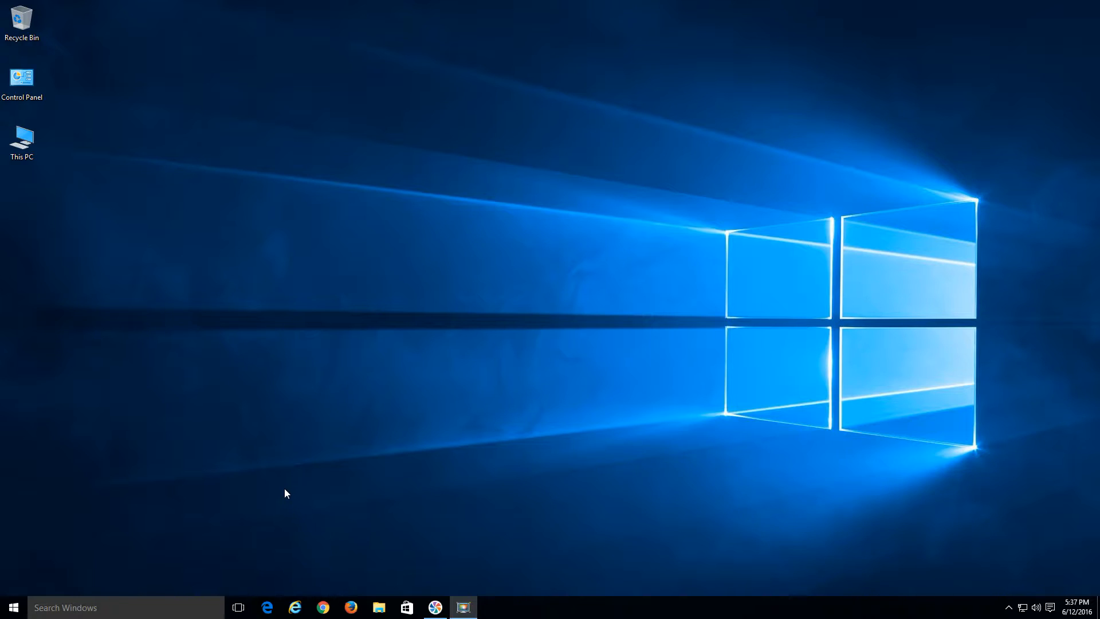
mouse_move(50, 579)
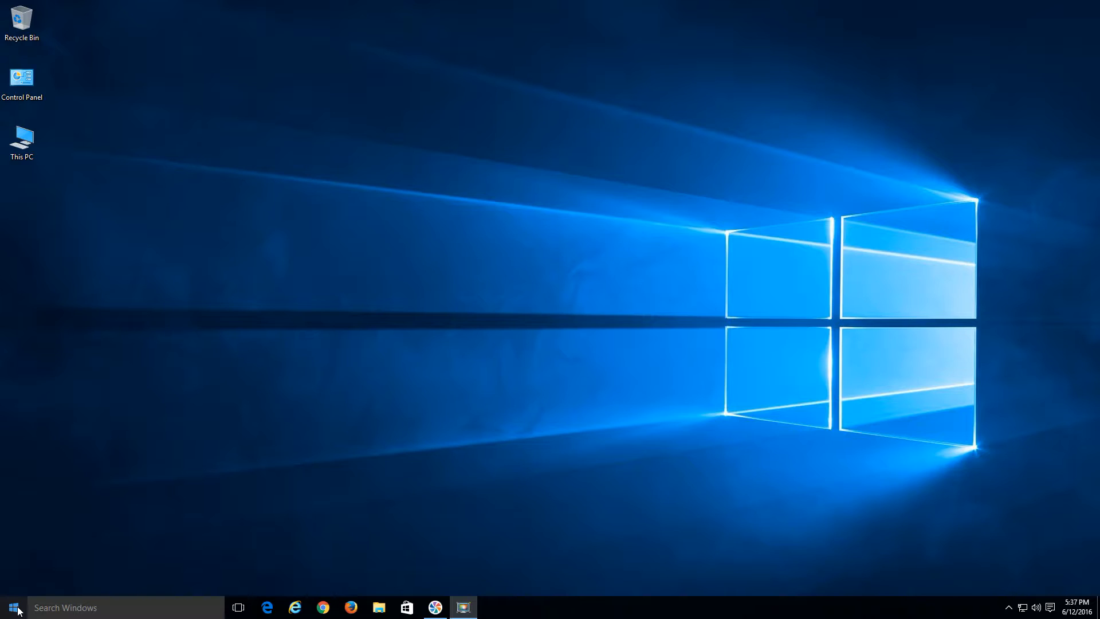
Open Control Panel from the Start menu and go to System and Security > System
right_click(14, 607)
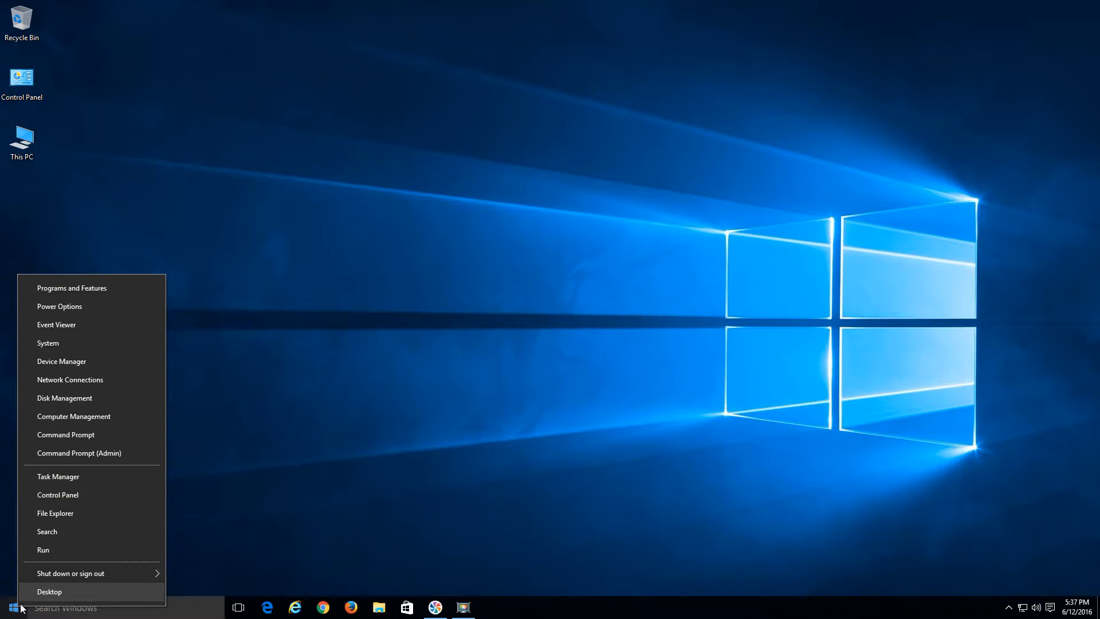
mouse_move(62, 550)
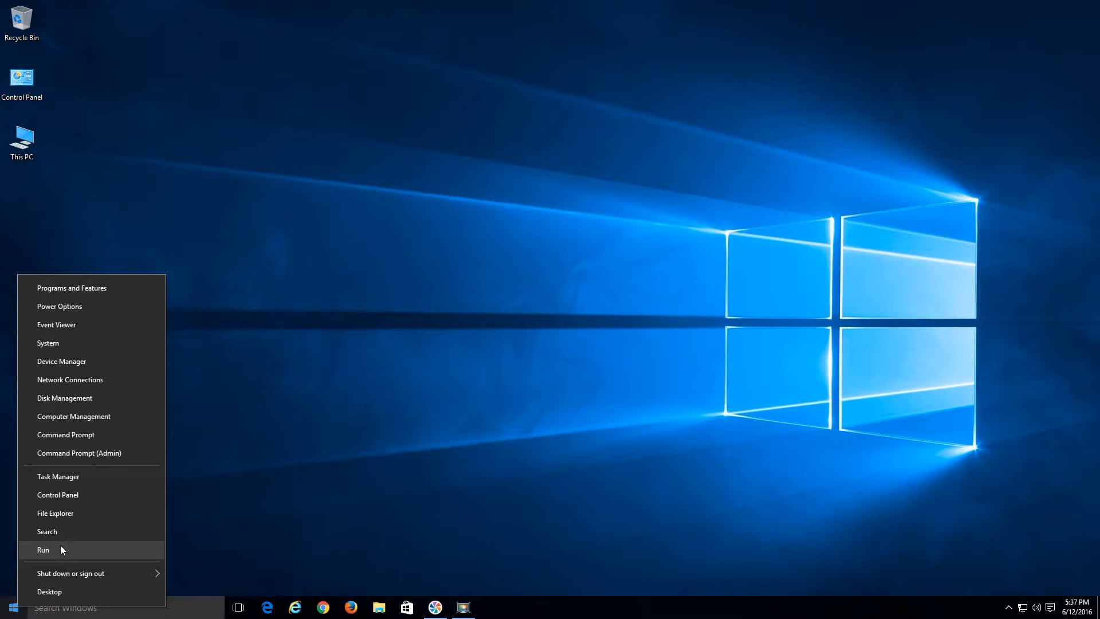
mouse_move(57, 494)
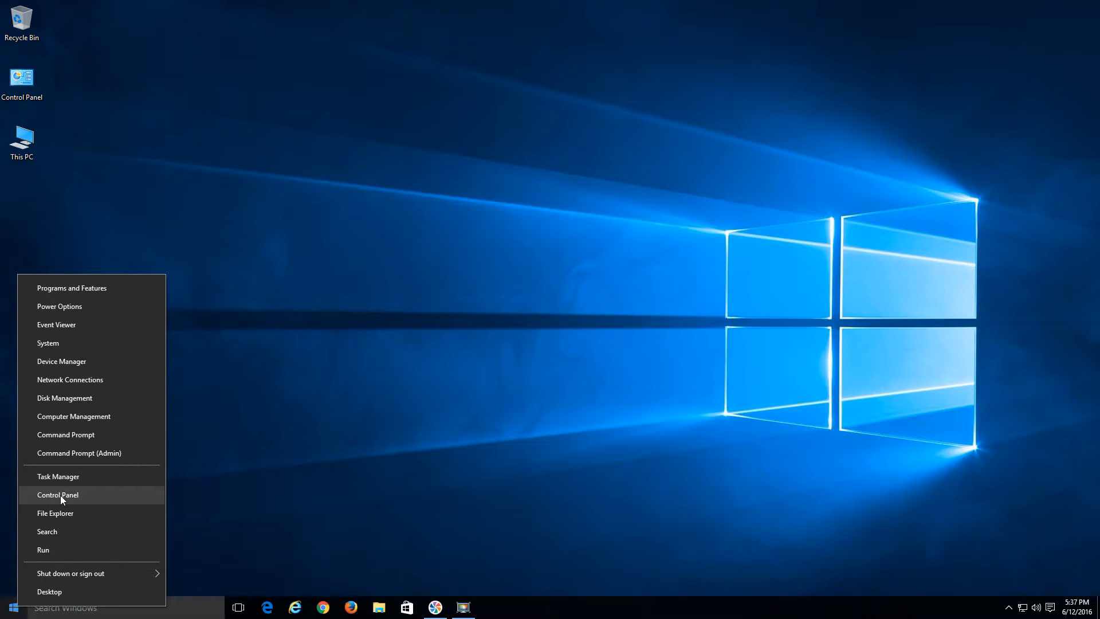
left_click(57, 495)
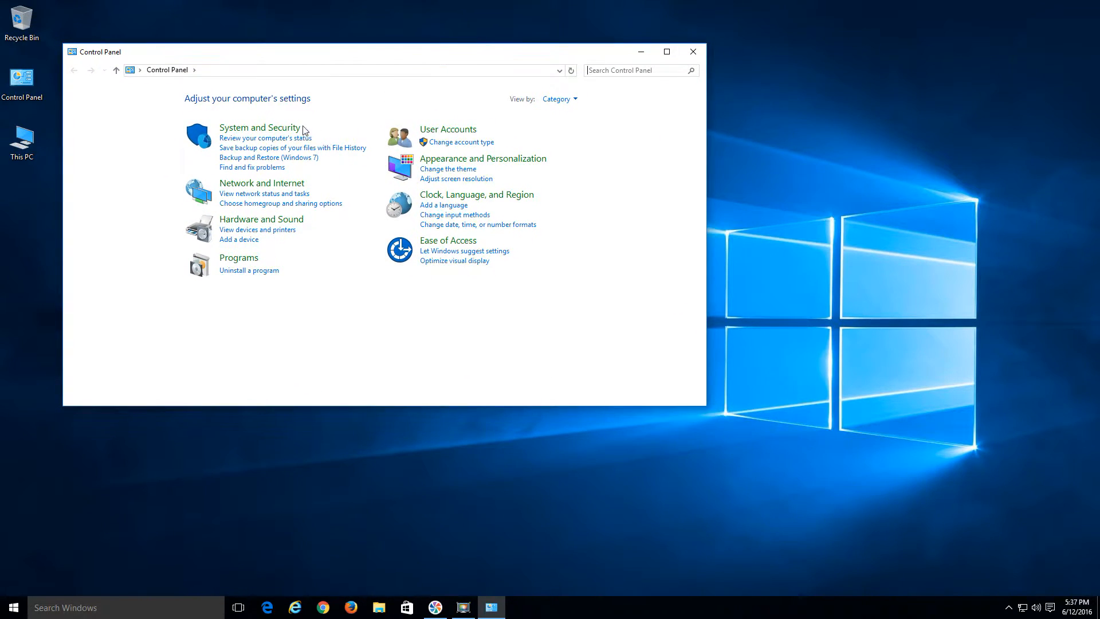
left_click(260, 127)
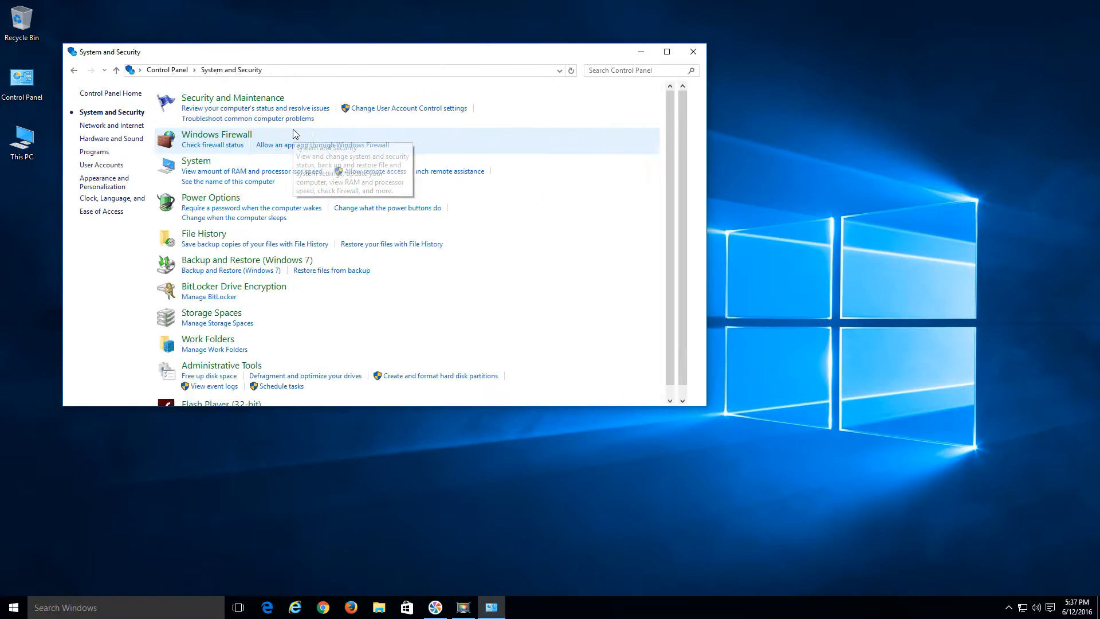
mouse_move(227, 160)
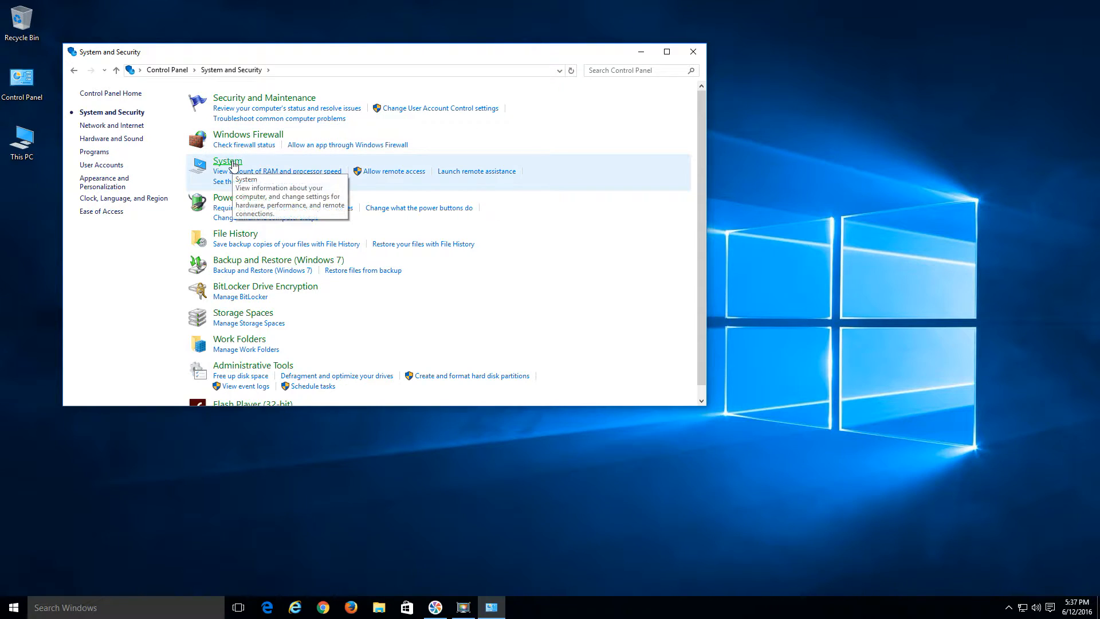
left_click(226, 160)
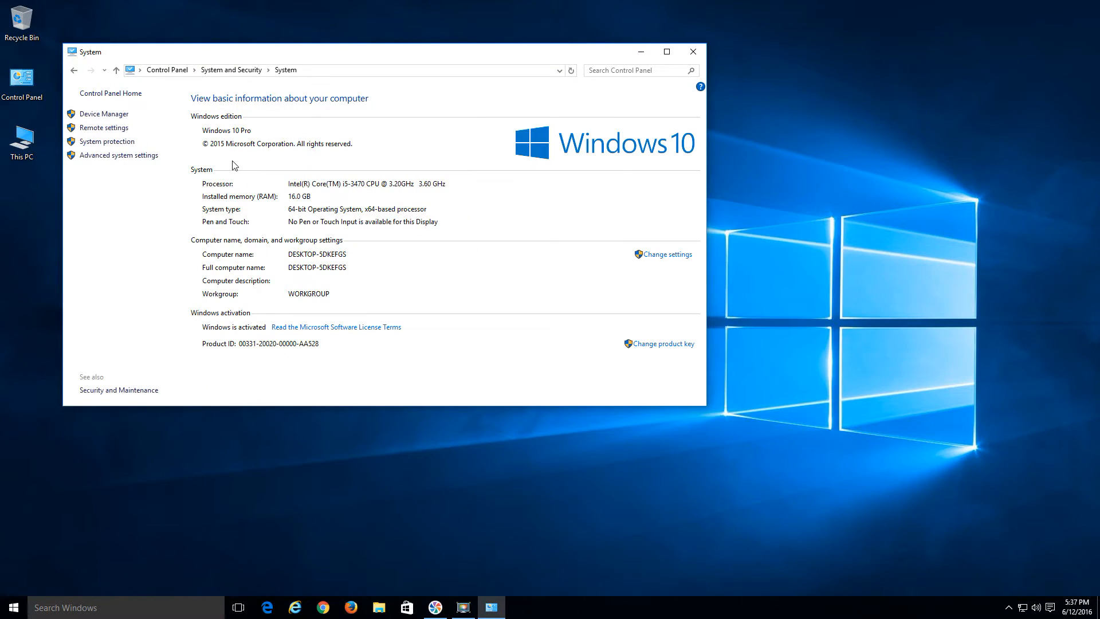
mouse_move(245, 171)
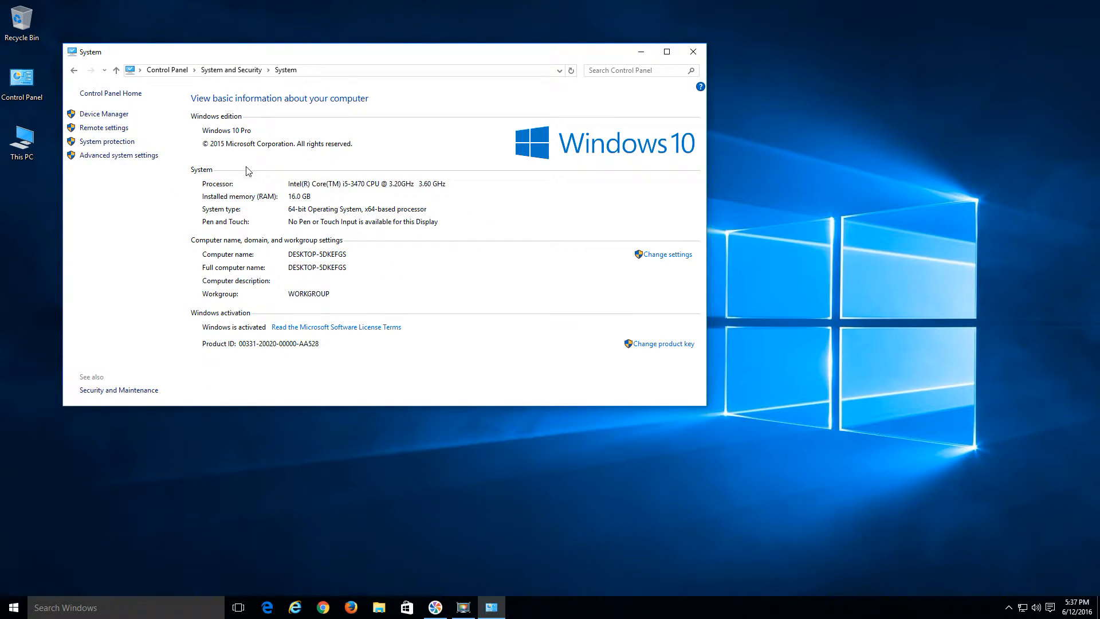
mouse_move(111, 151)
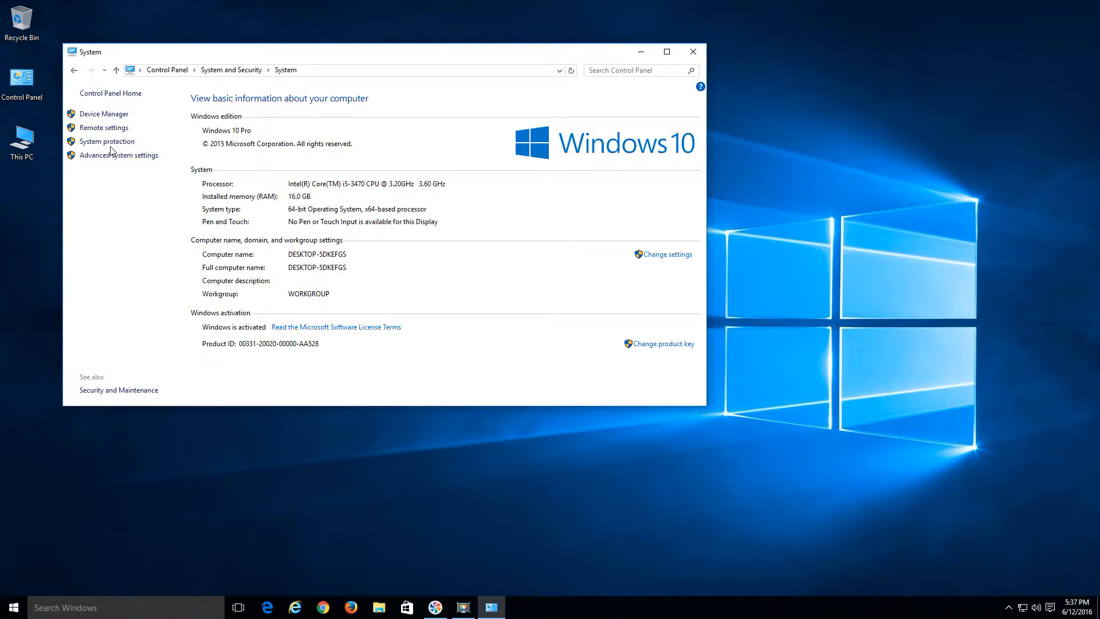
mouse_move(107, 141)
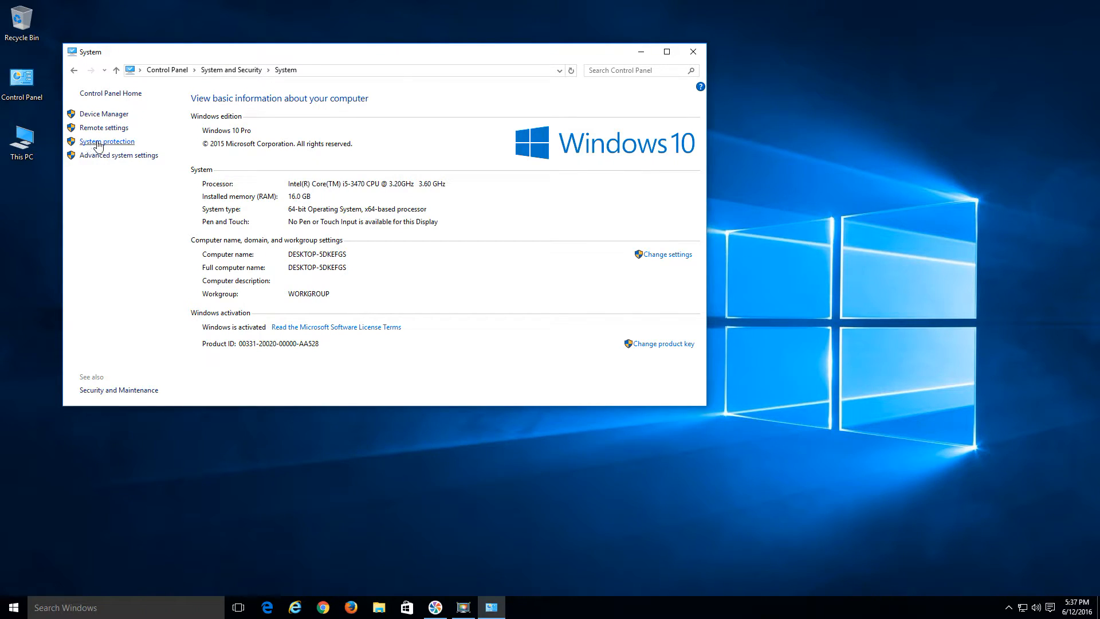
Open System Protection settings and select Local Disk (C:) in the drive list
left_click(108, 141)
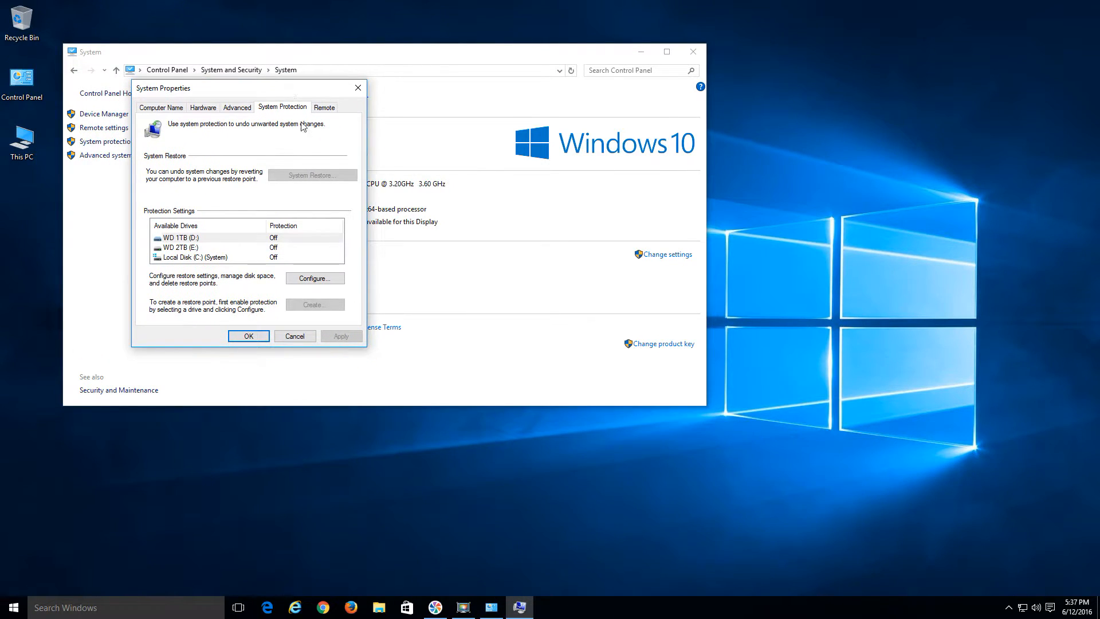
mouse_move(293, 251)
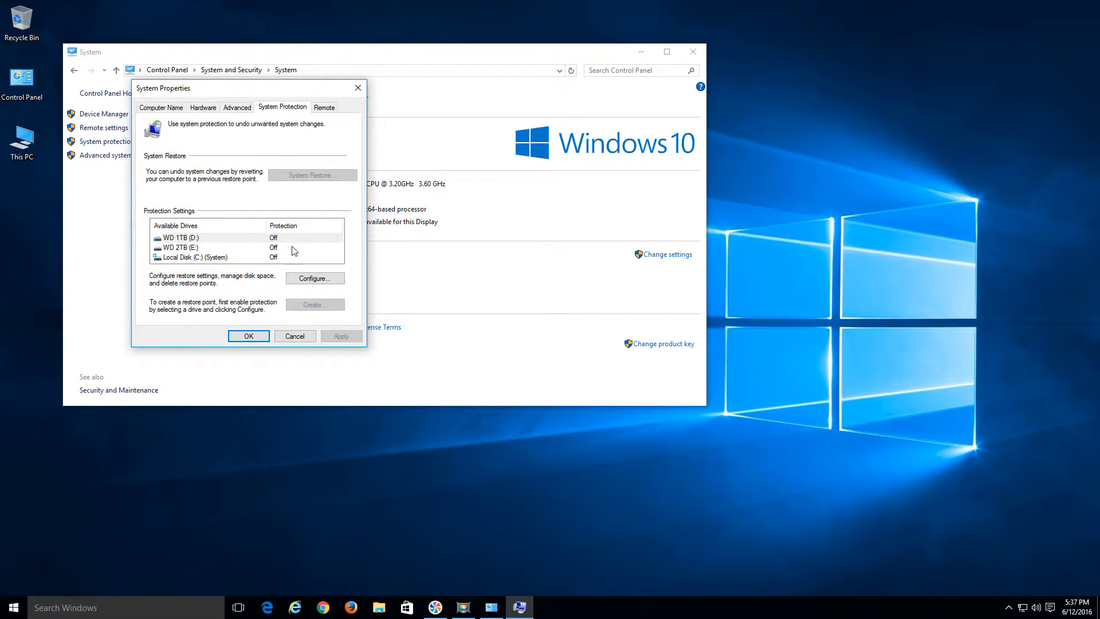
mouse_move(268, 244)
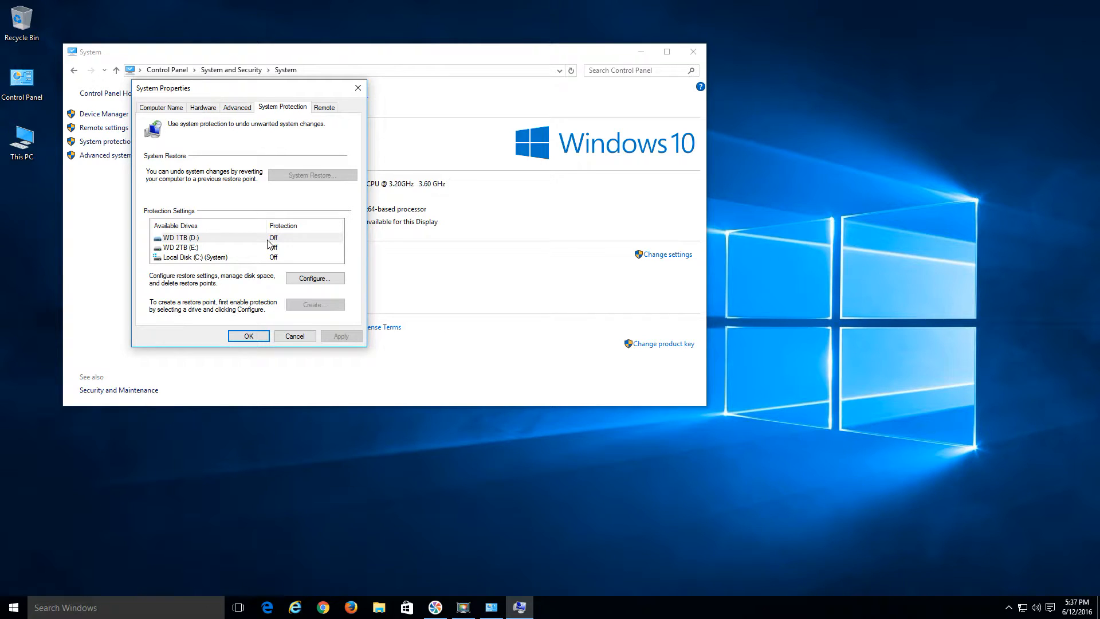
left_click(210, 257)
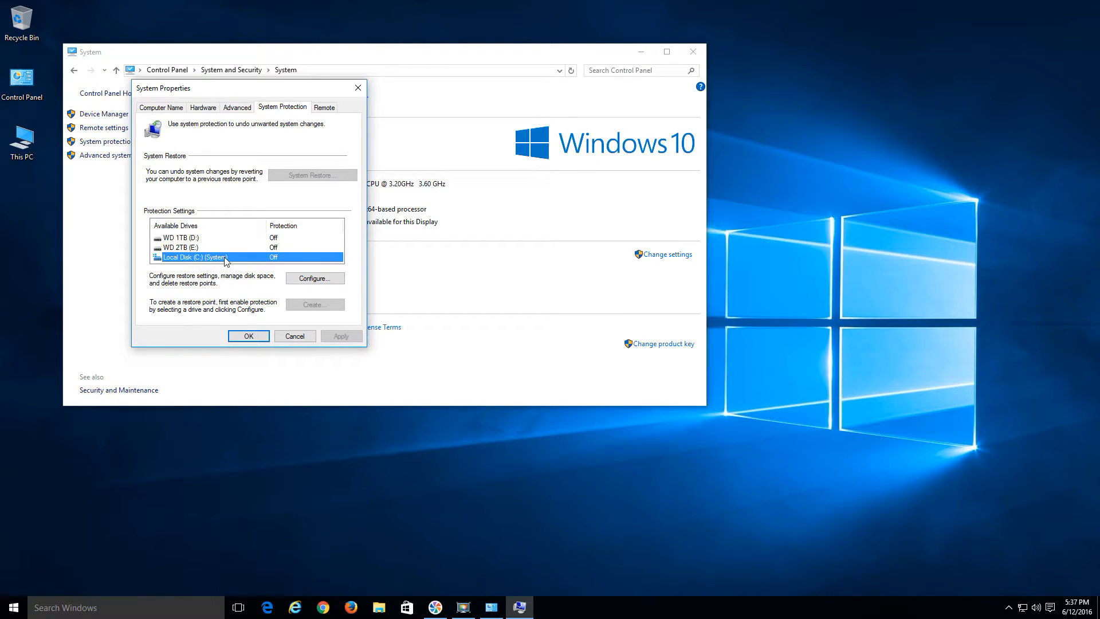
Configure Local Disk (C:) with system protection on and max usage 5%, then apply
left_click(314, 277)
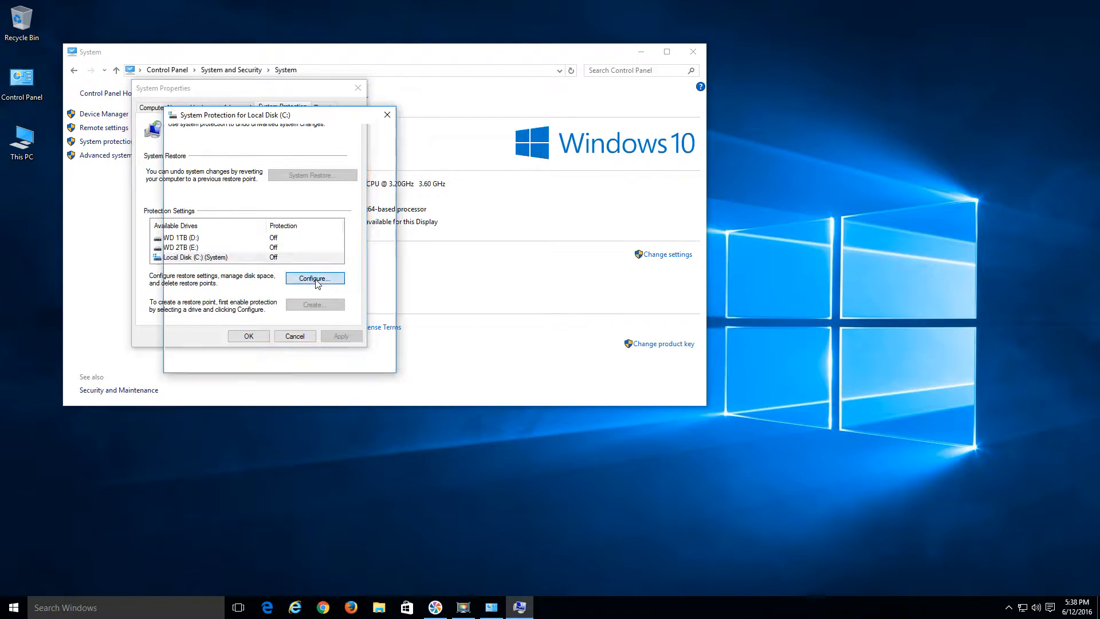
left_click(314, 277)
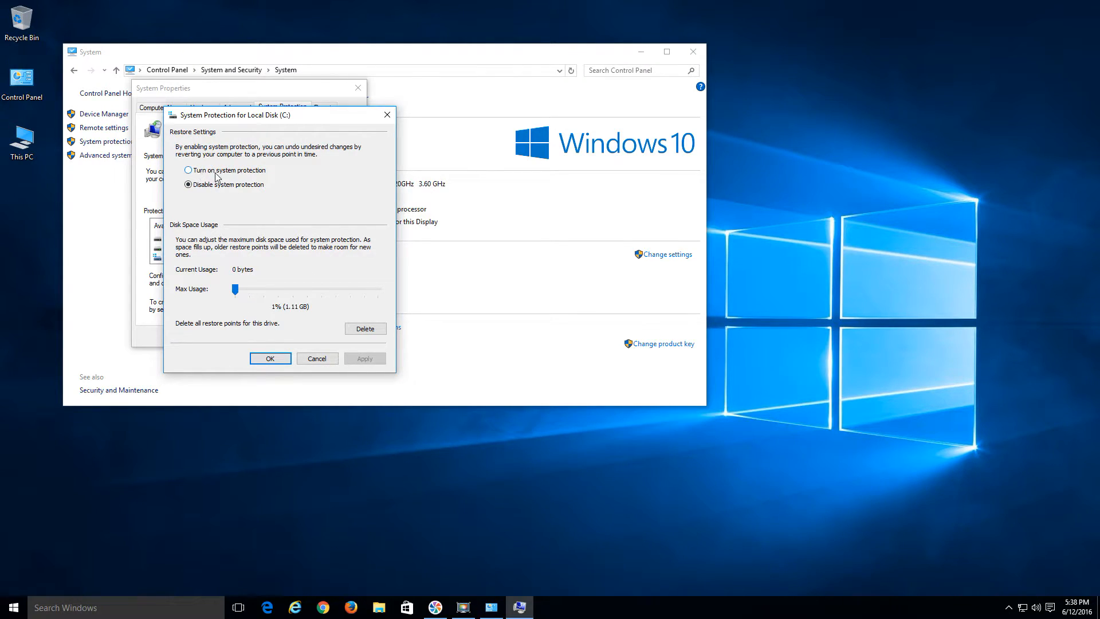
left_click(188, 169)
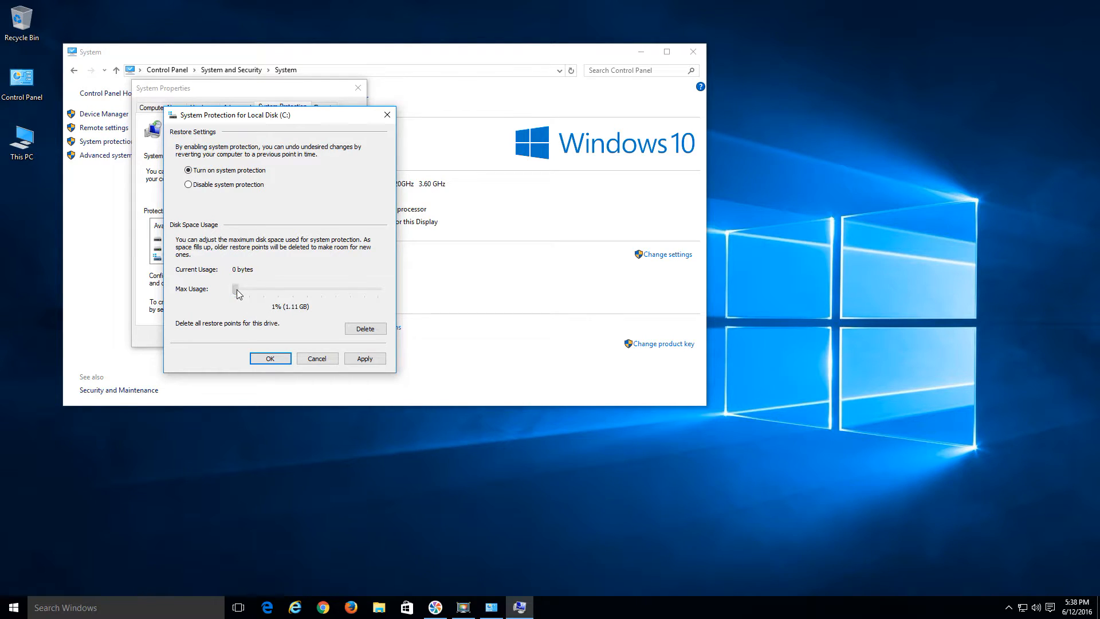
left_click_drag(236, 289, 242, 289)
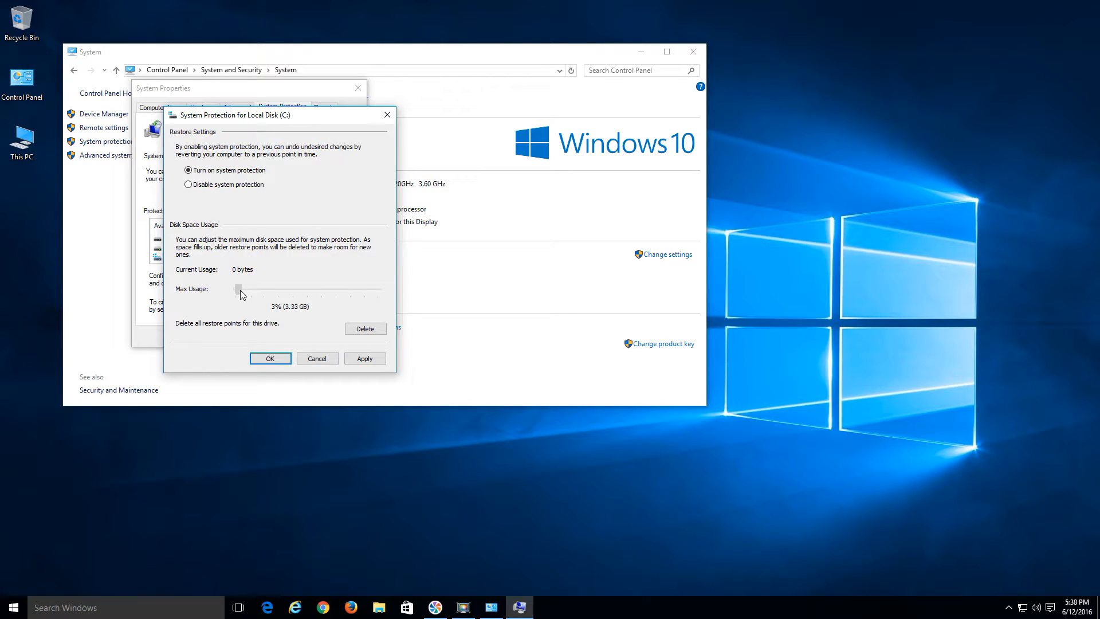
left_click_drag(238, 289, 244, 288)
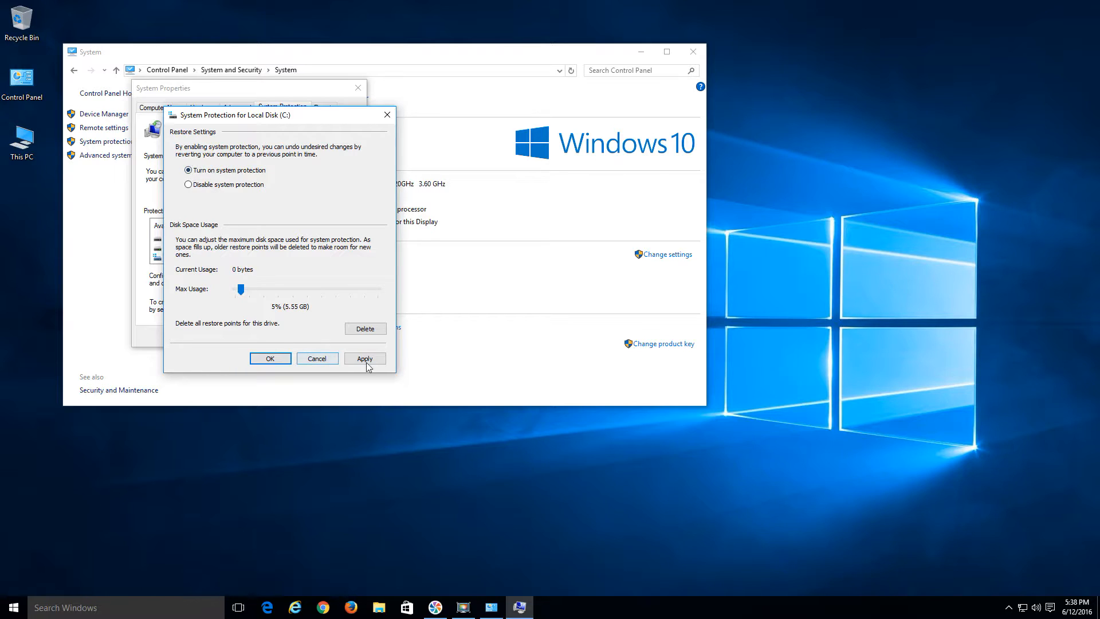
left_click(364, 358)
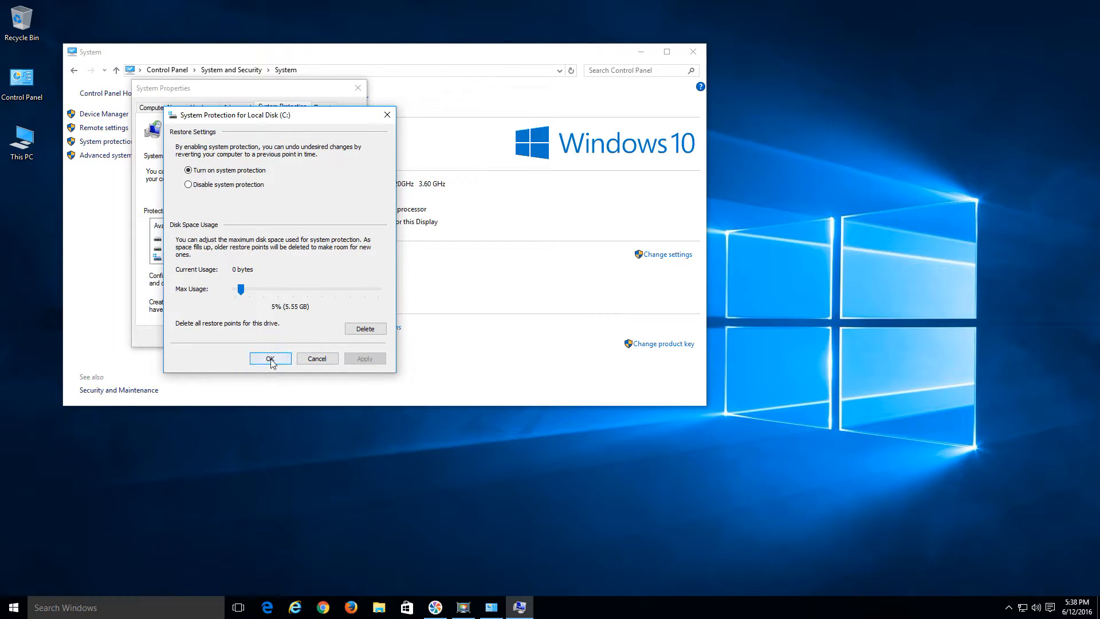
Confirm the C: drive settings with OK and select Local Disk (C:), now showing protection On
left_click(271, 357)
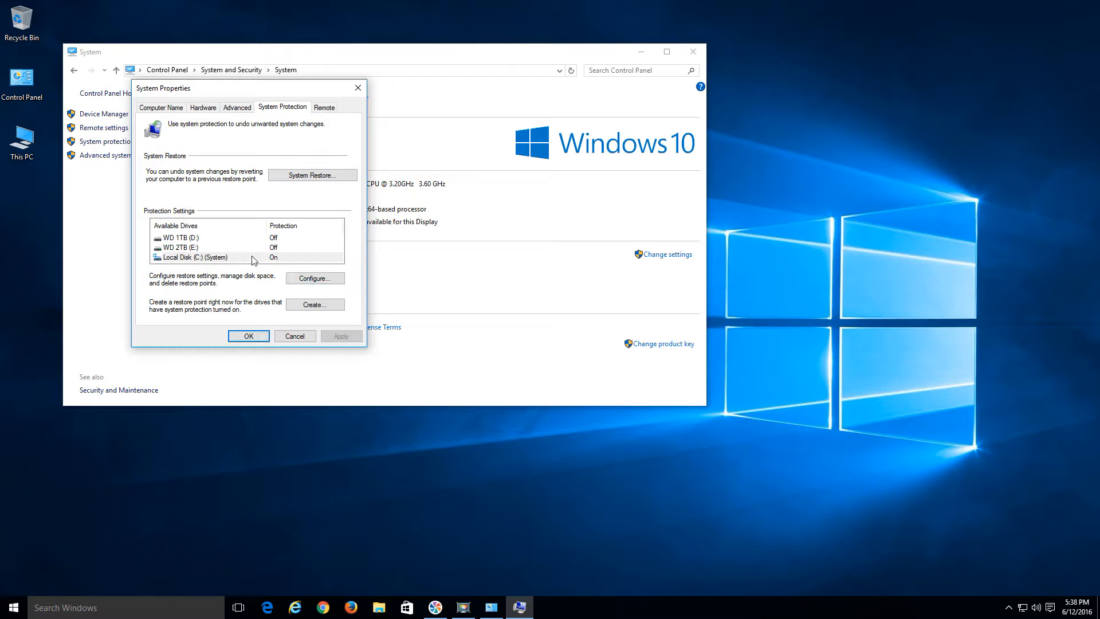
left_click(192, 256)
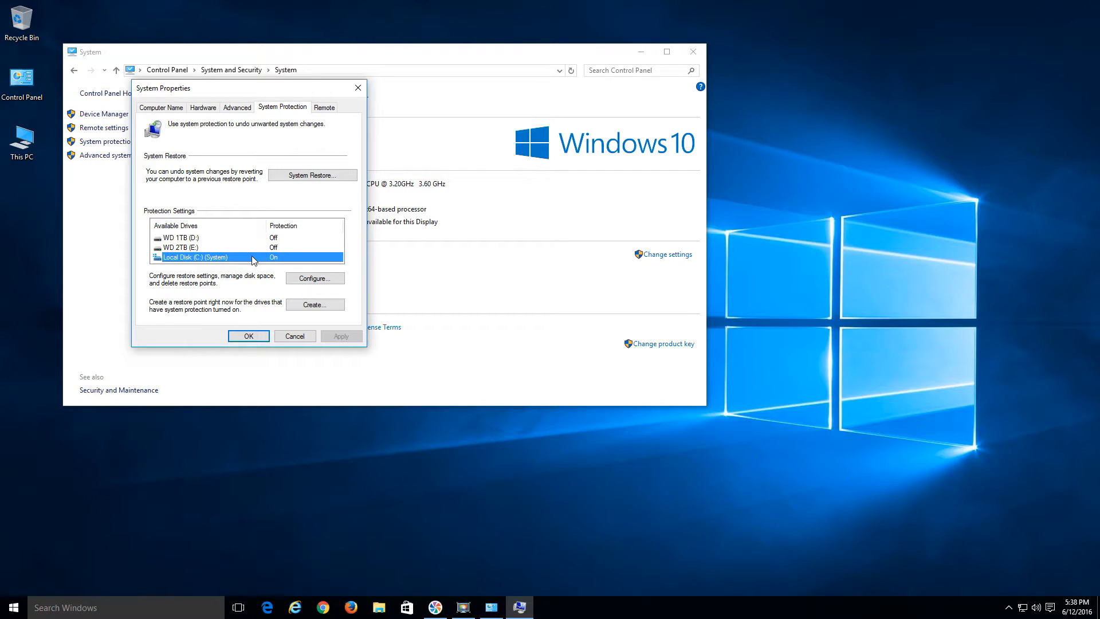
mouse_move(294, 310)
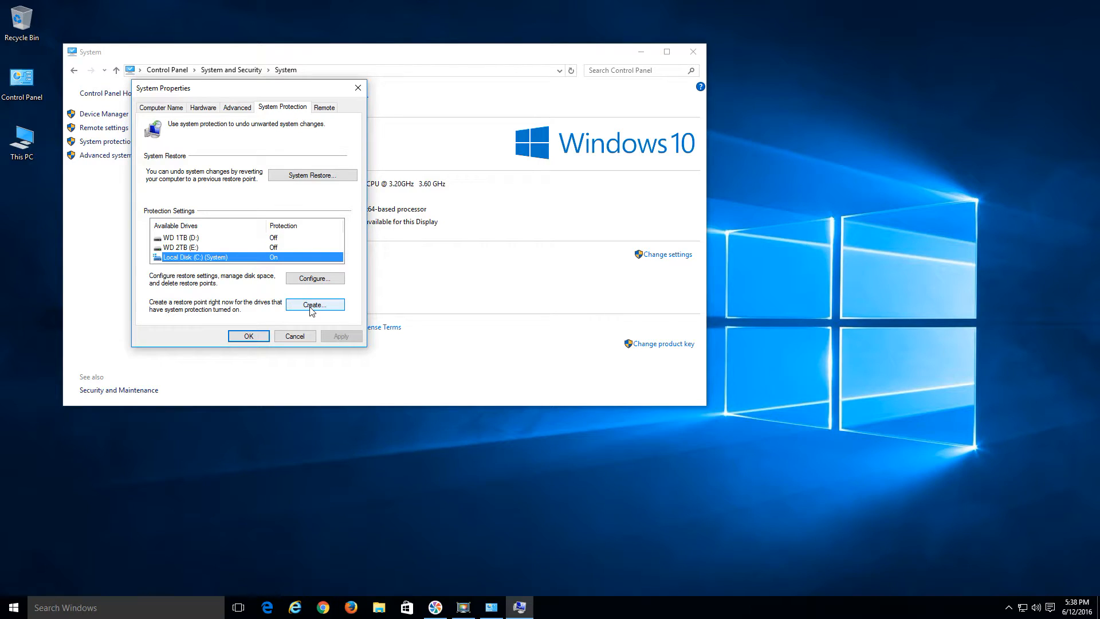
Create a restore point described 'Disable Windows 10 Telemetry'
left_click(314, 305)
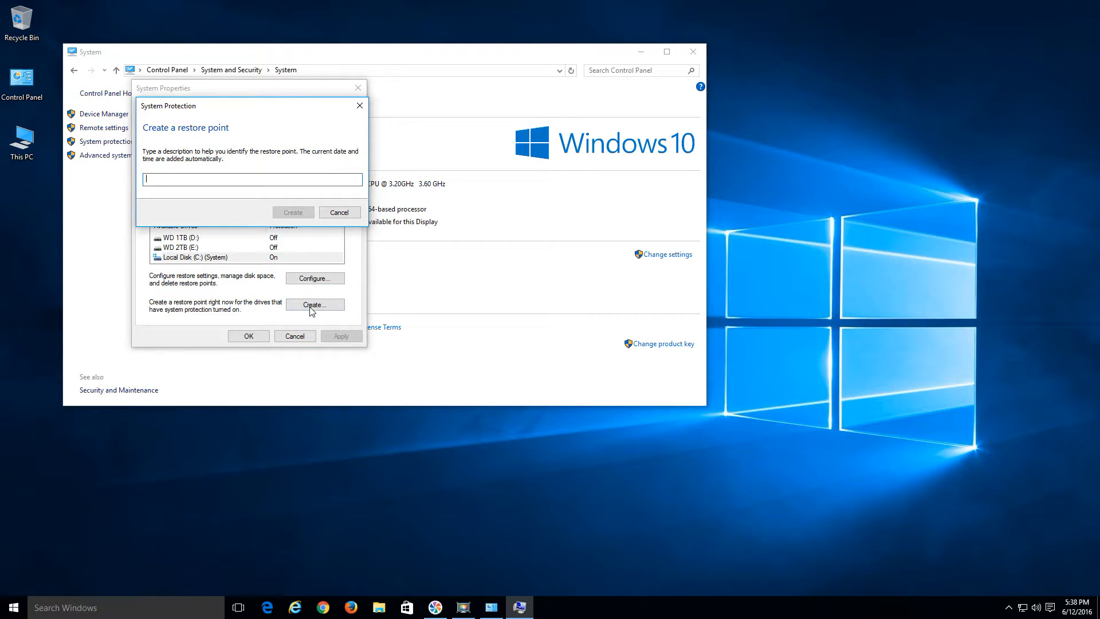
type("Di")
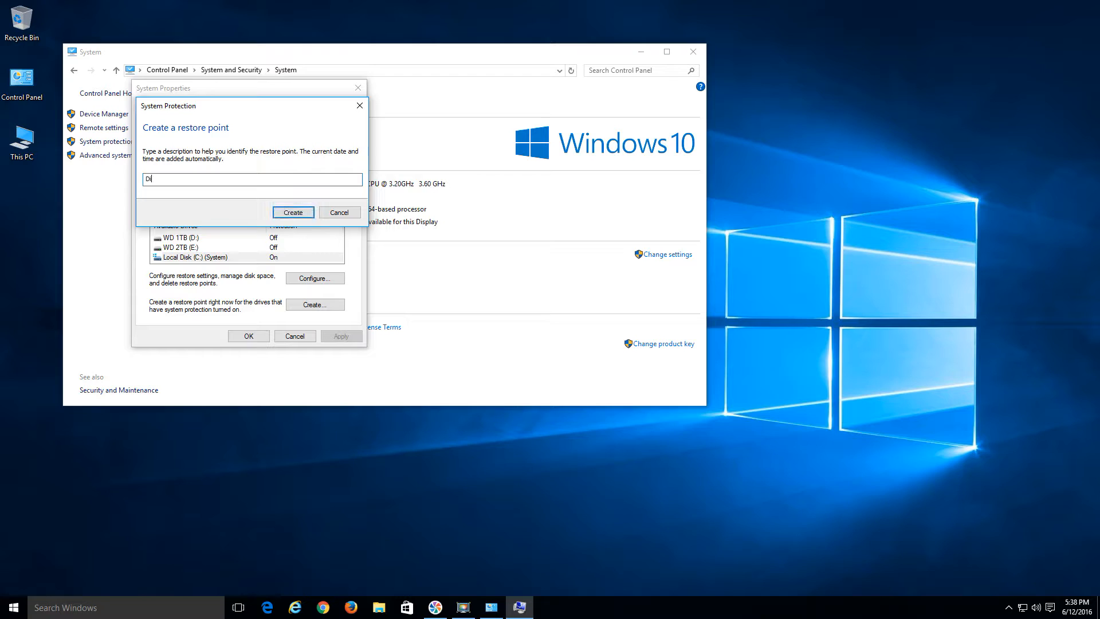
type("sable Window")
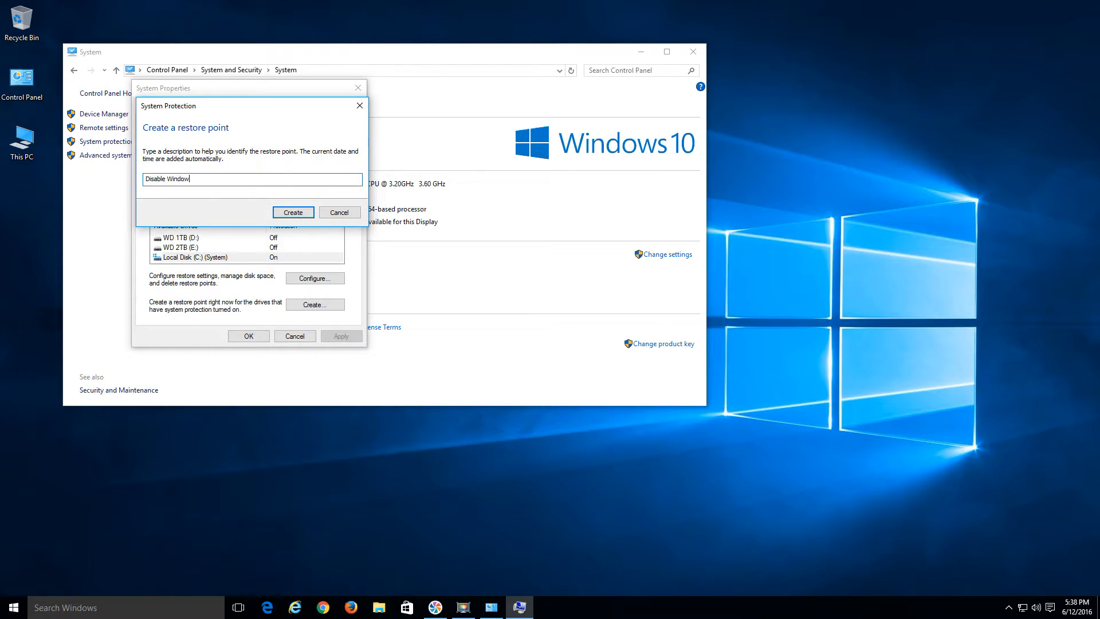
type("s 10")
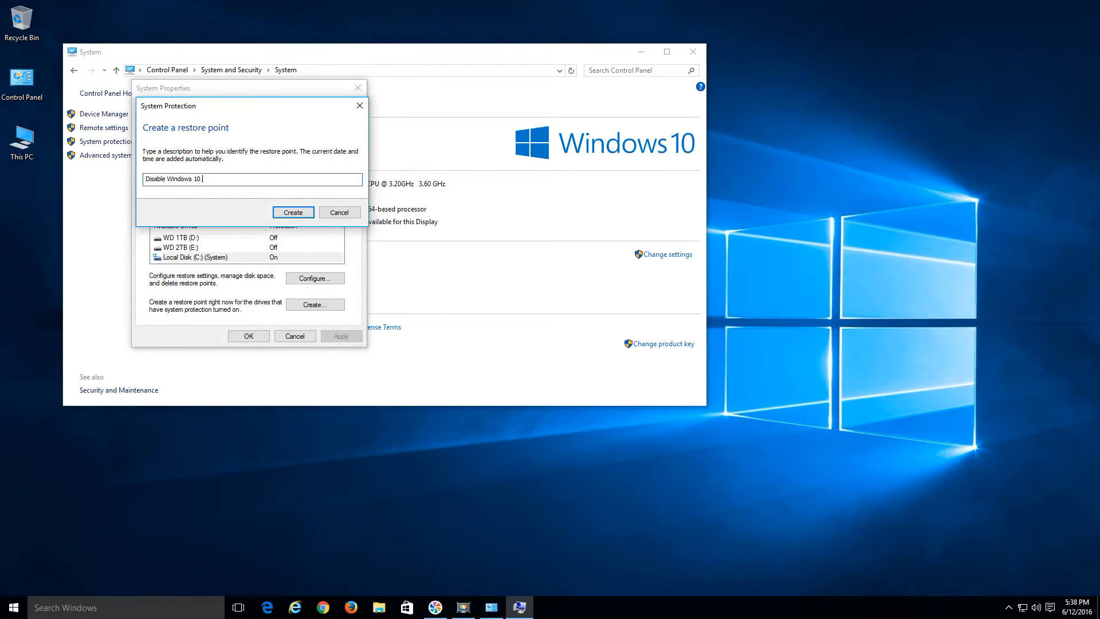
type("Telemetry")
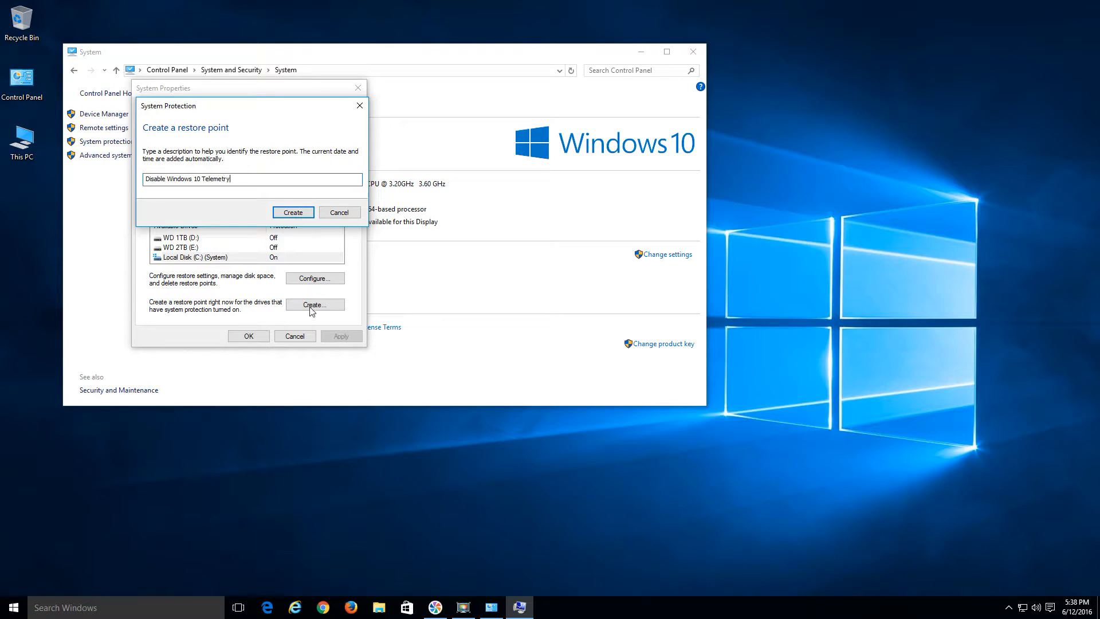
mouse_move(292, 212)
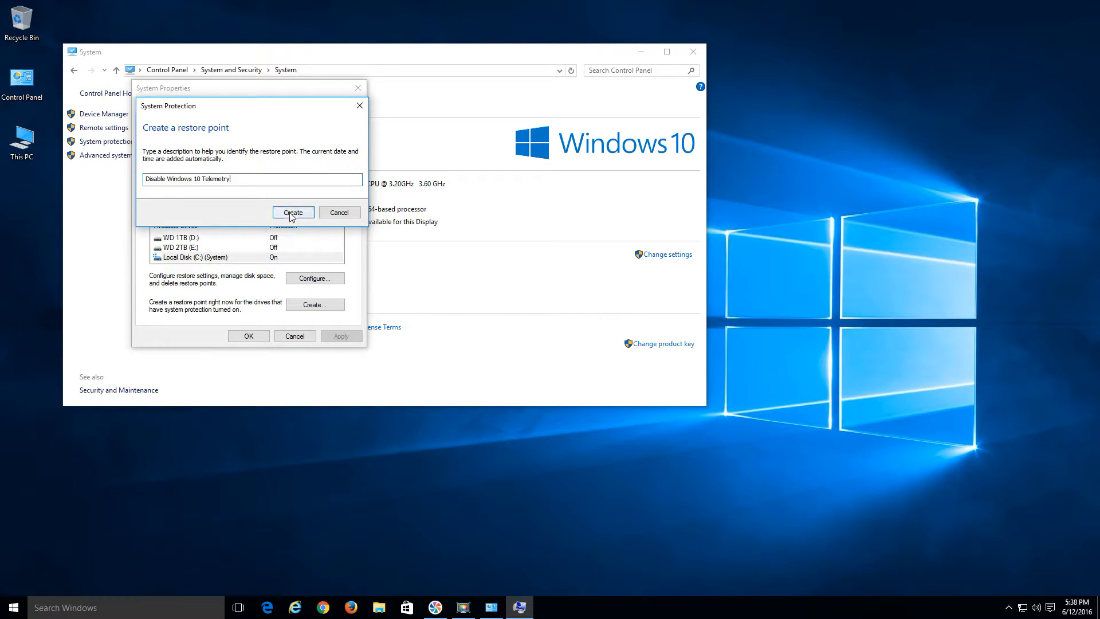
left_click(292, 211)
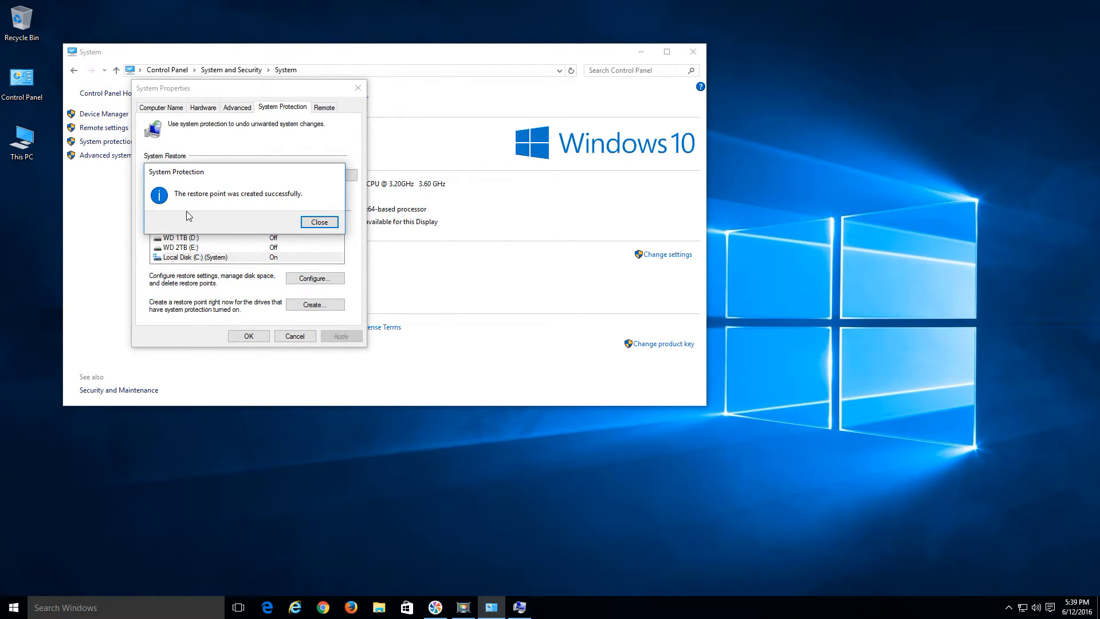
mouse_move(254, 198)
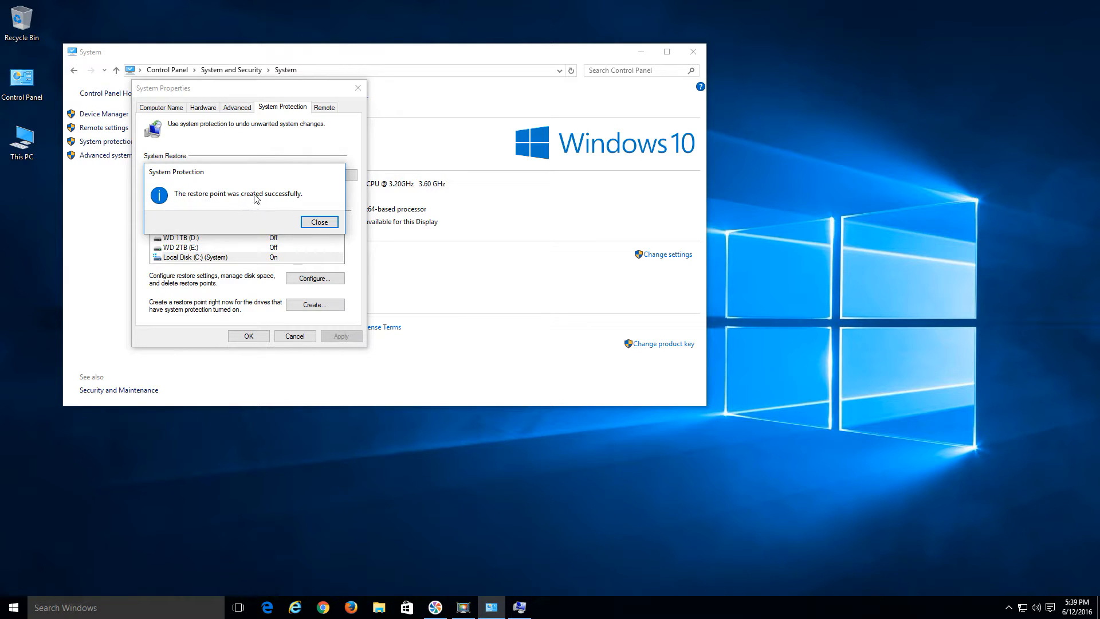
Dismiss the restore point success message and close the System window
left_click(319, 221)
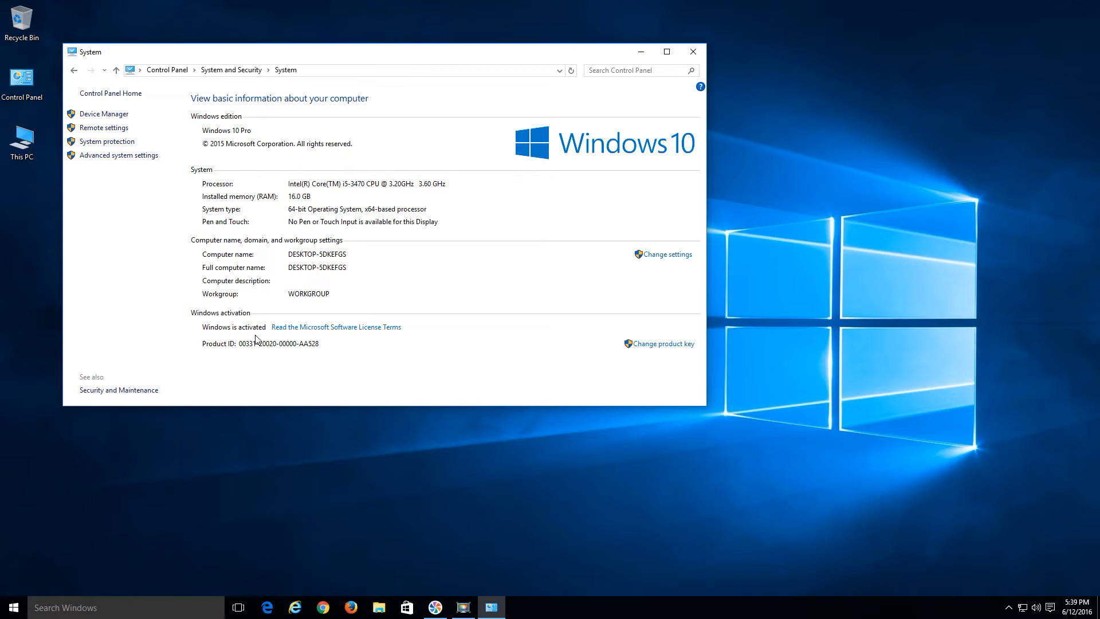
left_click(692, 51)
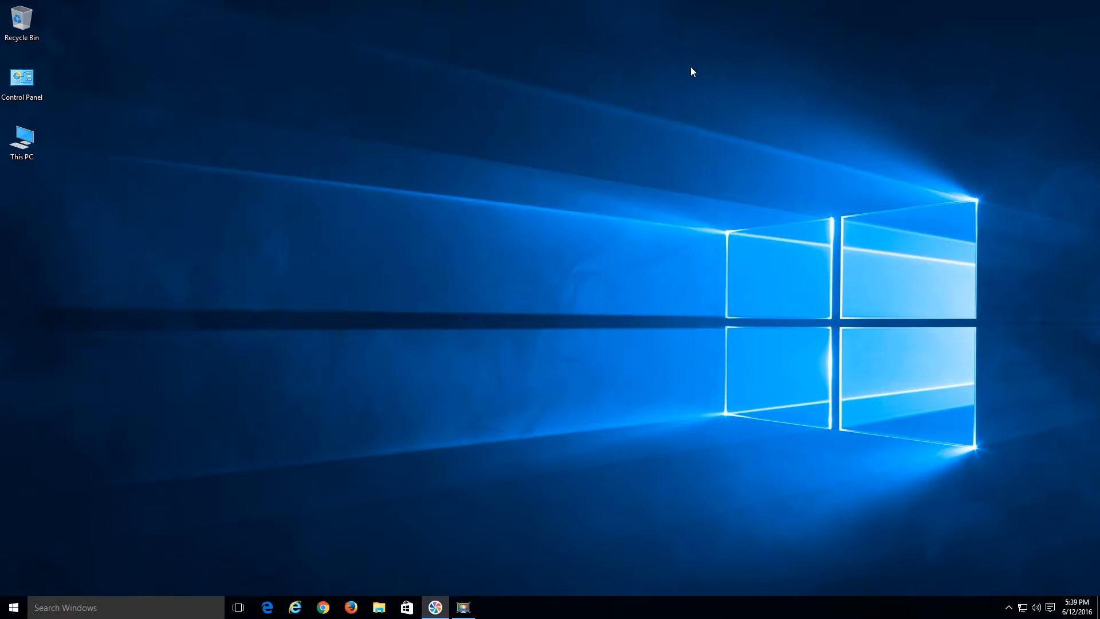
mouse_move(660, 89)
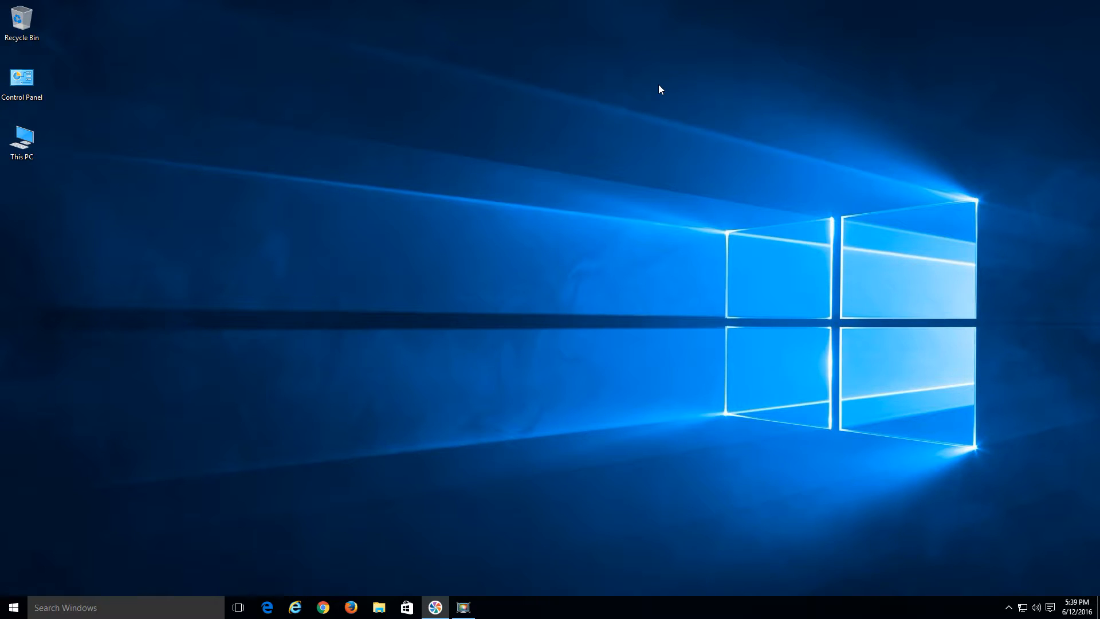
mouse_move(616, 155)
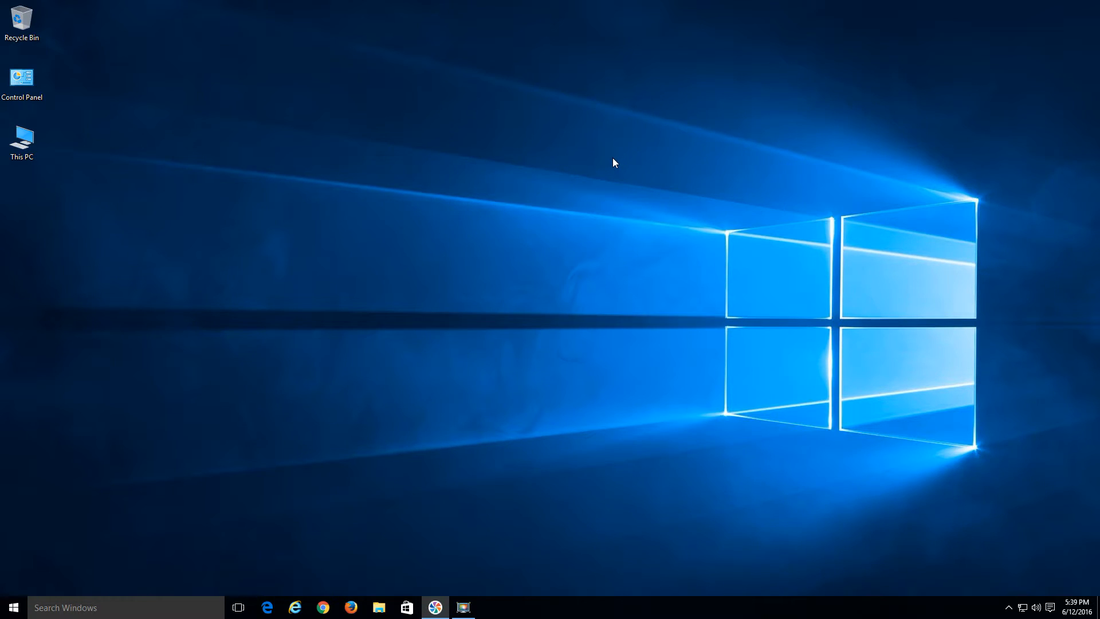
mouse_move(195, 420)
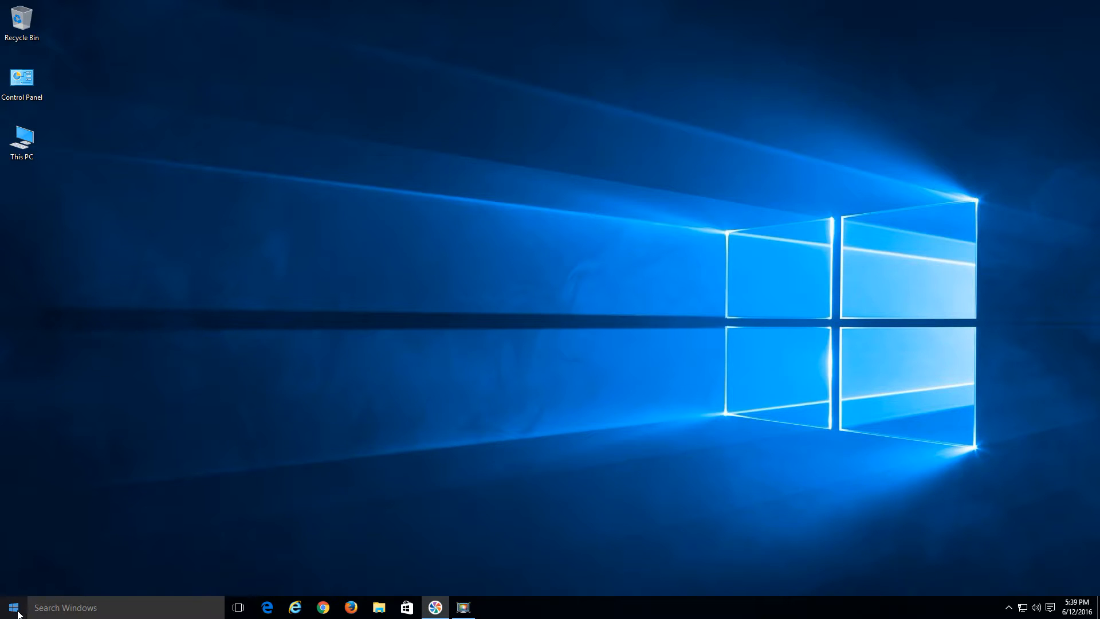
Reopen Control Panel and go to User Accounts > Manage another account
left_click(22, 77)
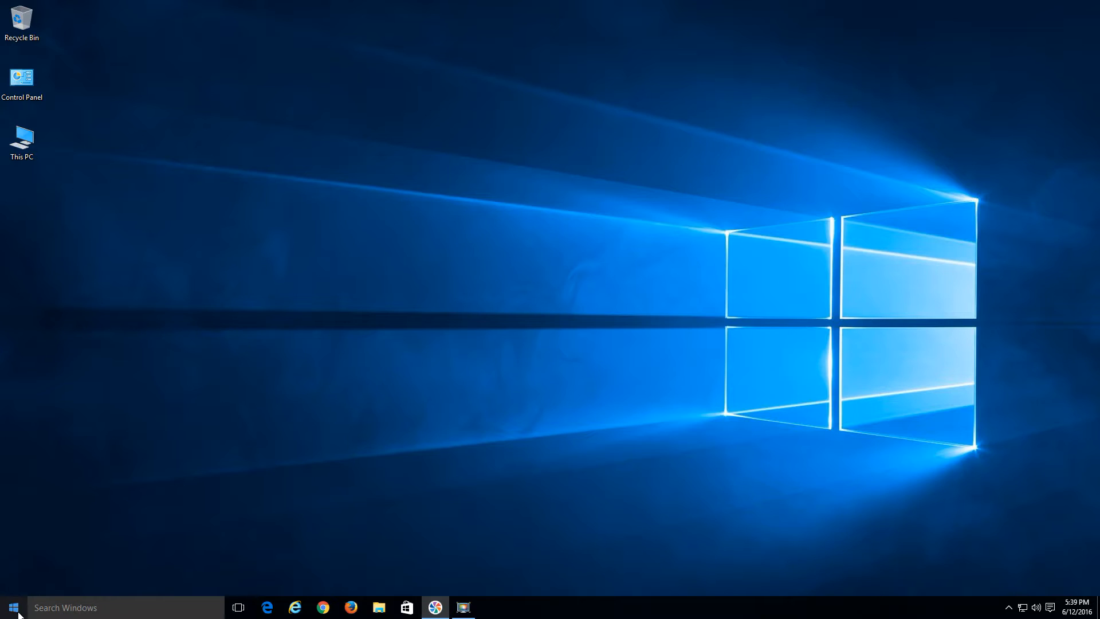
right_click(12, 607)
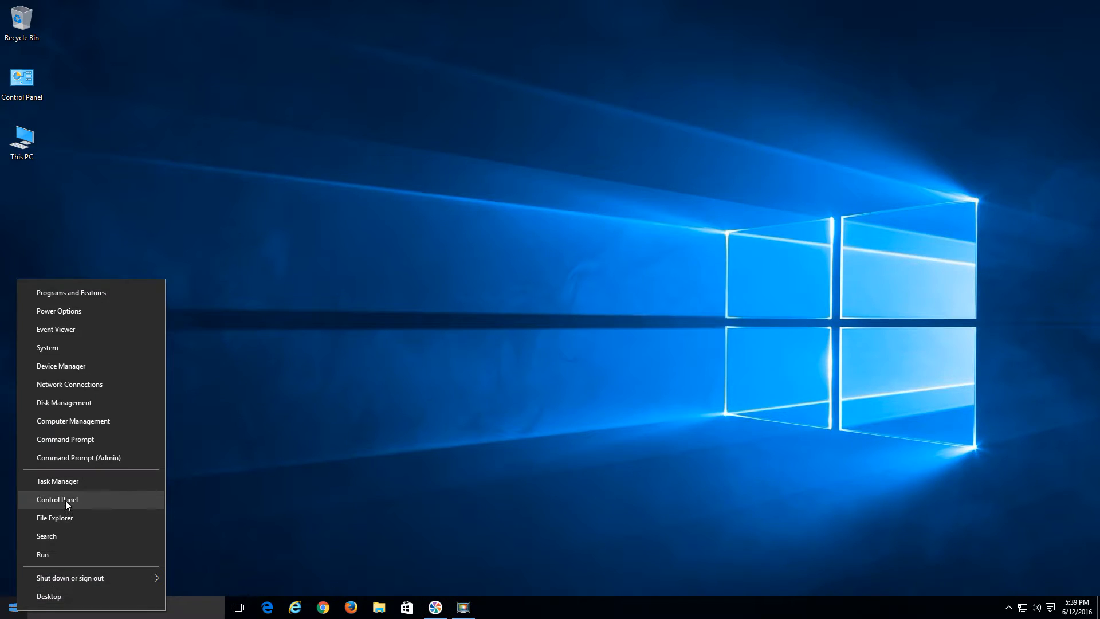
left_click(57, 498)
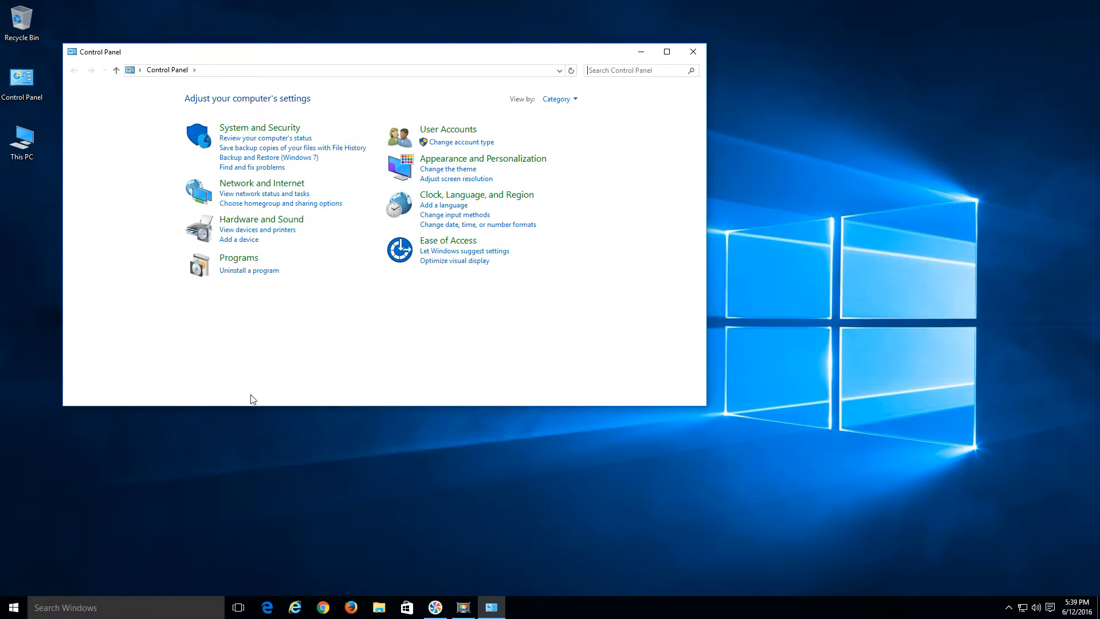
left_click(448, 129)
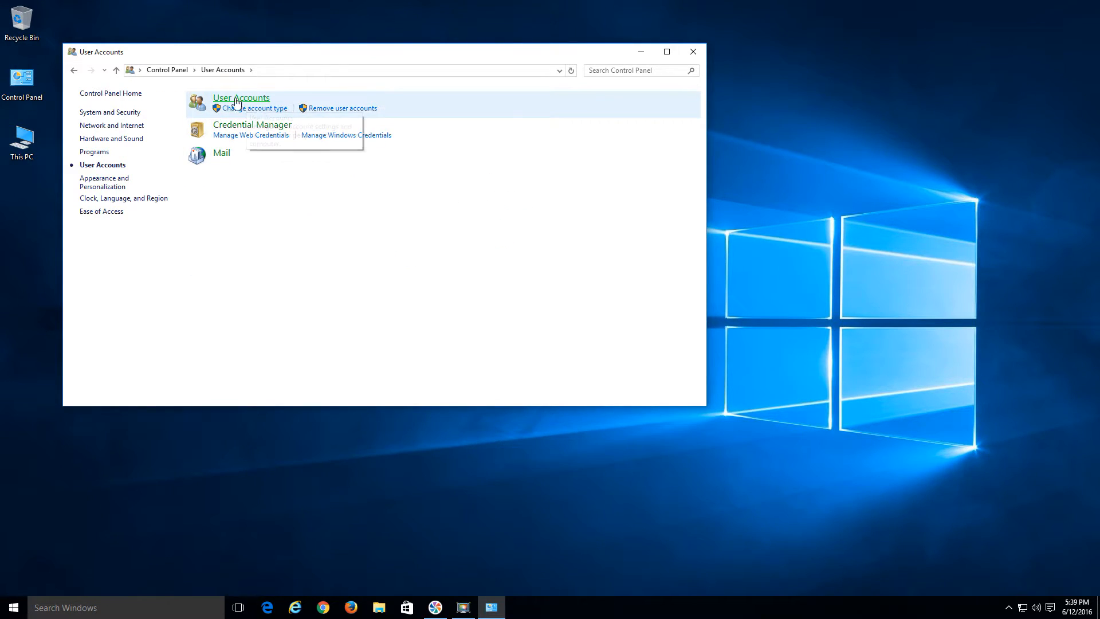
left_click(241, 97)
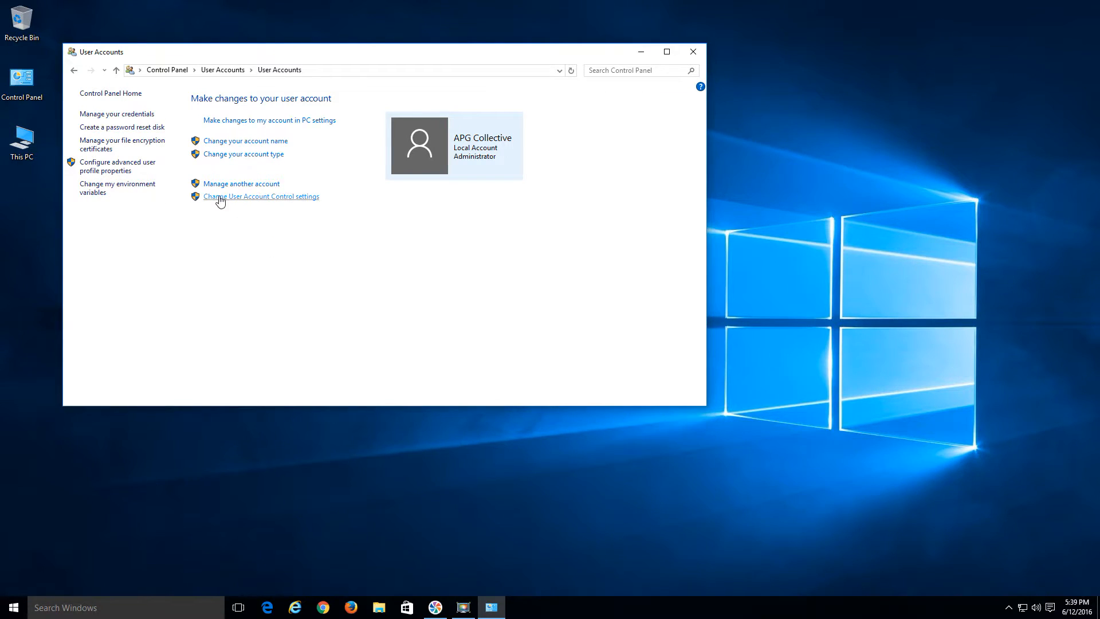
mouse_move(265, 200)
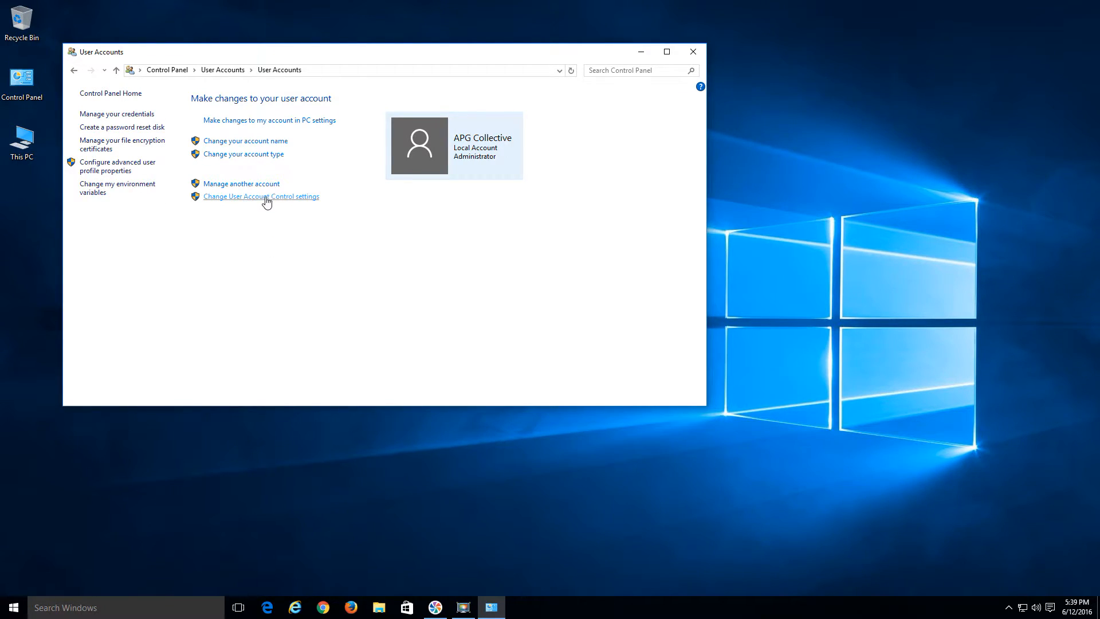
mouse_move(240, 183)
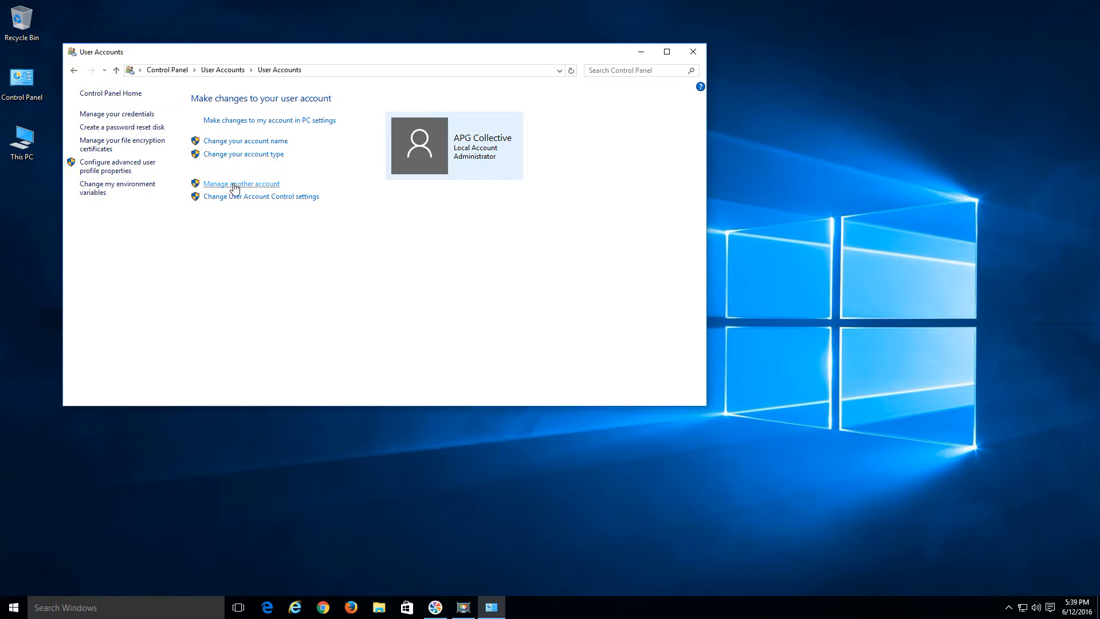
left_click(241, 183)
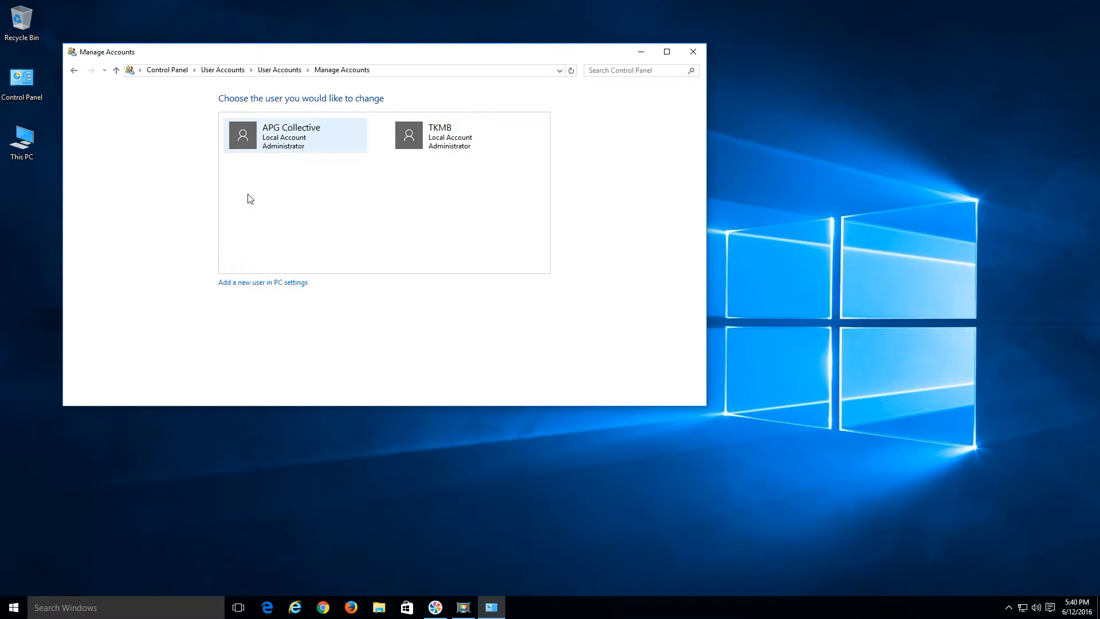
mouse_move(245, 286)
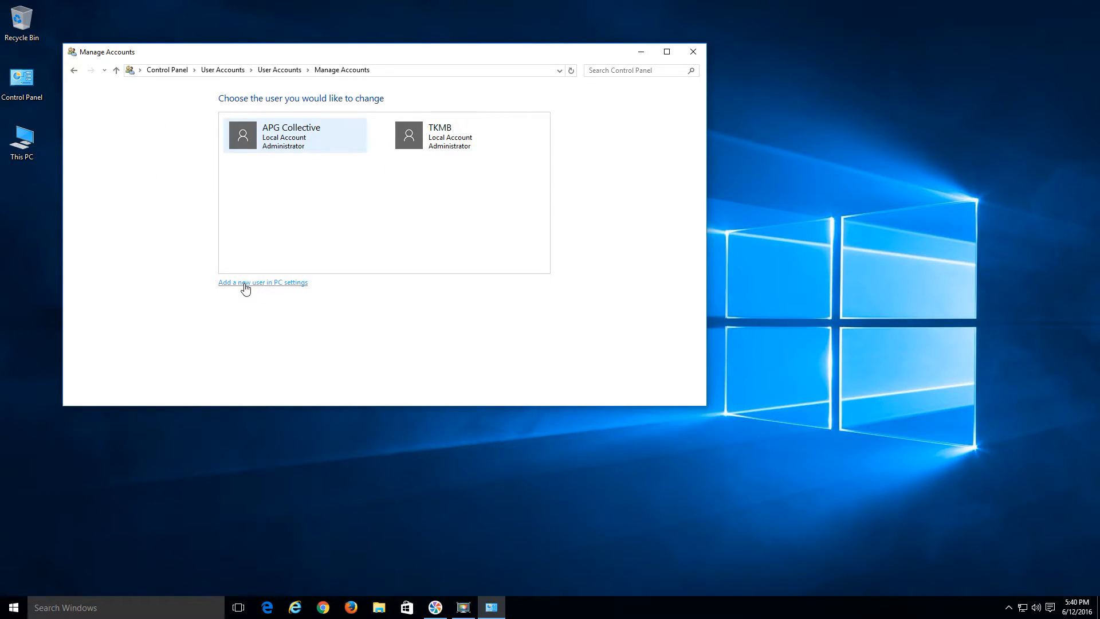
mouse_move(255, 287)
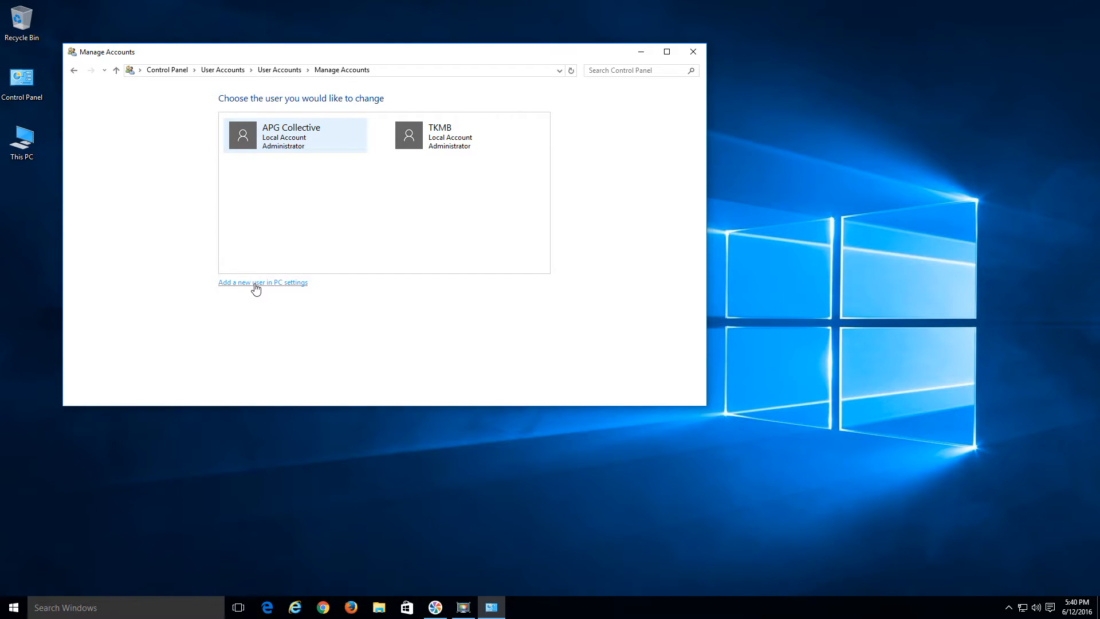
Start adding someone else to this PC without sign-in info or a Microsoft account
left_click(263, 282)
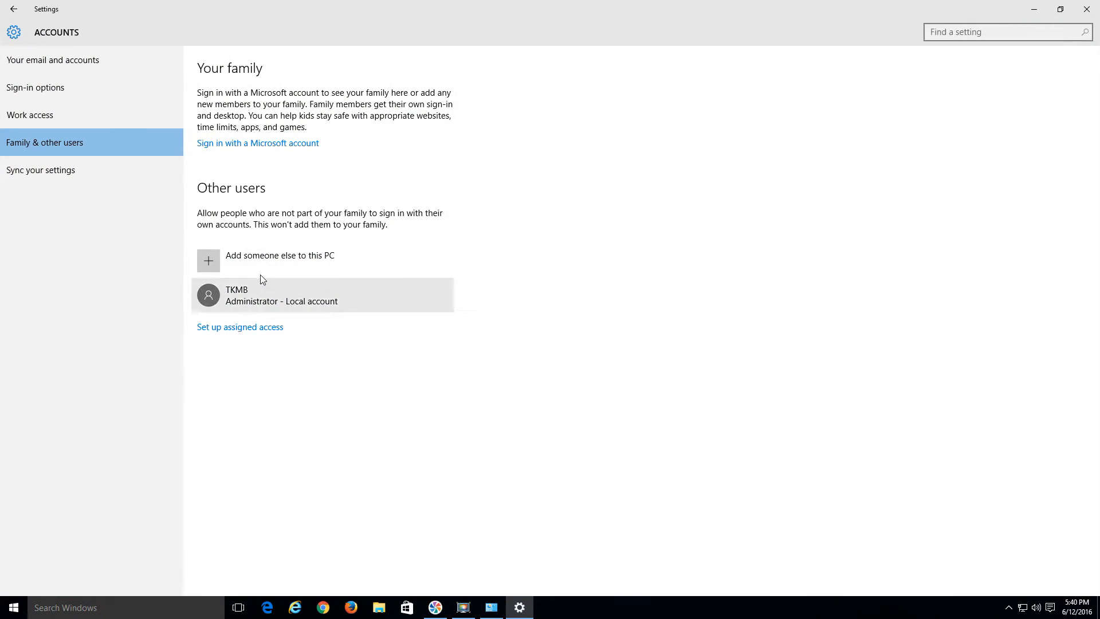
mouse_move(279, 260)
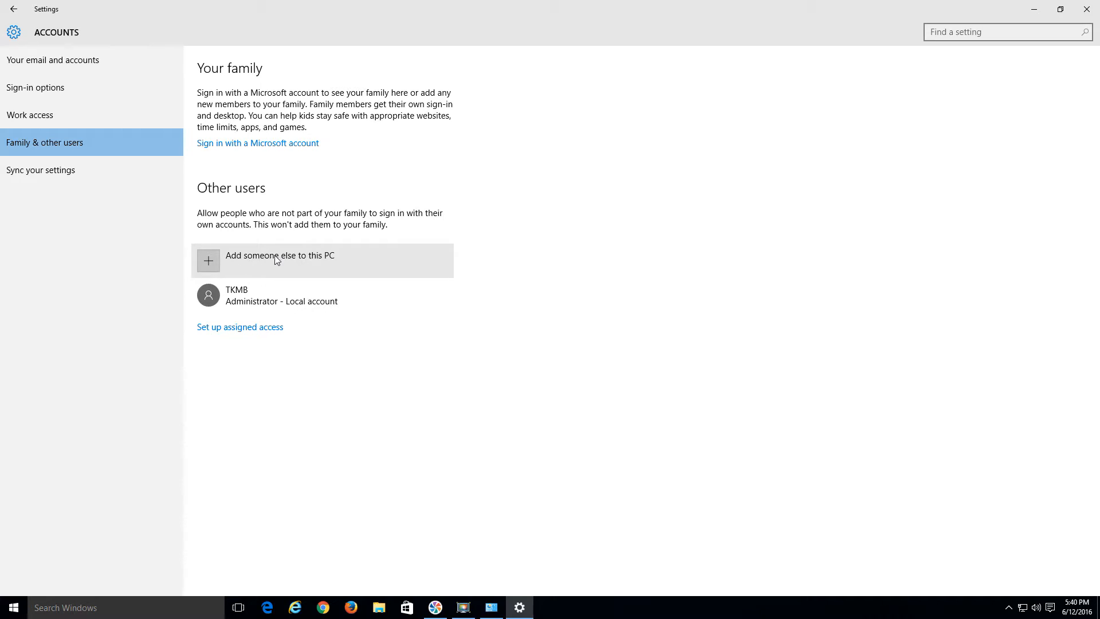
left_click(279, 260)
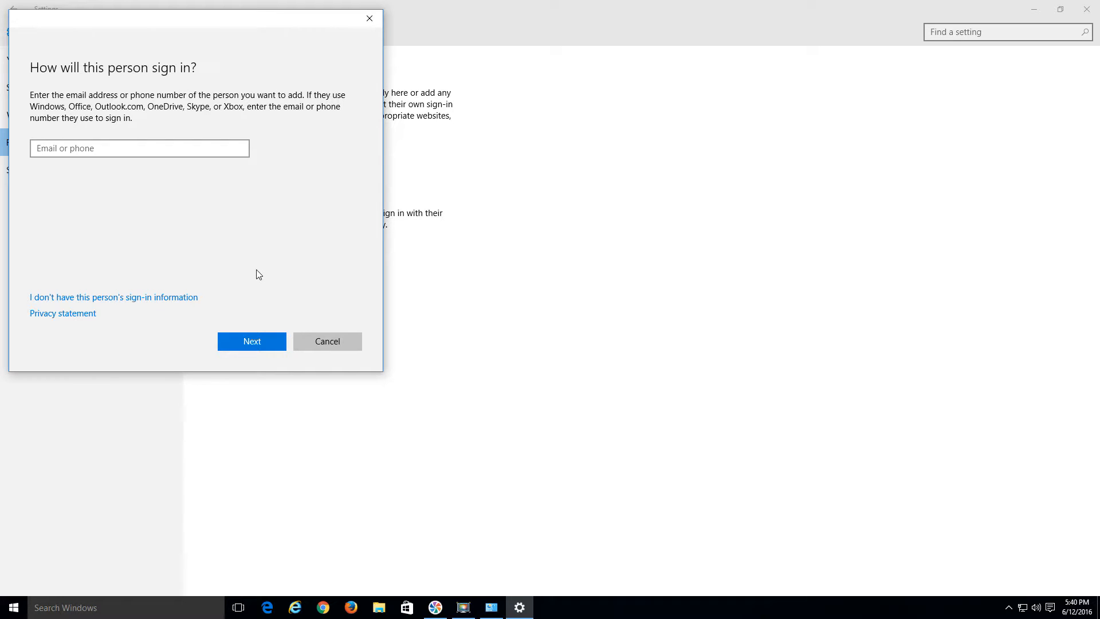
mouse_move(208, 309)
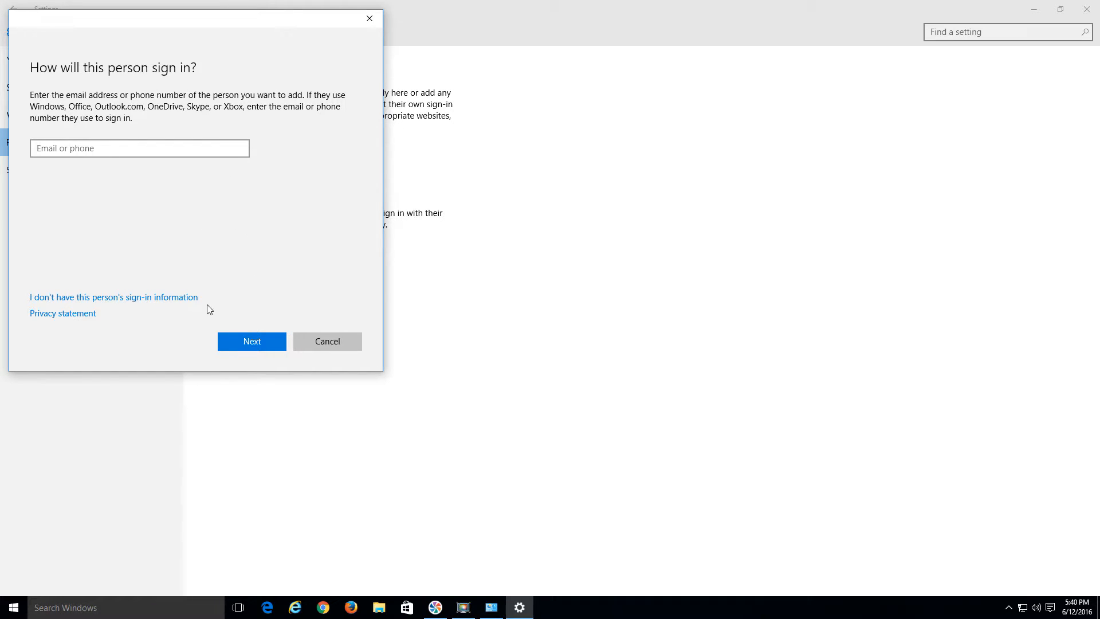
mouse_move(62, 296)
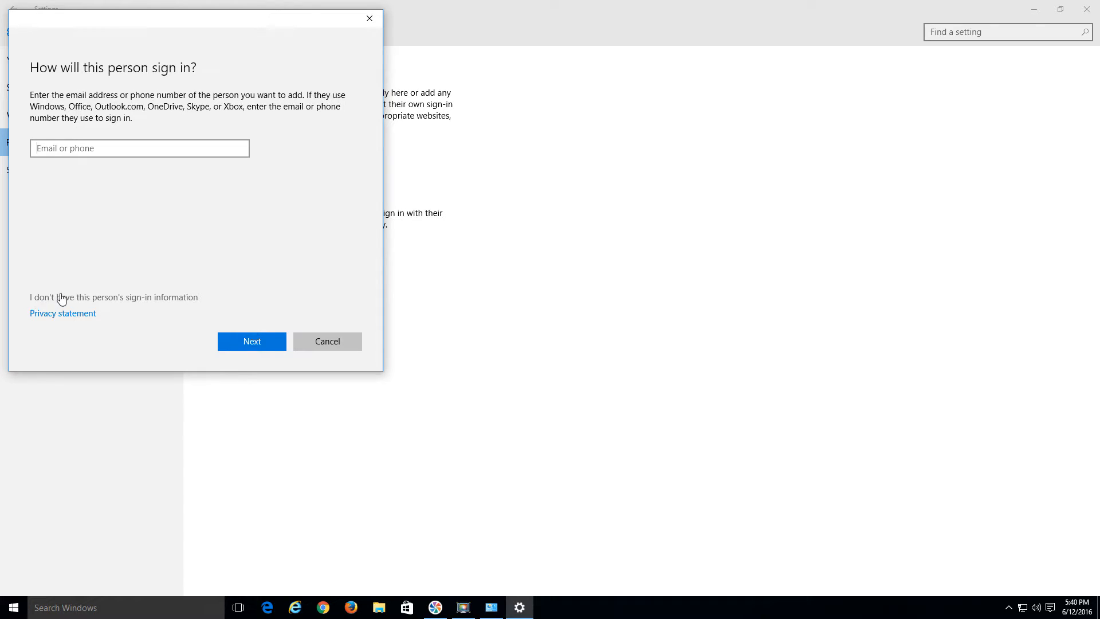
mouse_move(118, 302)
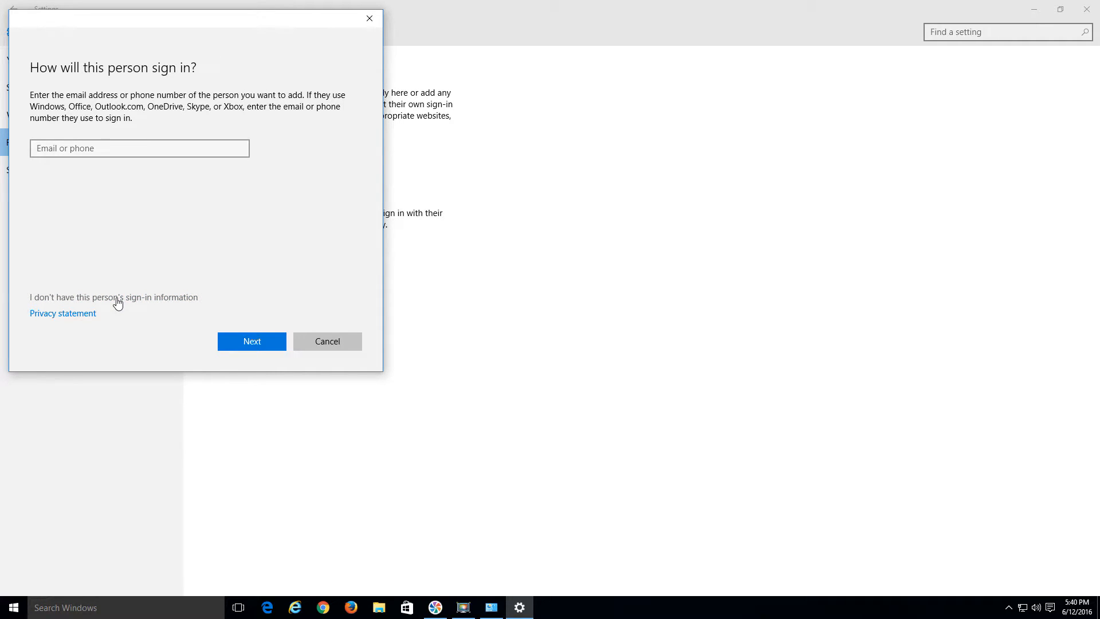
left_click(114, 296)
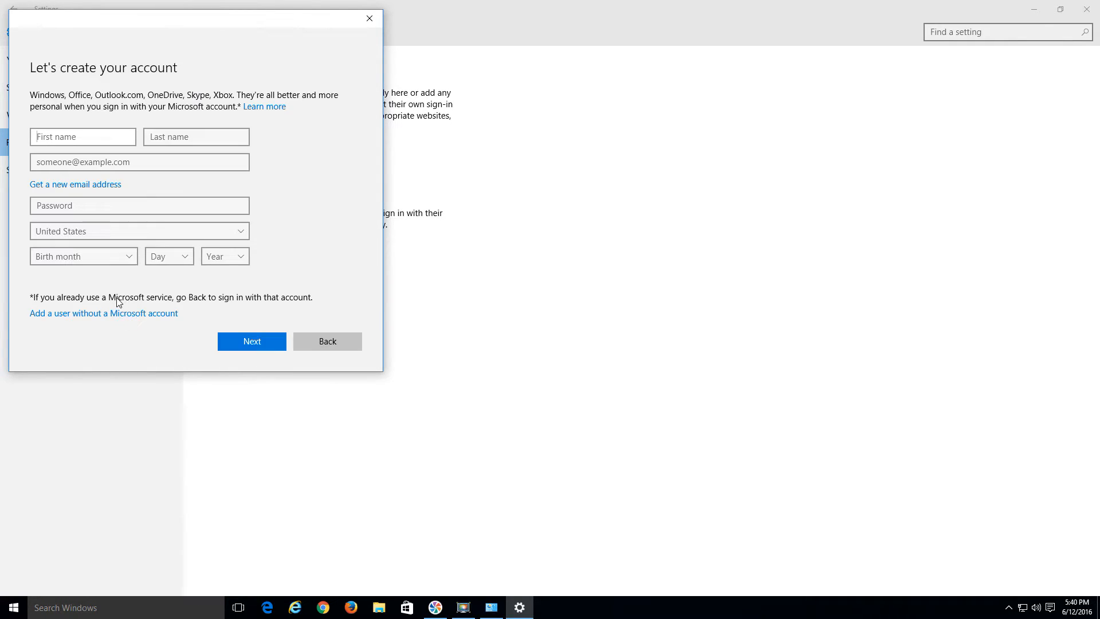
mouse_move(92, 323)
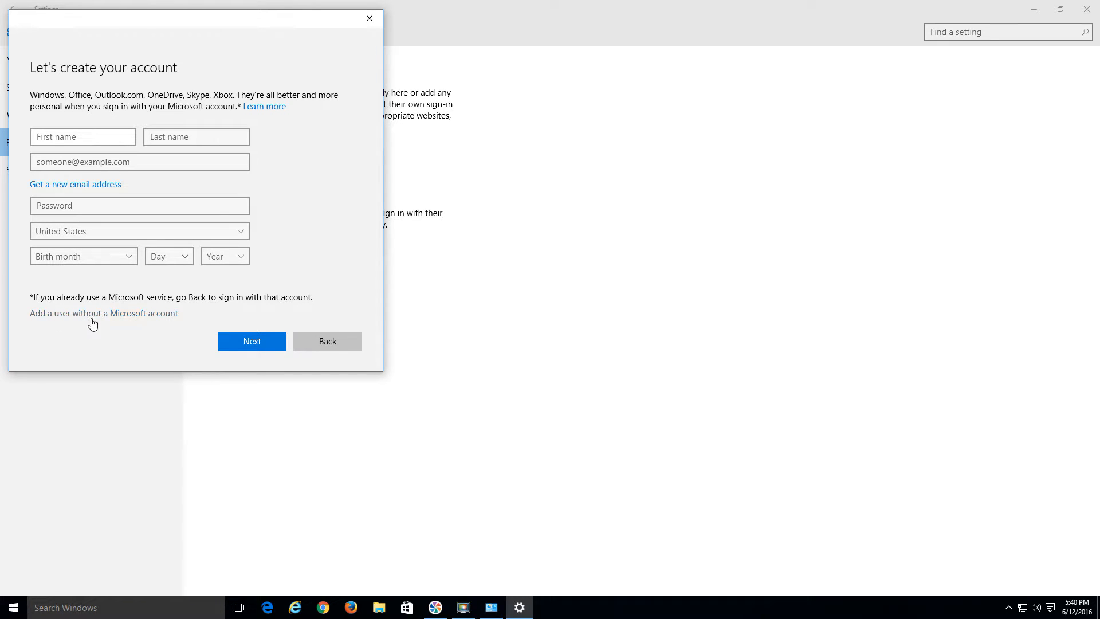
mouse_move(107, 319)
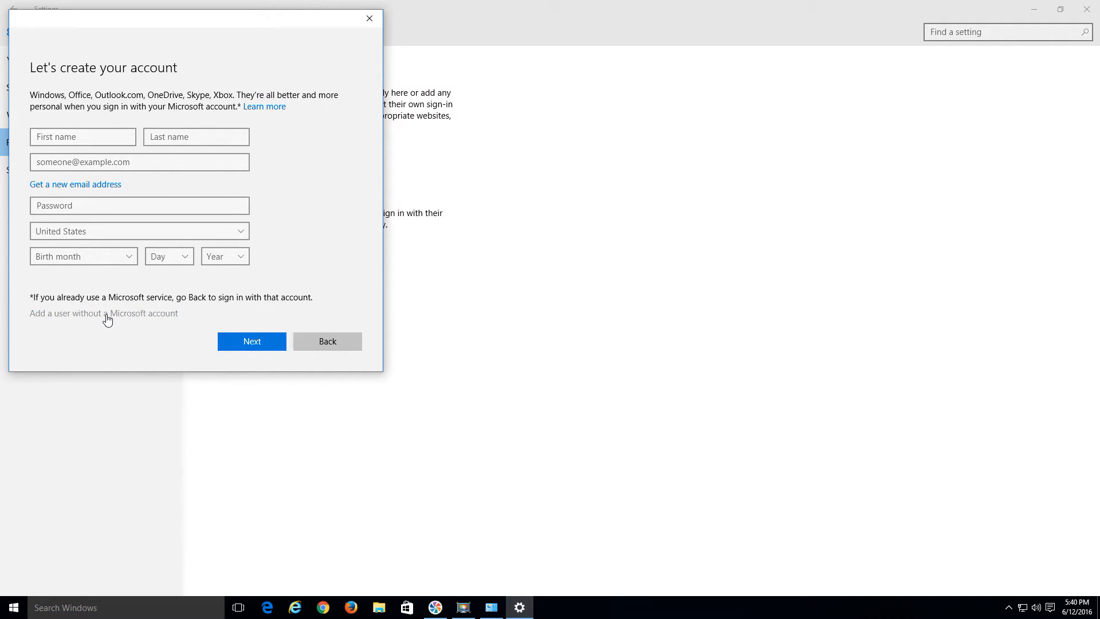
left_click(103, 312)
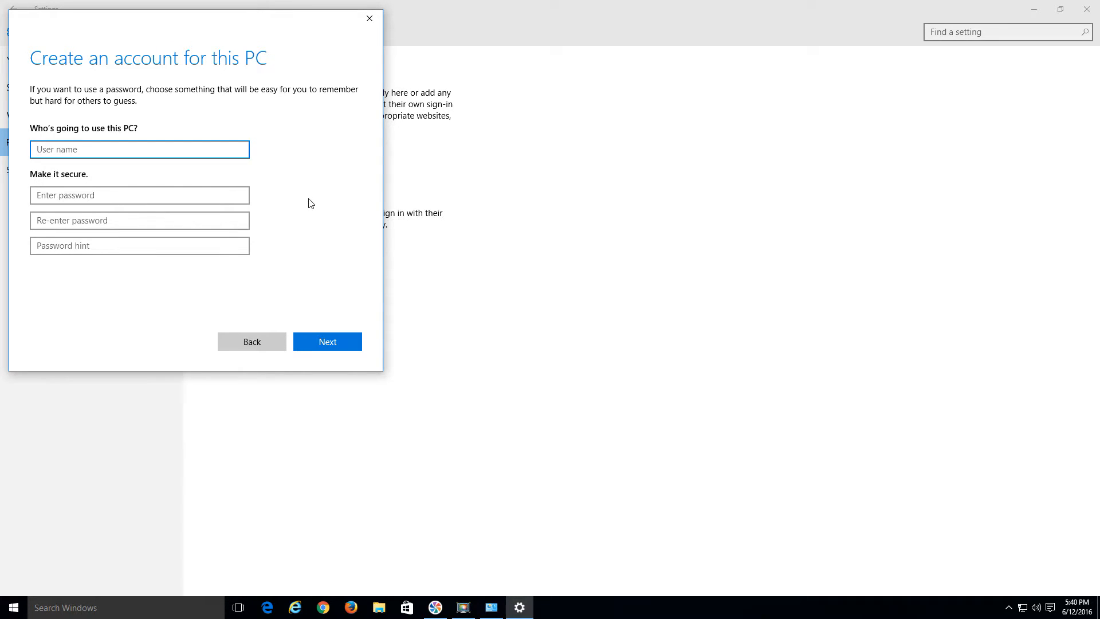
Create the local account named 'Test 55' with no password
type("Test")
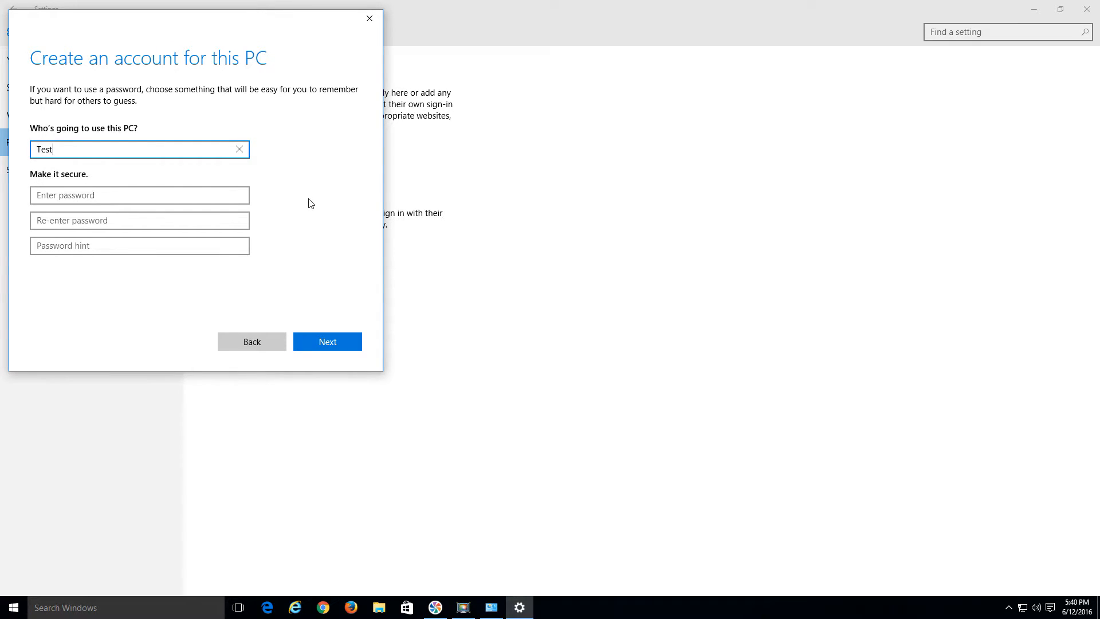
type("55")
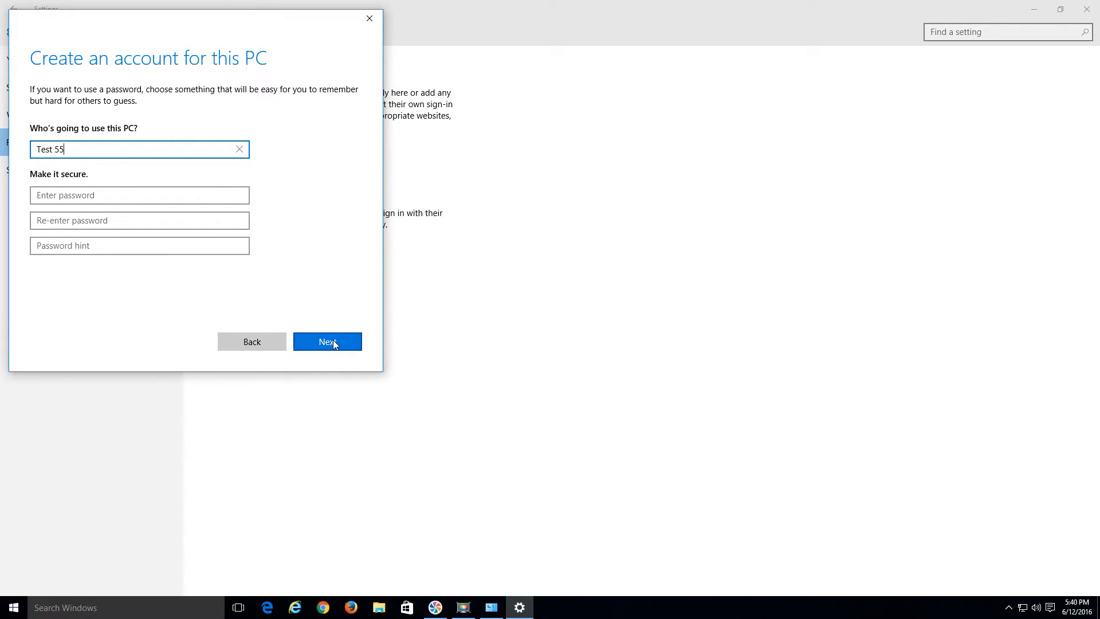
left_click(326, 341)
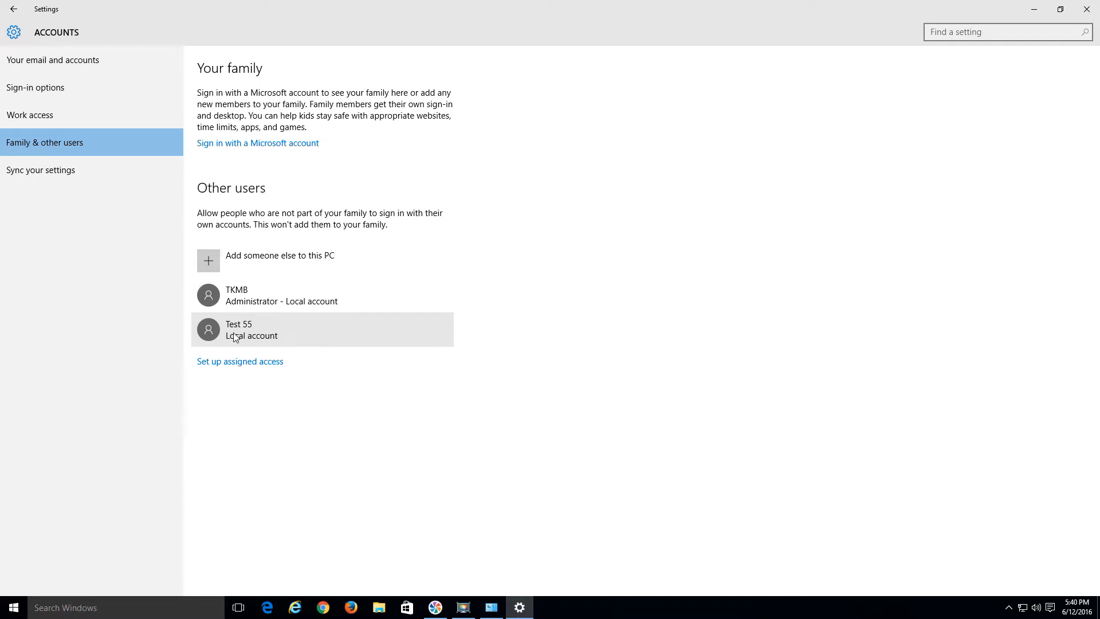
Change the Test 55 account type to Administrator
left_click(323, 330)
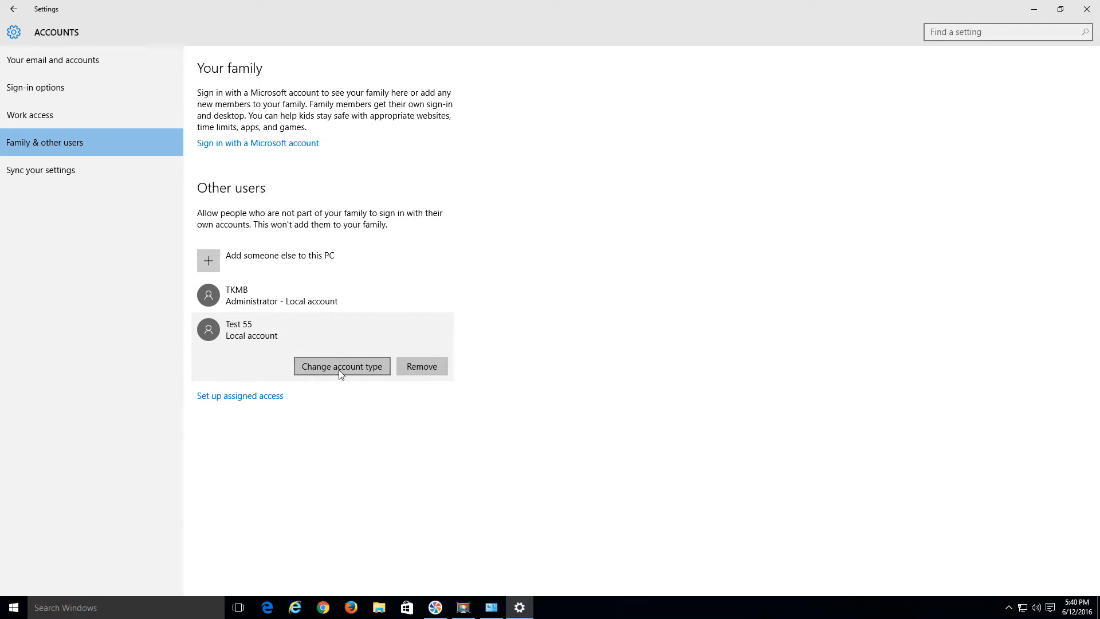
left_click(341, 367)
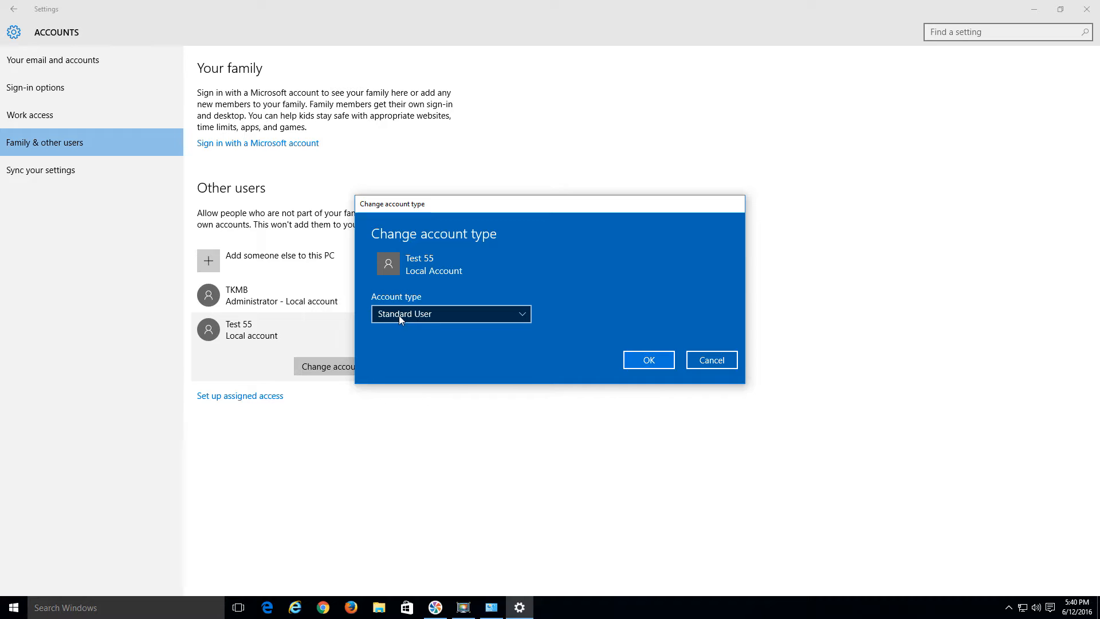
left_click(452, 314)
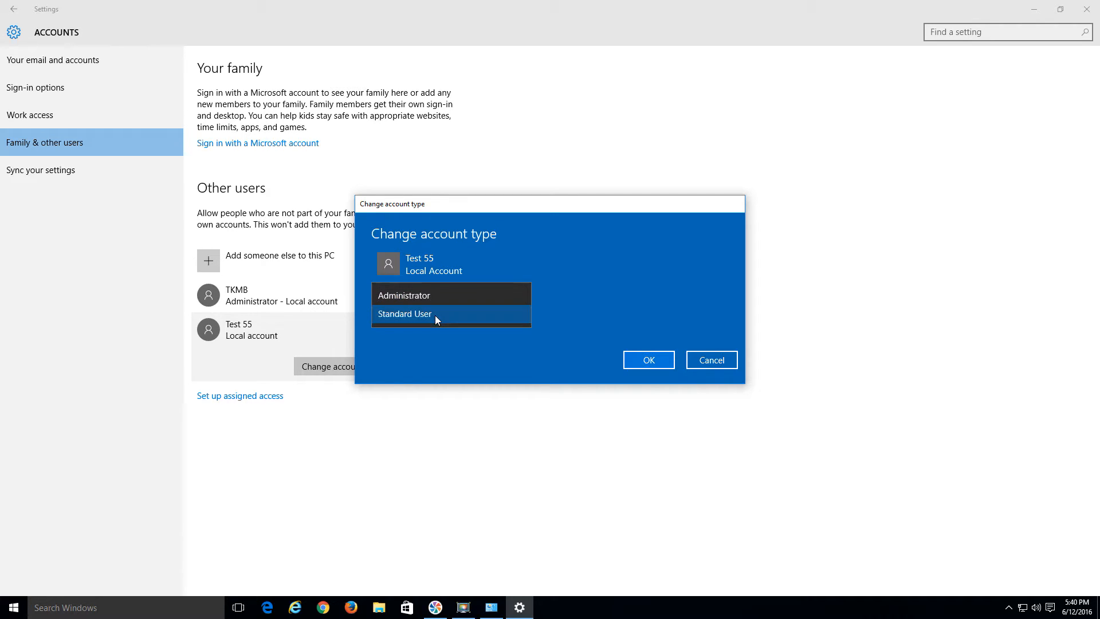
left_click(403, 295)
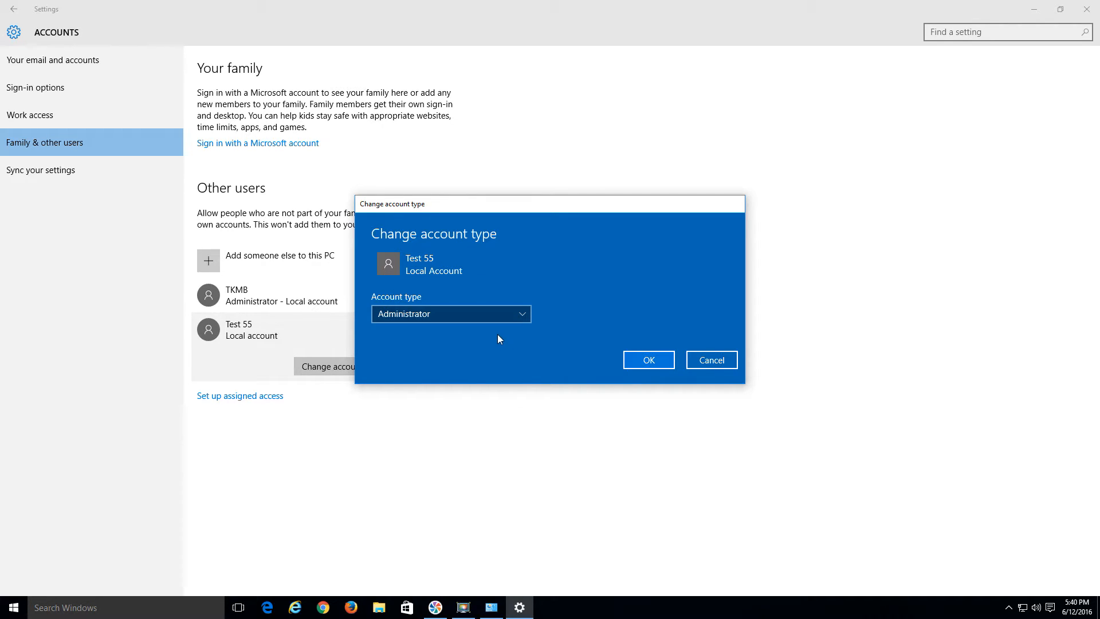
mouse_move(489, 349)
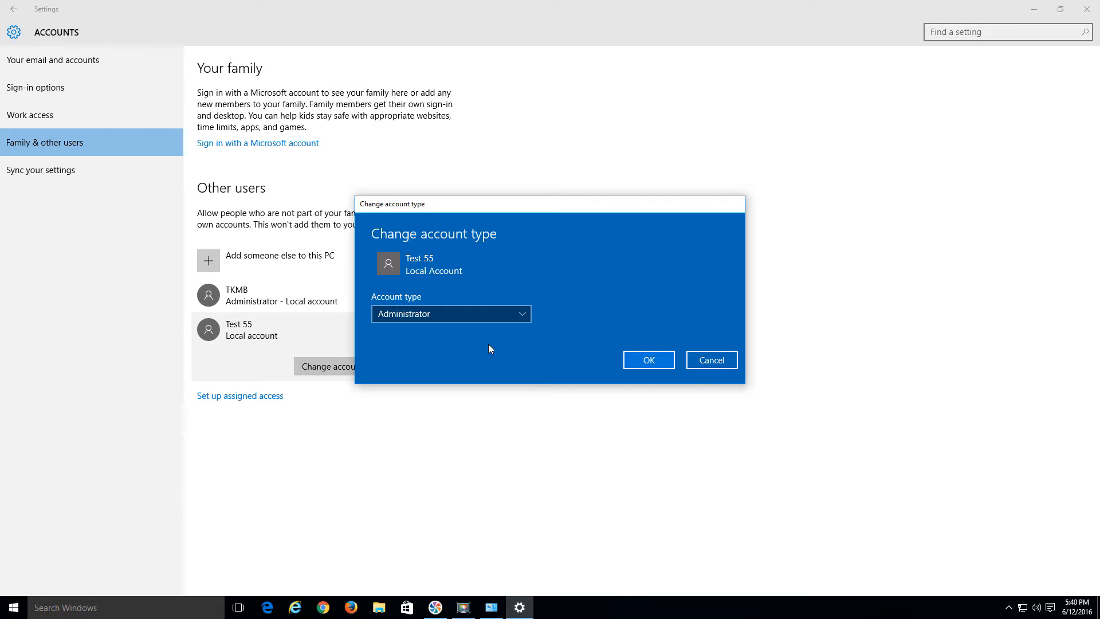
mouse_move(532, 341)
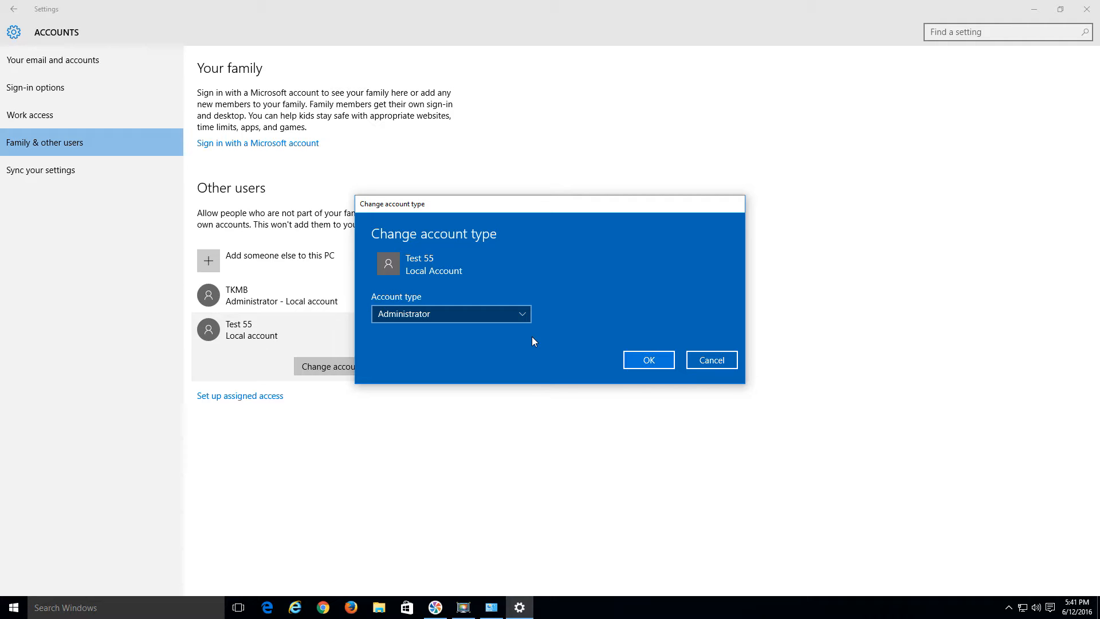
mouse_move(595, 360)
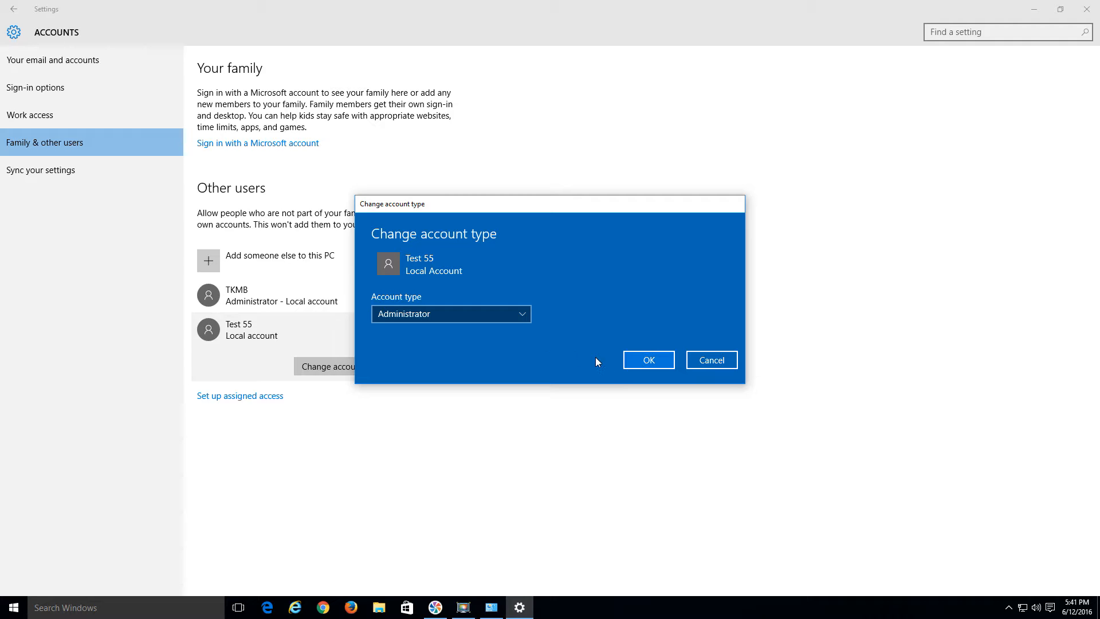
left_click(647, 359)
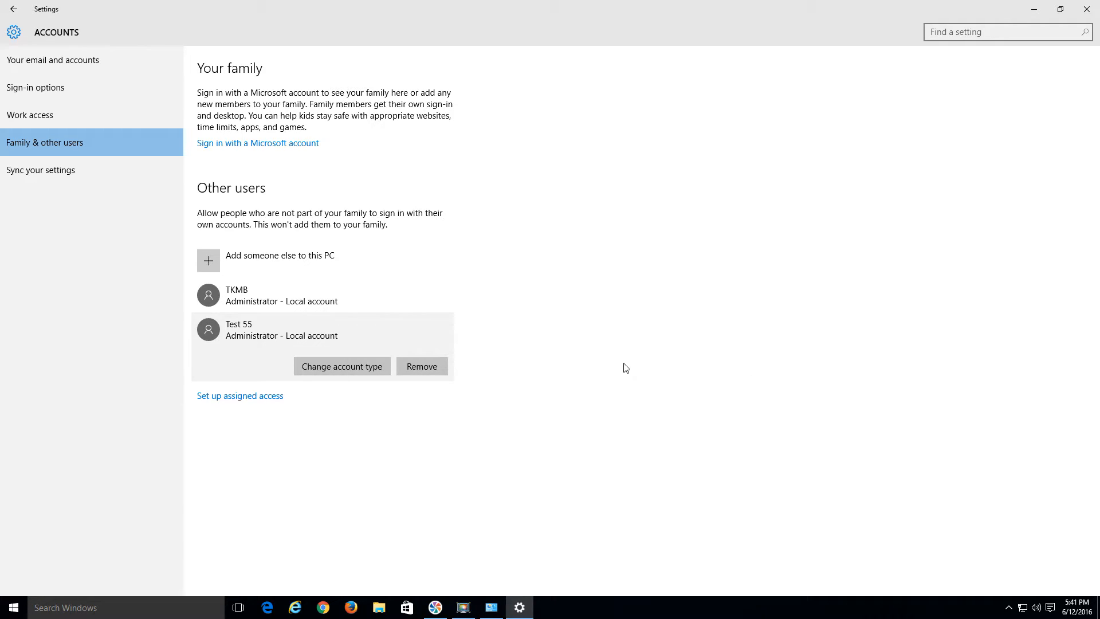
mouse_move(13, 32)
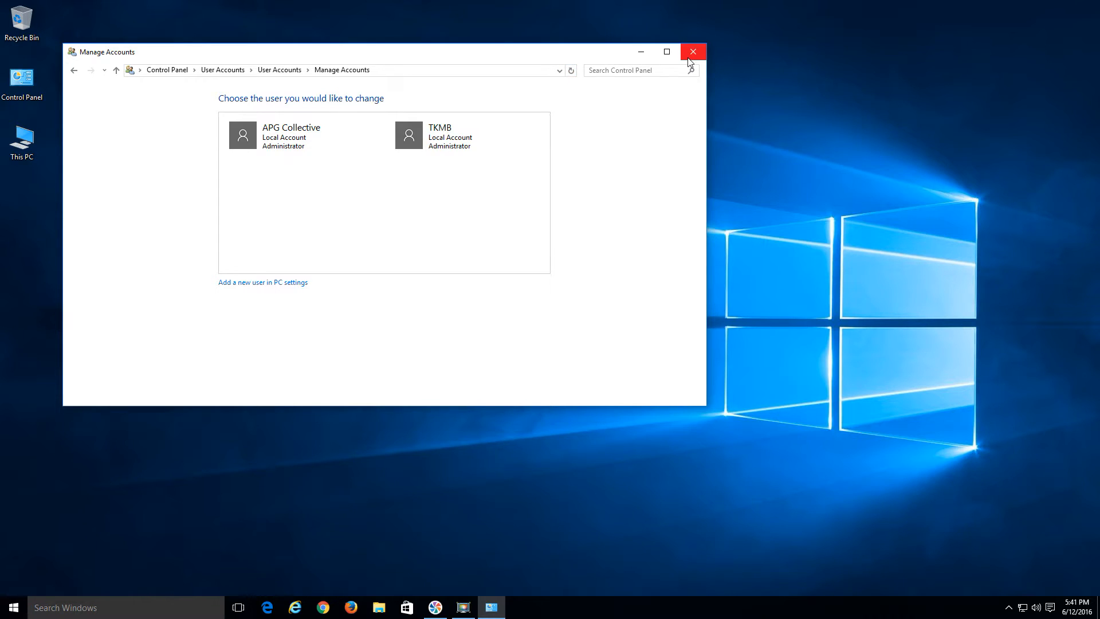
Reopen Control Panel User Accounts to verify Test 55 is an administrator, then bring up the Start shortcuts to sign out
right_click(13, 607)
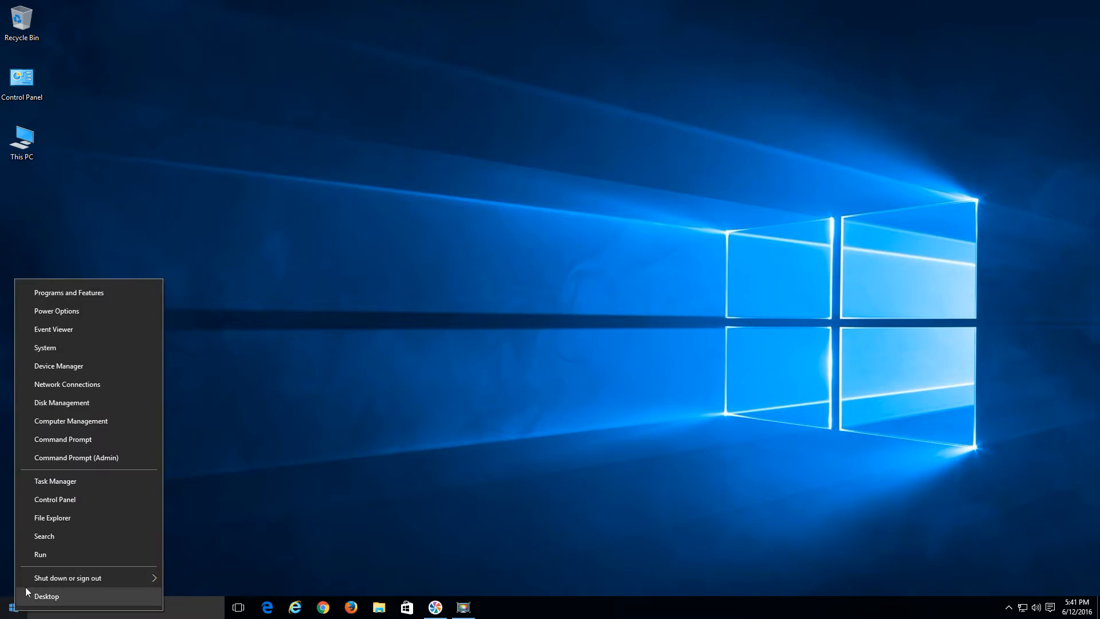
left_click(54, 498)
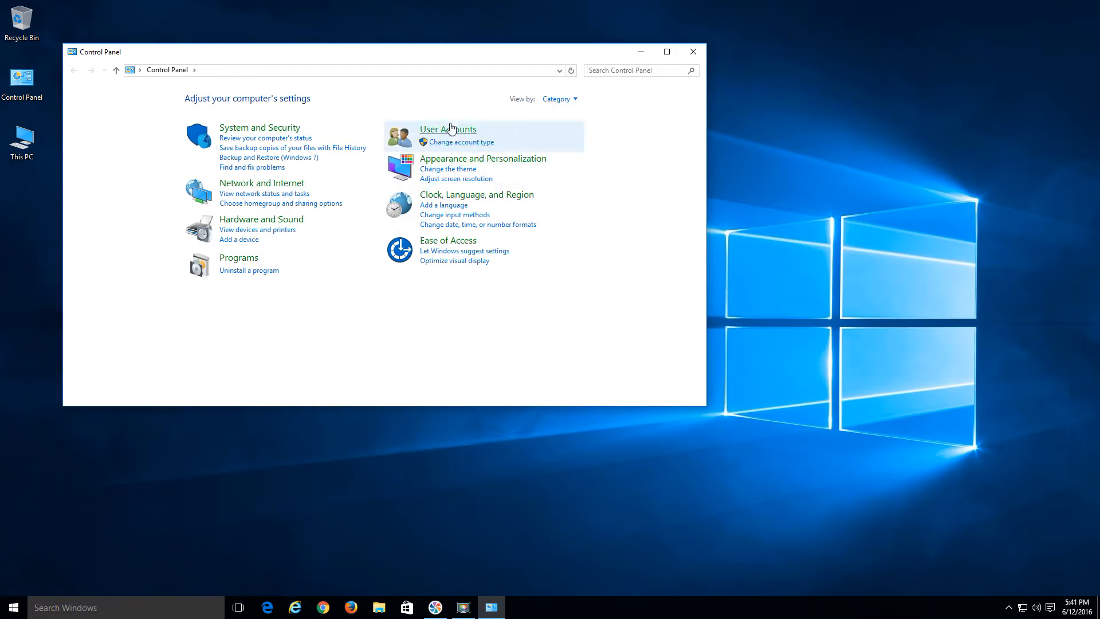
left_click(446, 130)
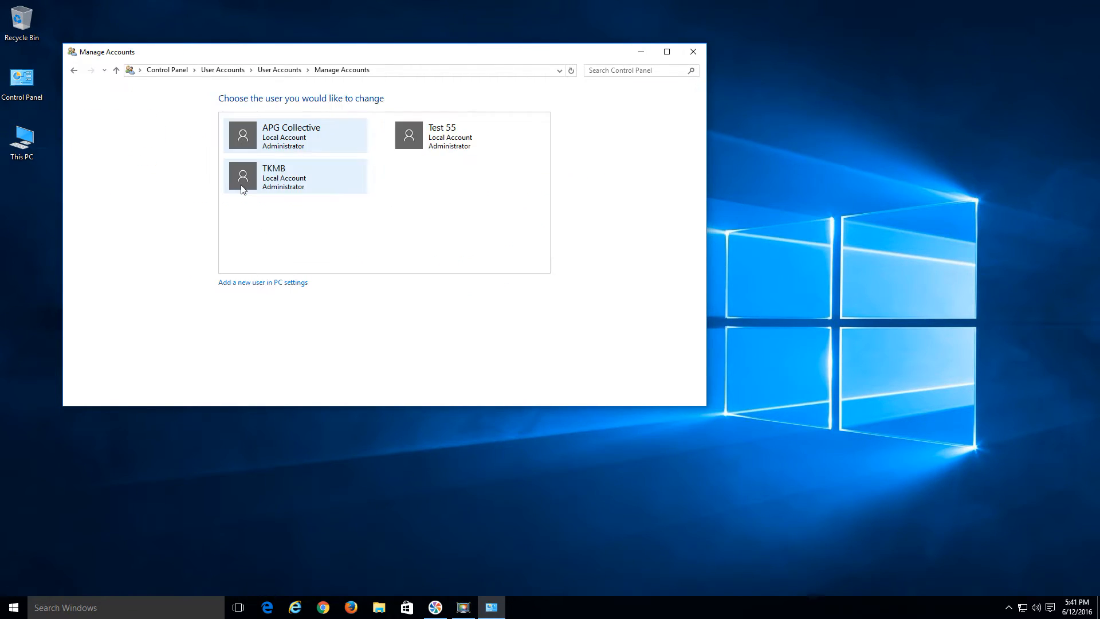
mouse_move(444, 139)
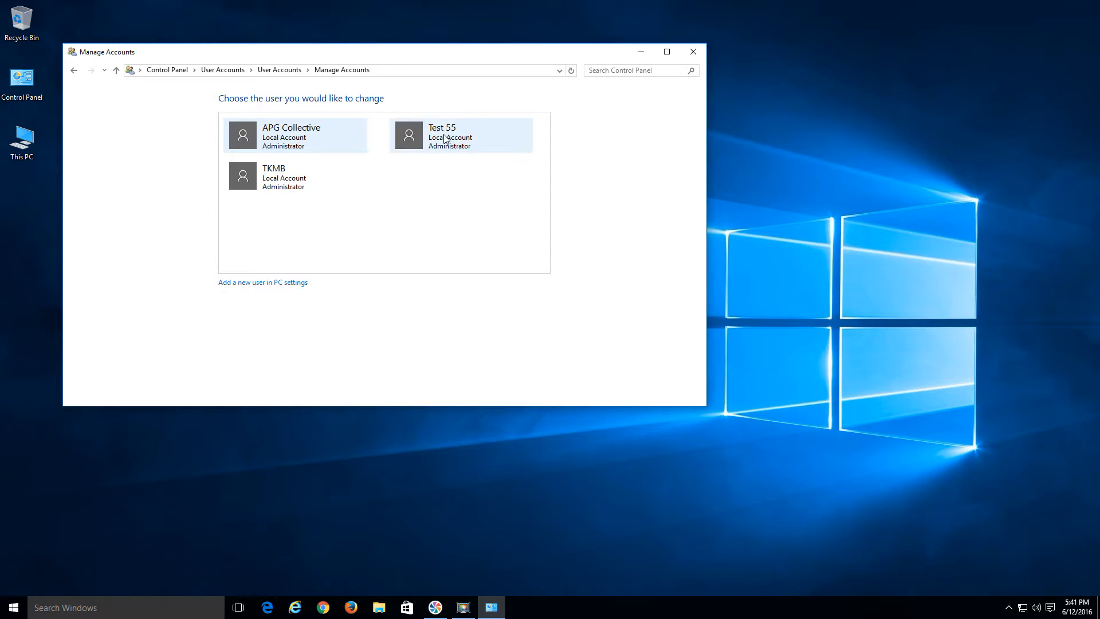
mouse_move(129, 454)
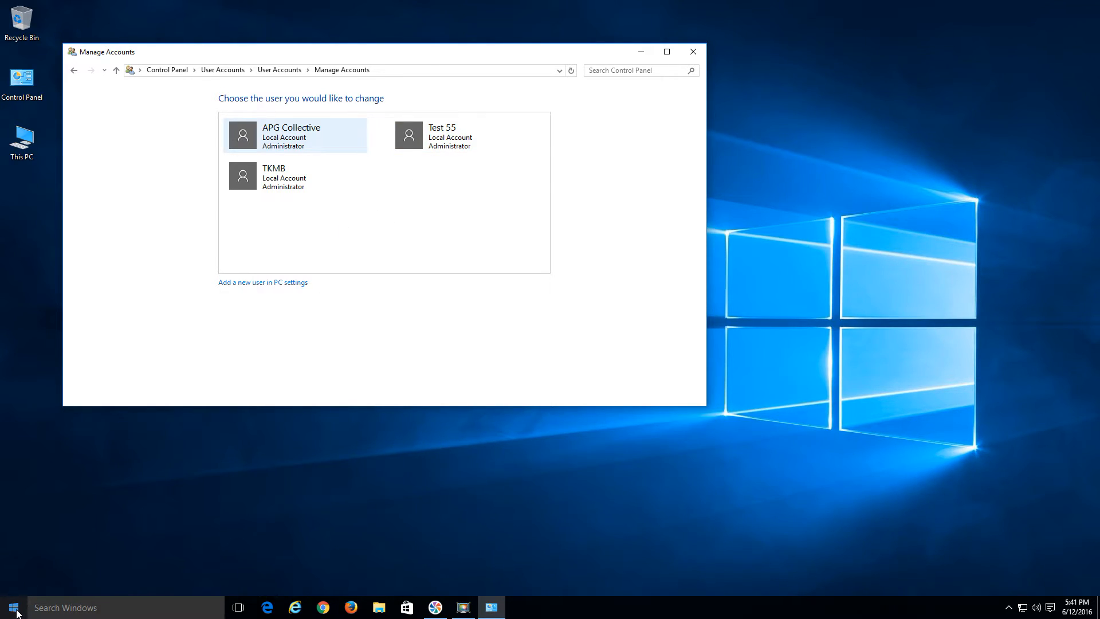
right_click(11, 607)
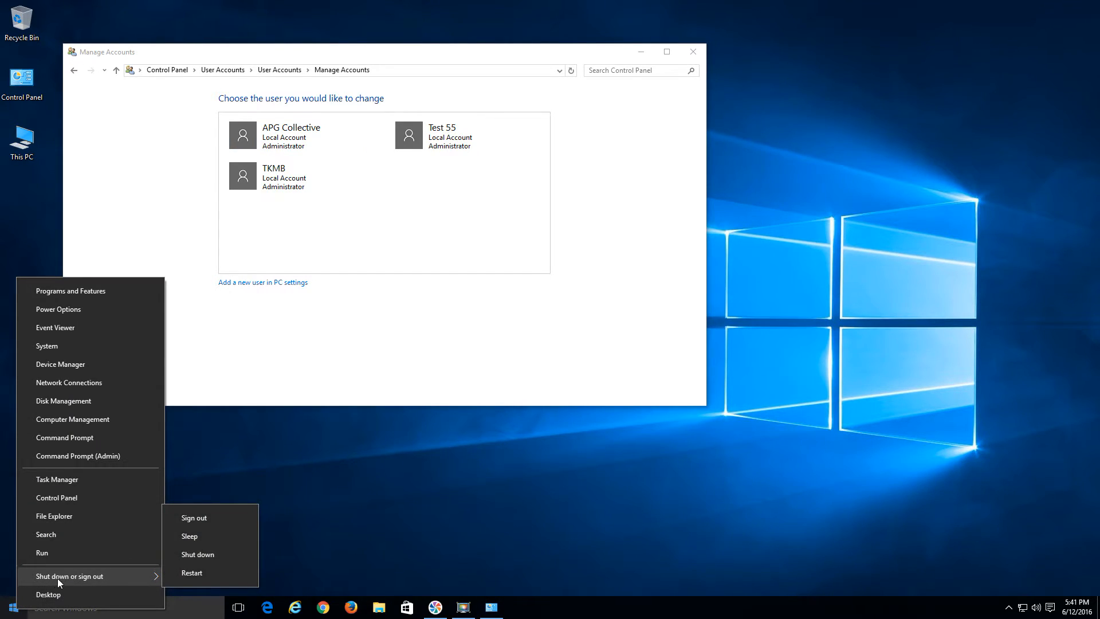
mouse_move(195, 516)
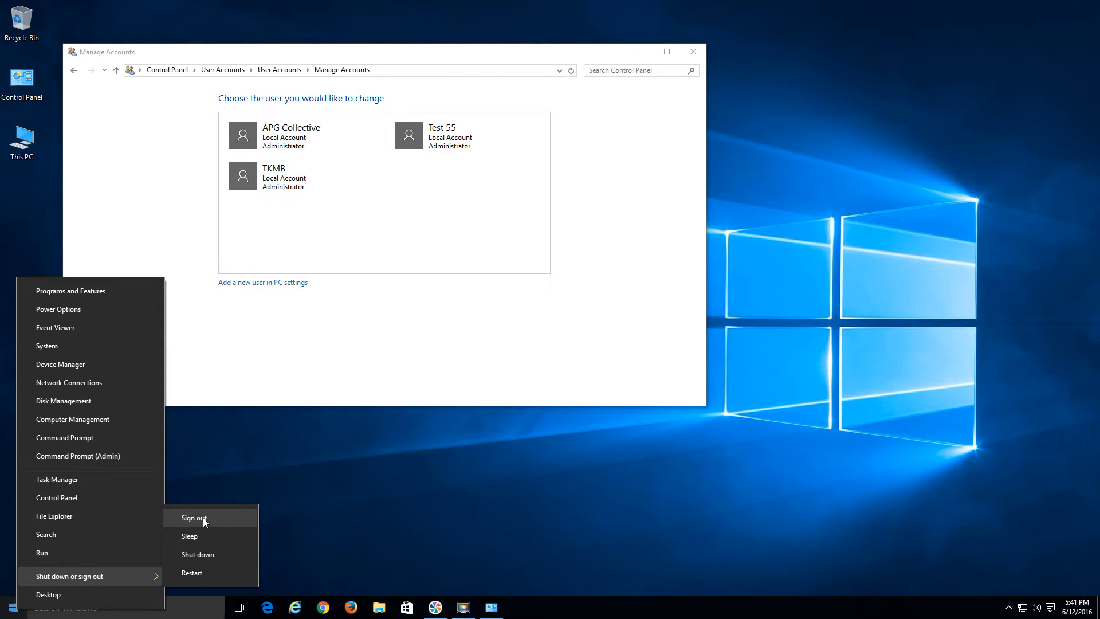
mouse_move(214, 513)
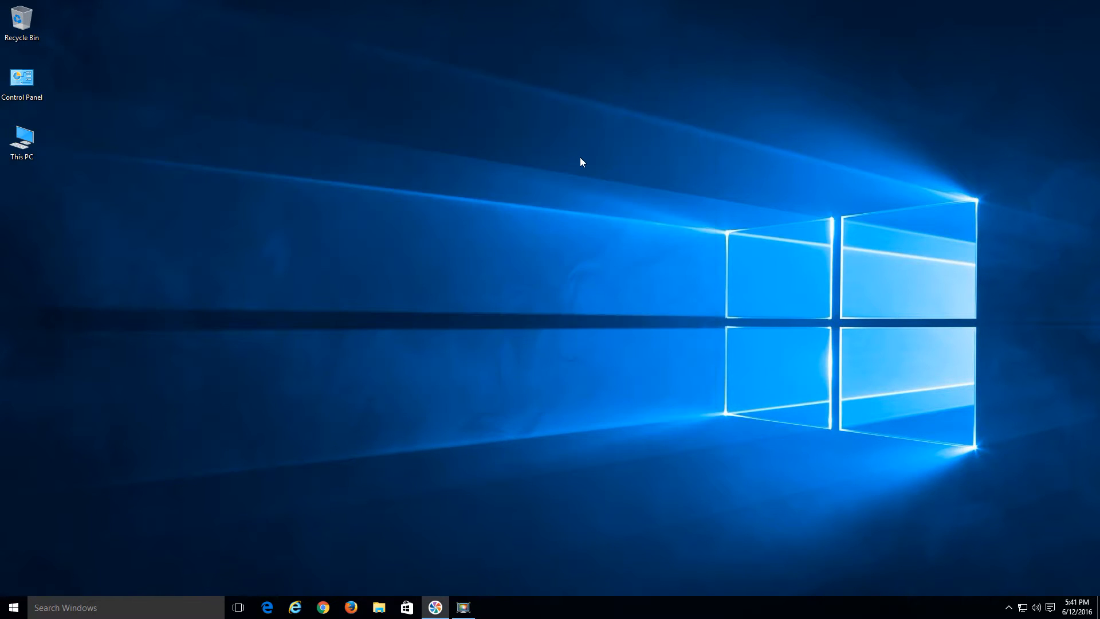
mouse_move(577, 169)
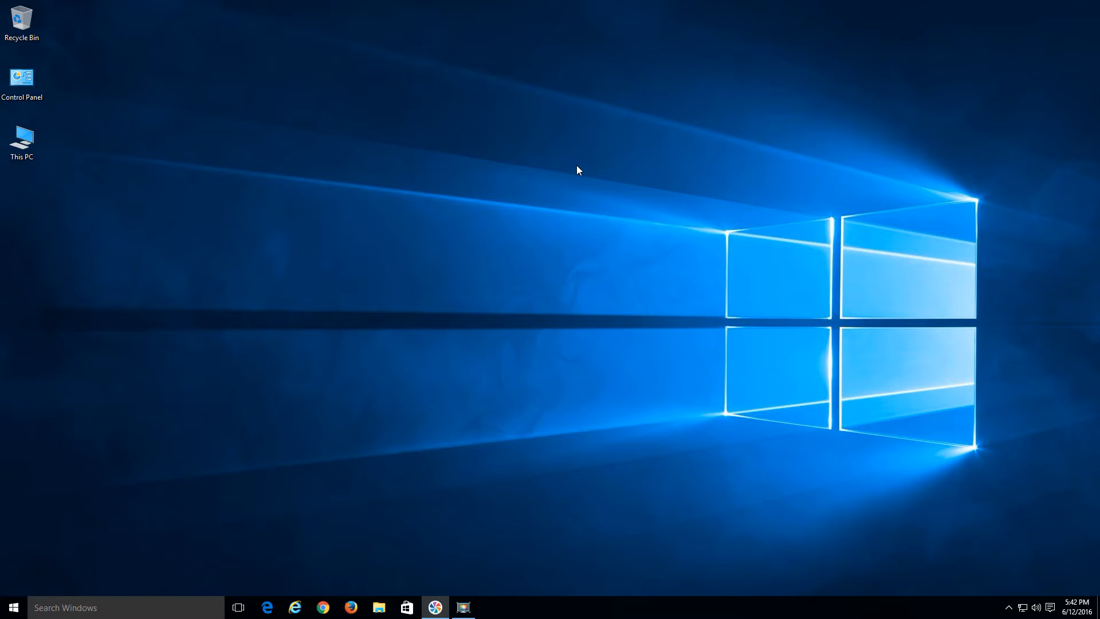
mouse_move(557, 209)
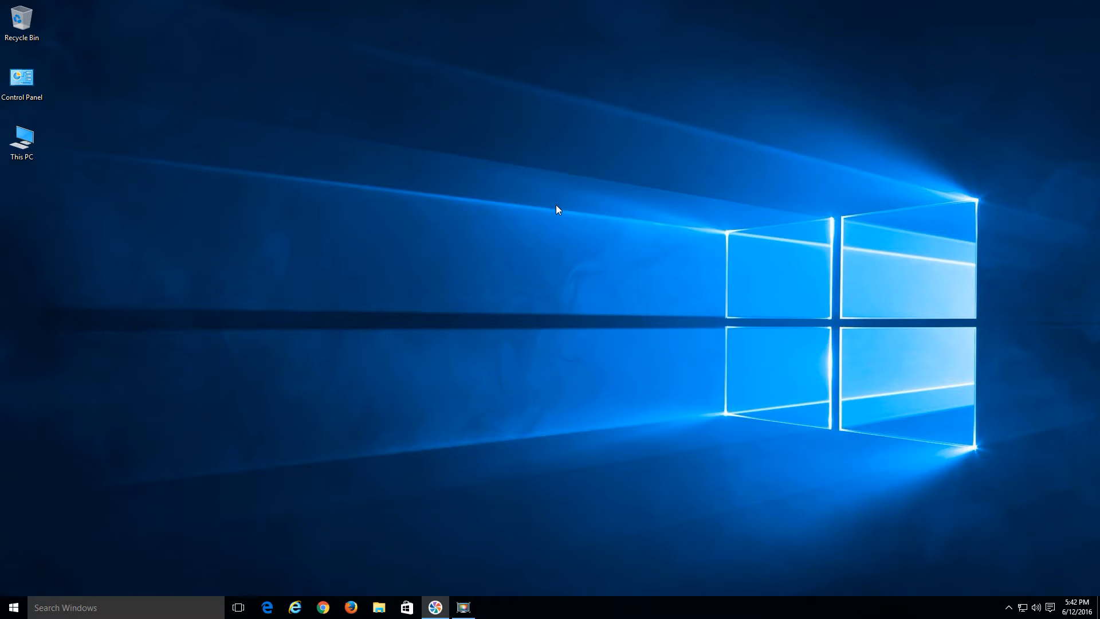
mouse_move(510, 270)
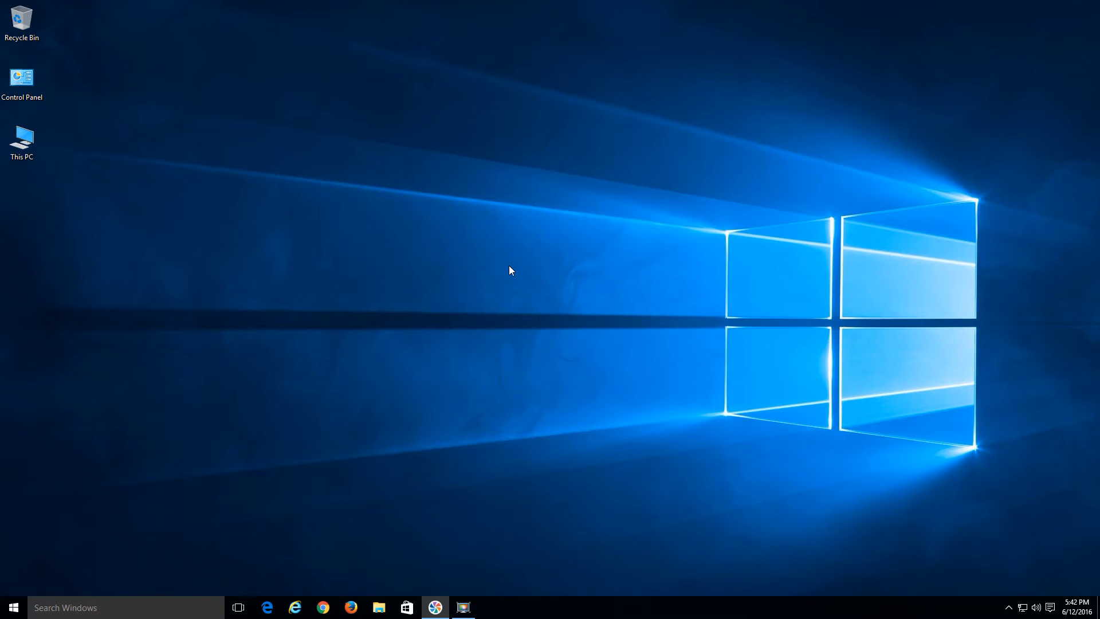
mouse_move(104, 553)
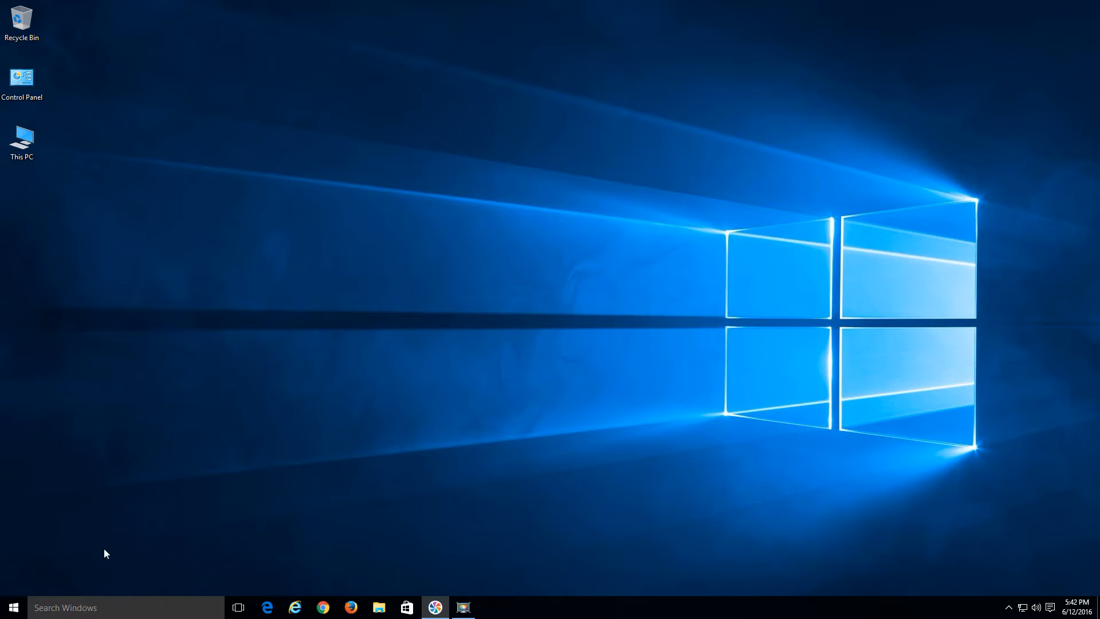
Bring up the Update & security section of Windows Settings from the Start menu
left_click(13, 608)
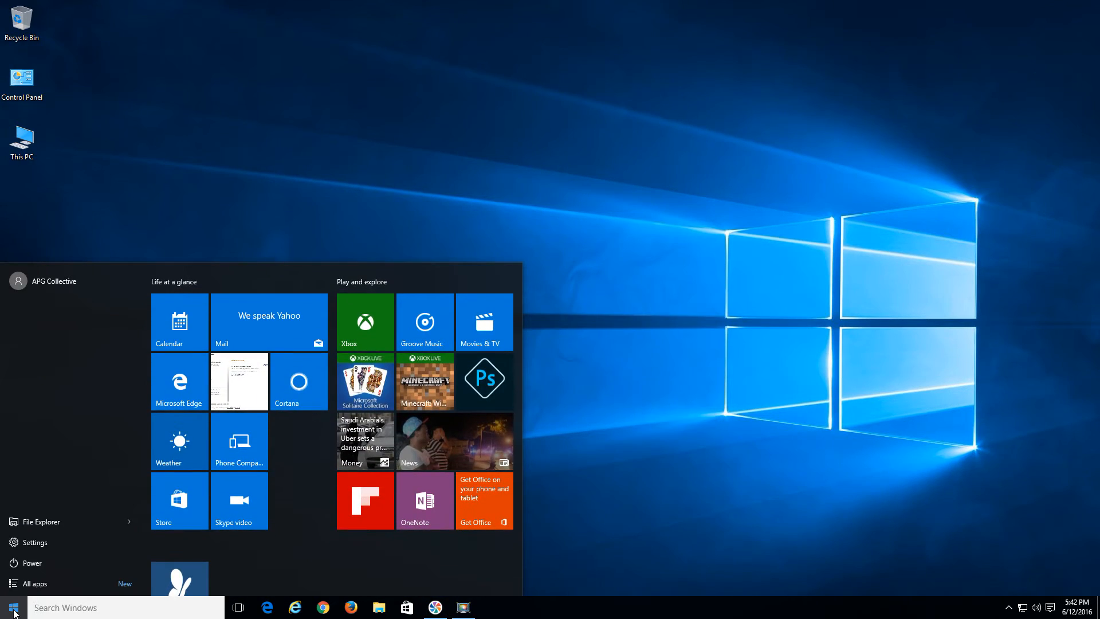
left_click(34, 542)
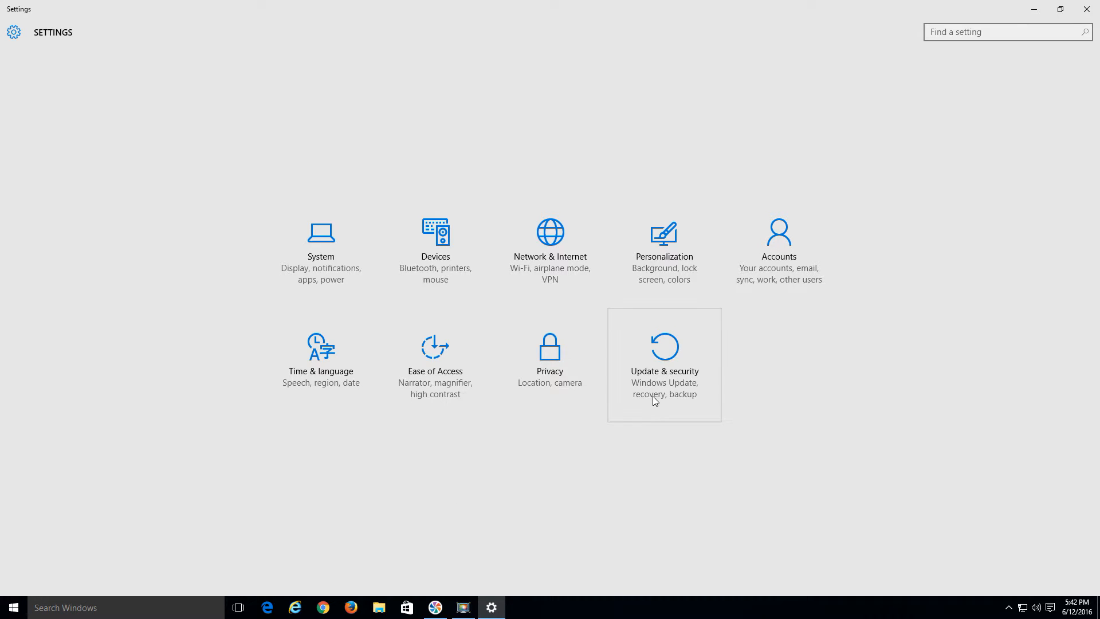
left_click(663, 354)
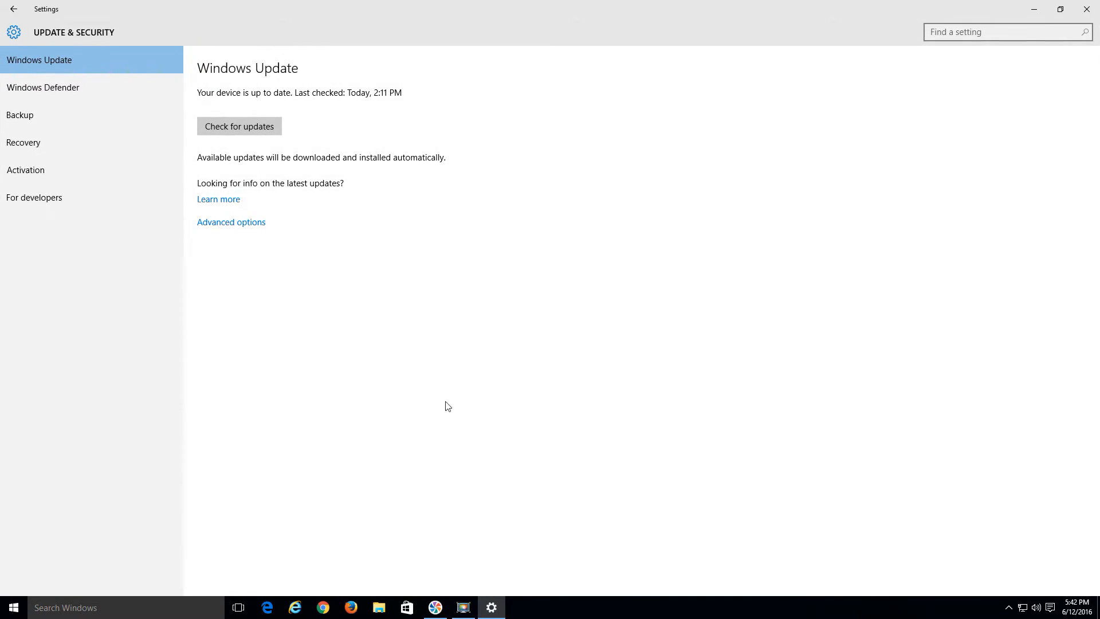
mouse_move(67, 95)
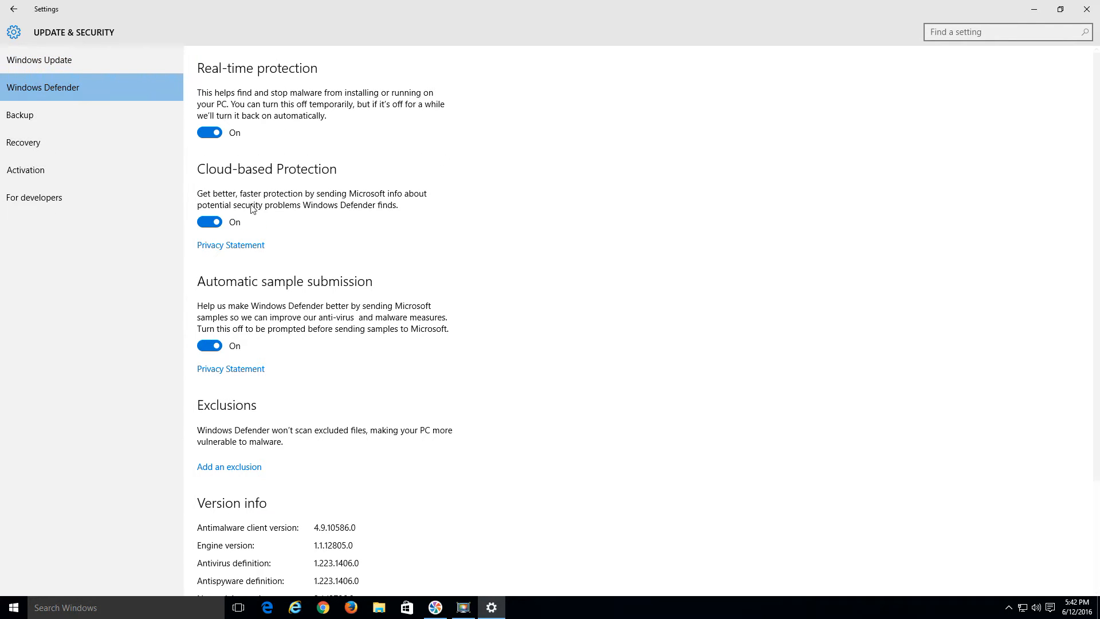
mouse_move(290, 236)
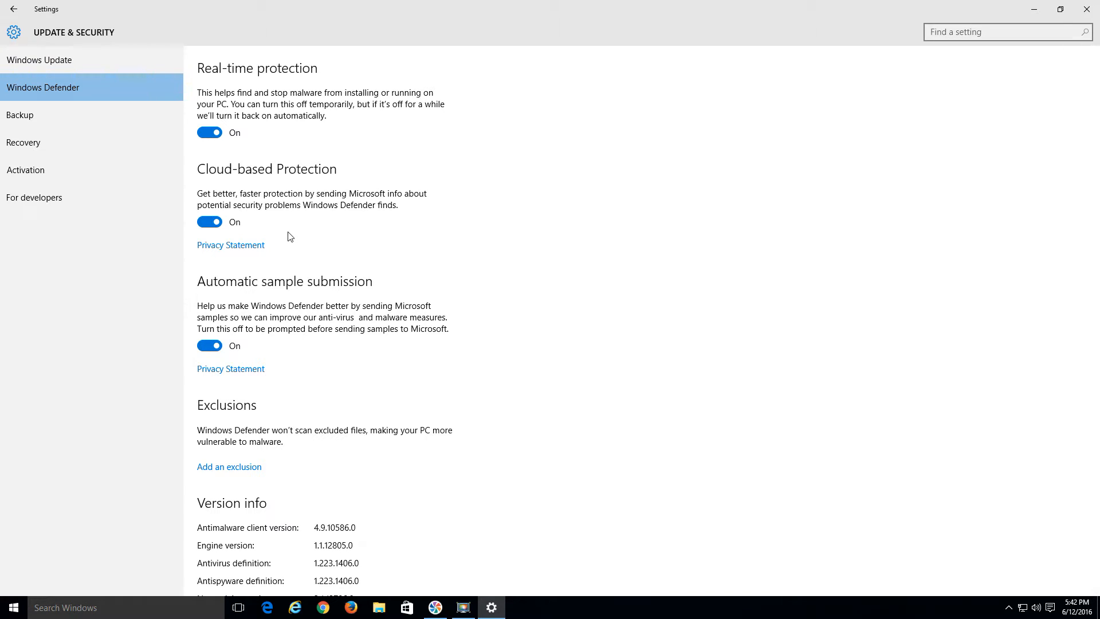
mouse_move(292, 256)
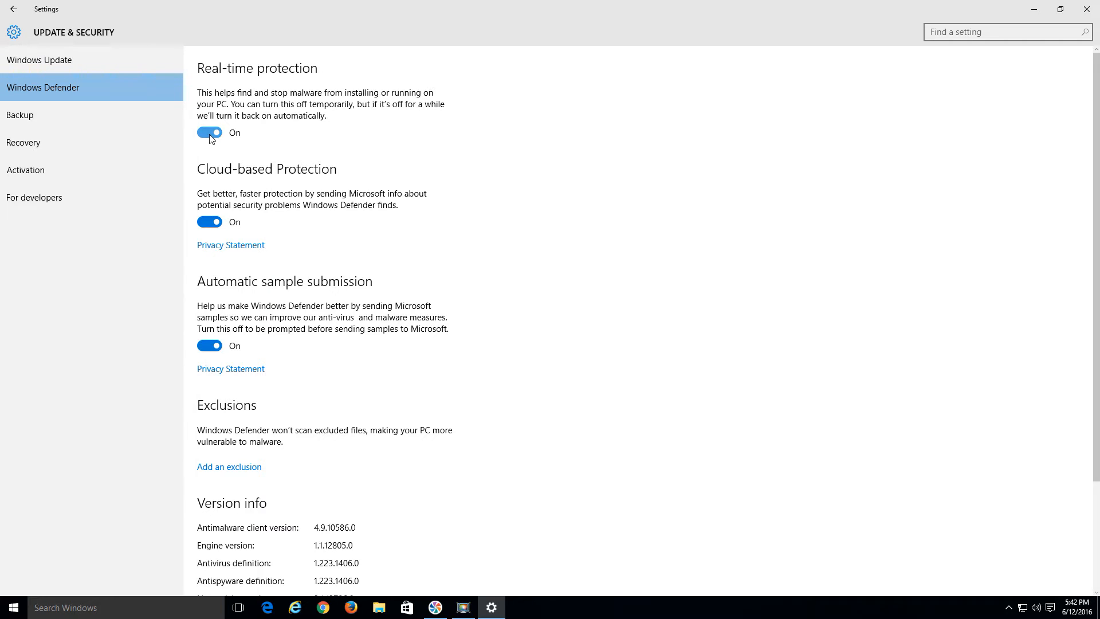
Switch Windows Defender real-time protection back to On
left_click(209, 132)
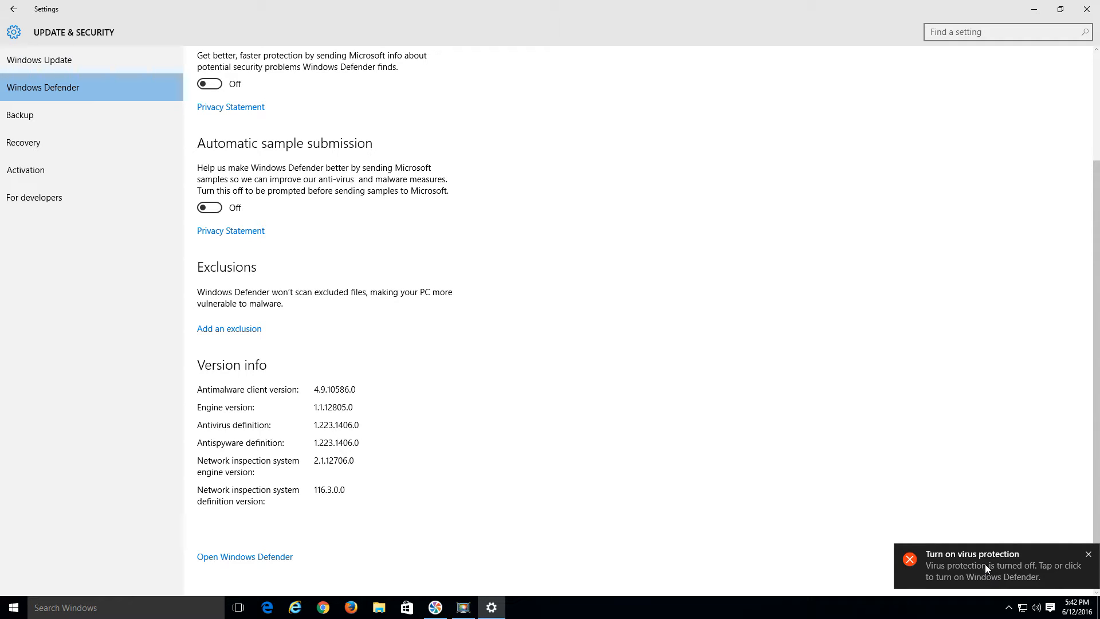
scroll("up", 3)
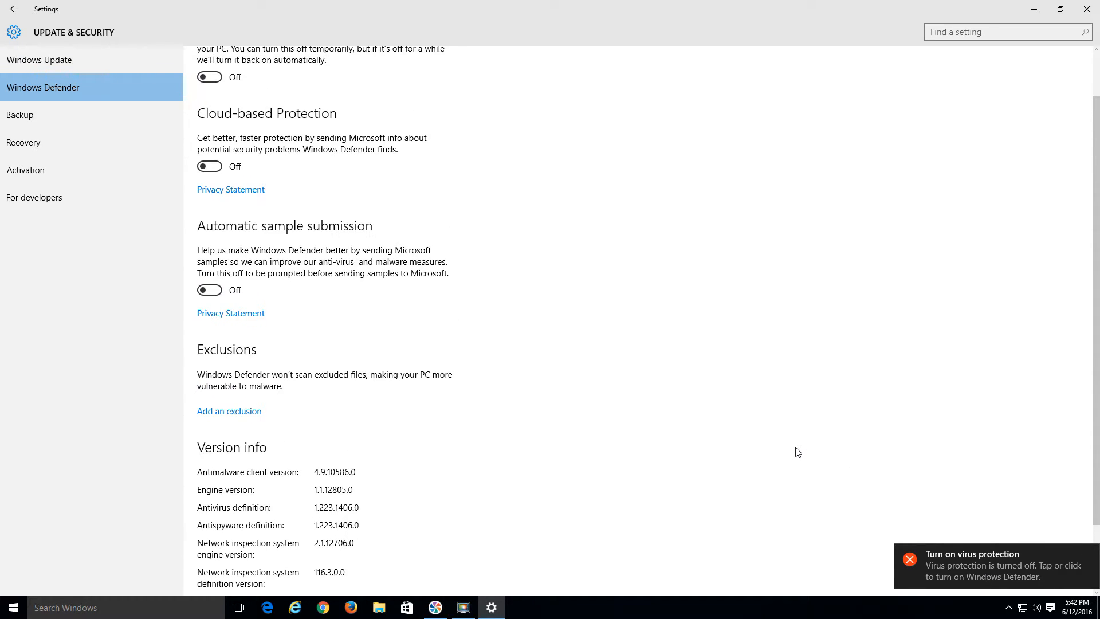
scroll("up", 3)
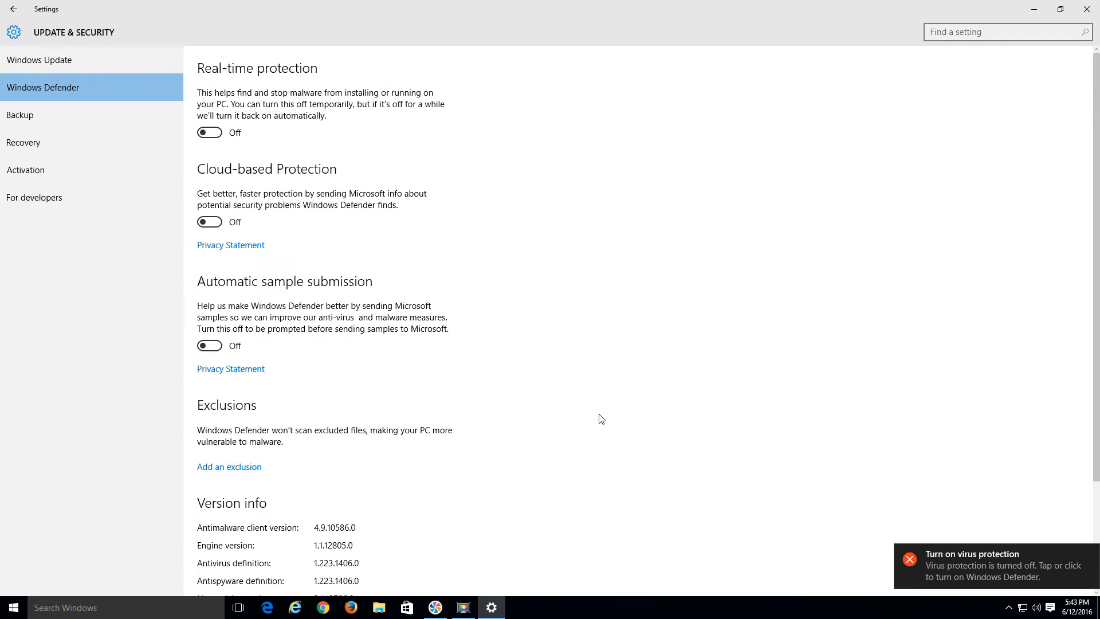
mouse_move(665, 458)
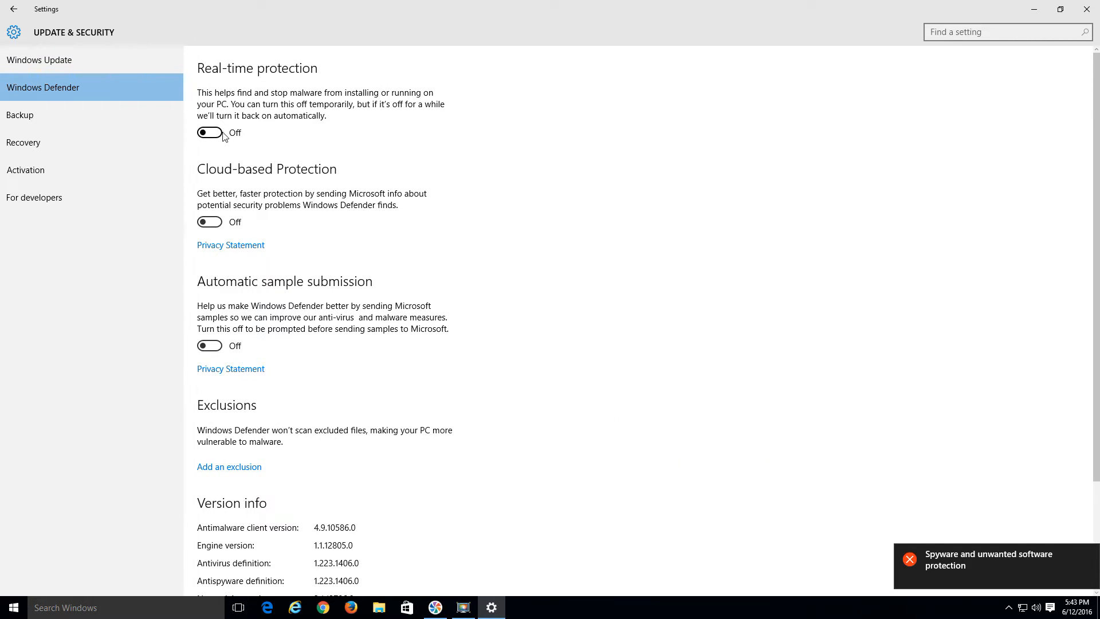
left_click(209, 133)
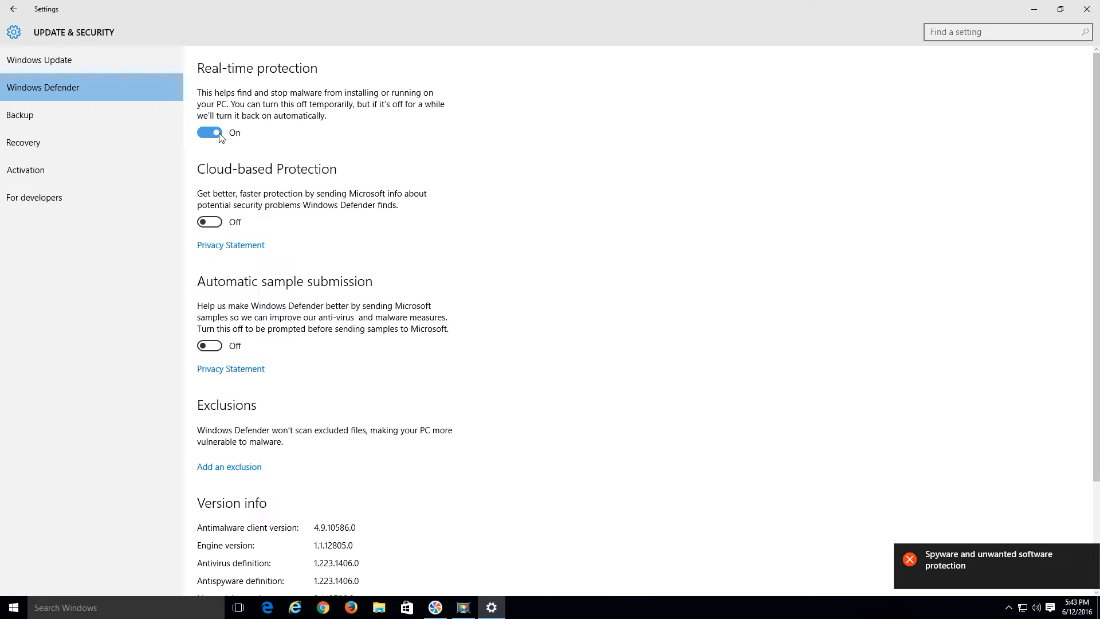
mouse_move(659, 182)
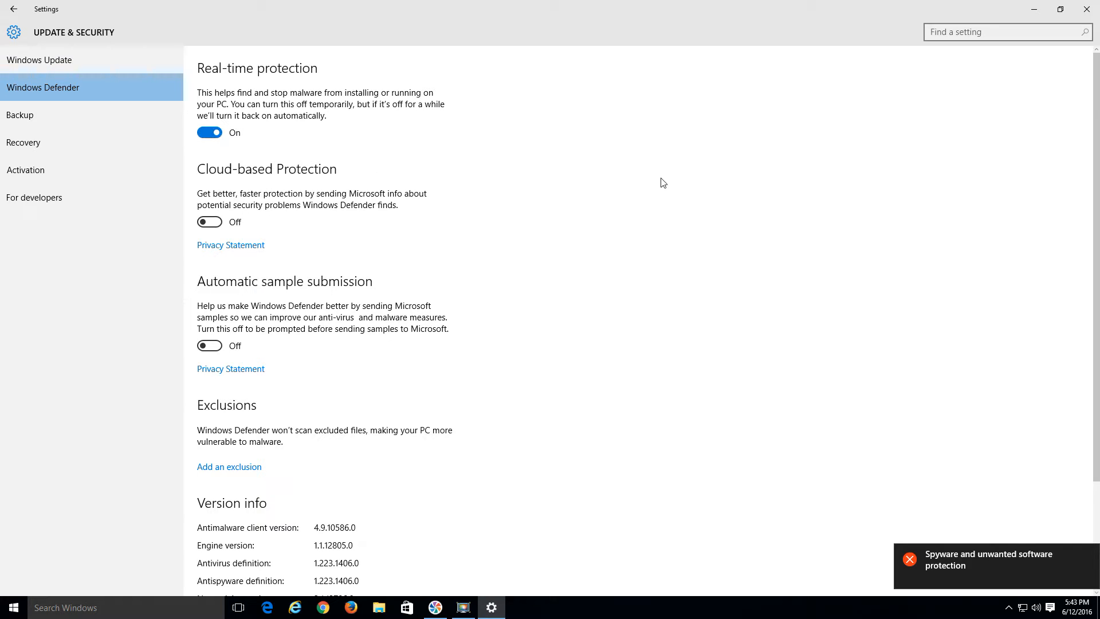
mouse_move(401, 274)
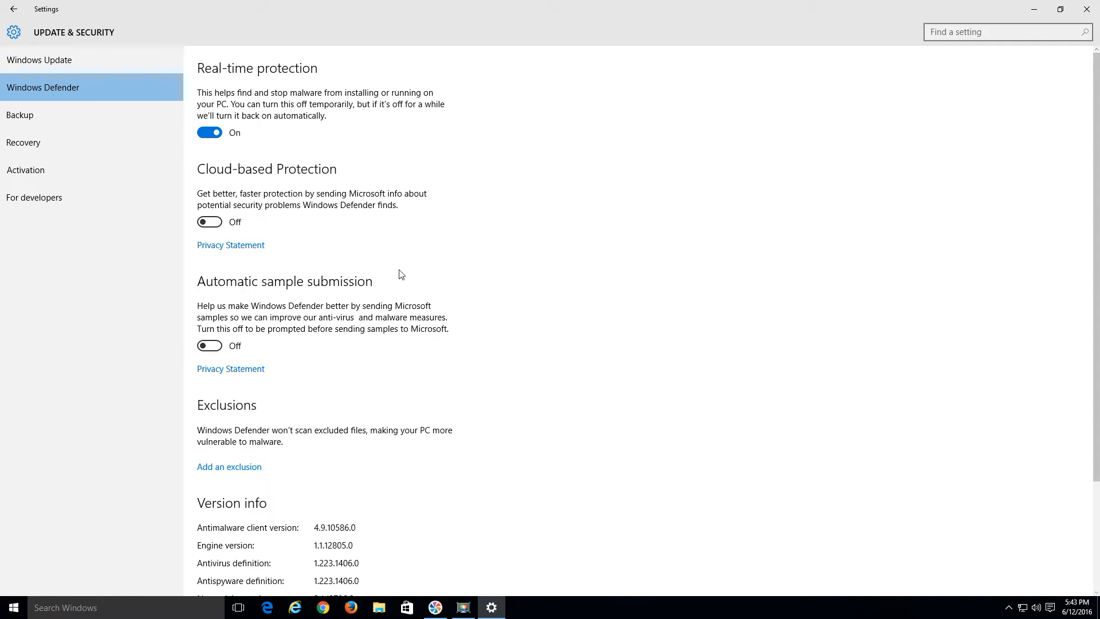
mouse_move(79, 70)
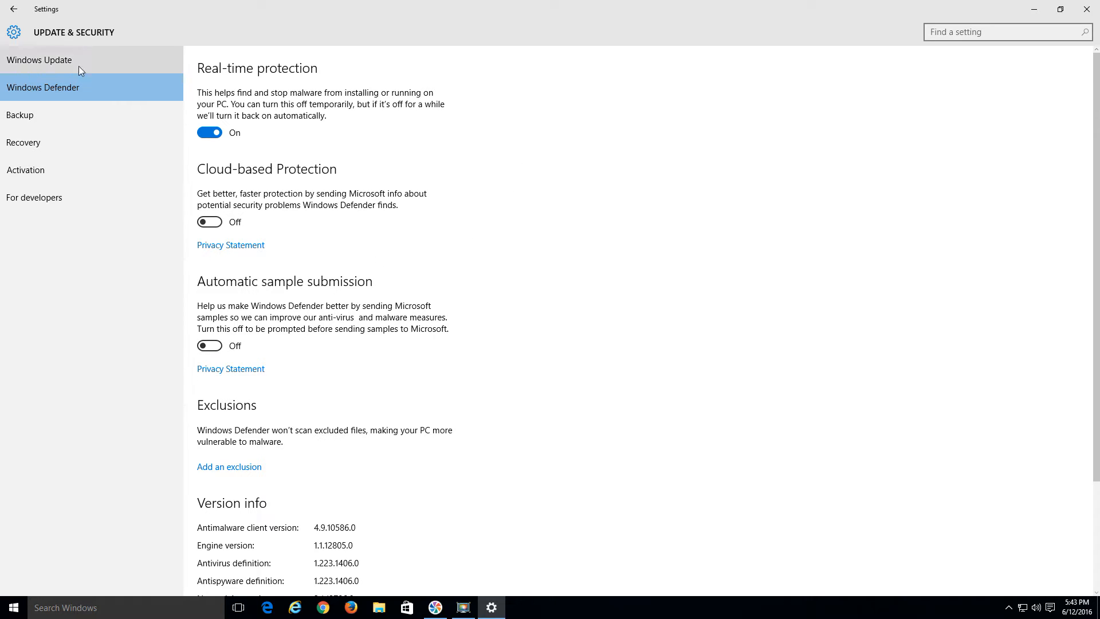
Go to Privacy > Feedback & diagnostics and keep device data sent to Microsoft at Basic
left_click(13, 9)
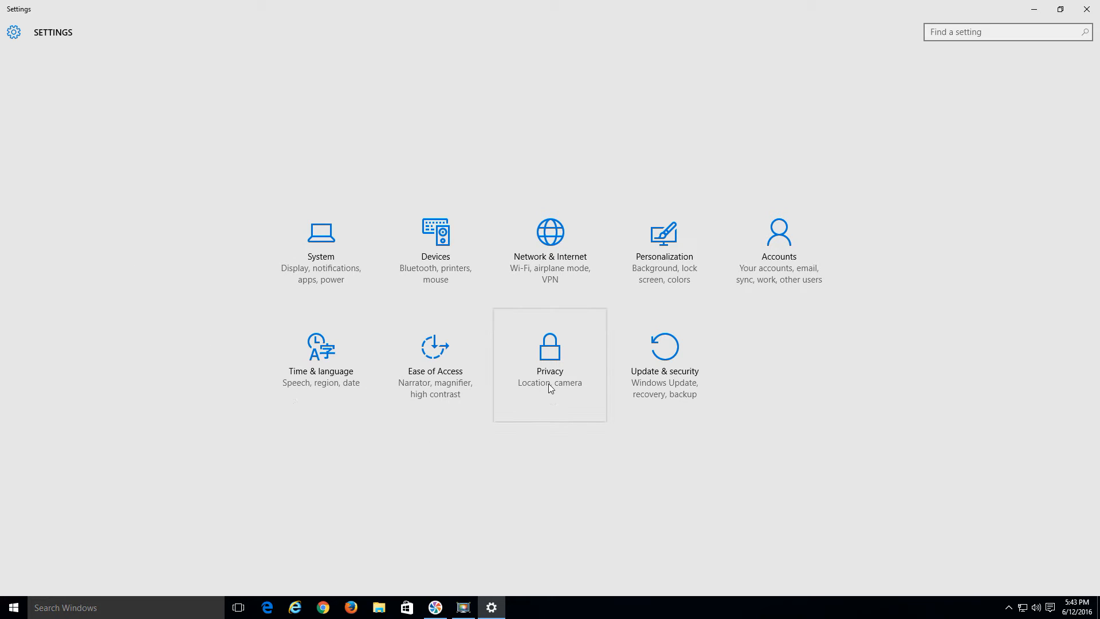
left_click(550, 357)
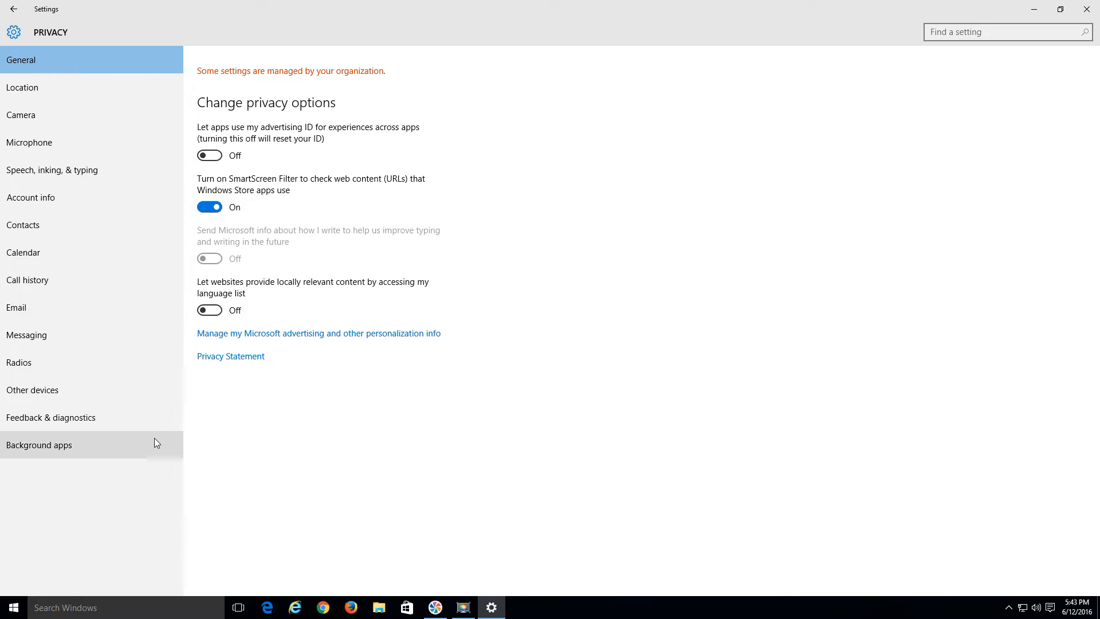
mouse_move(62, 416)
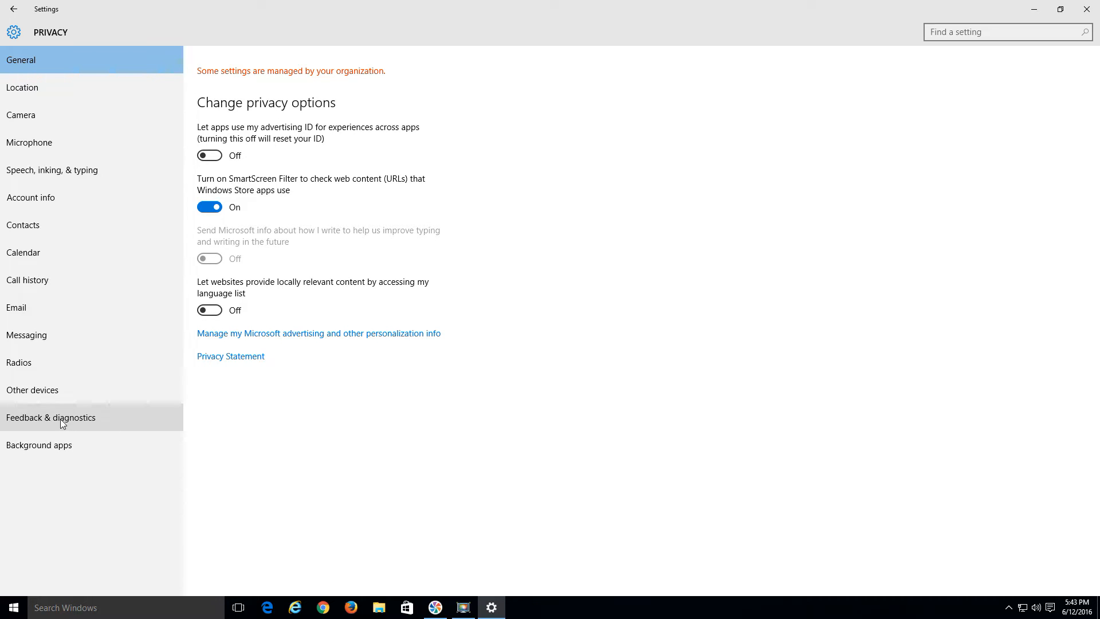
left_click(50, 417)
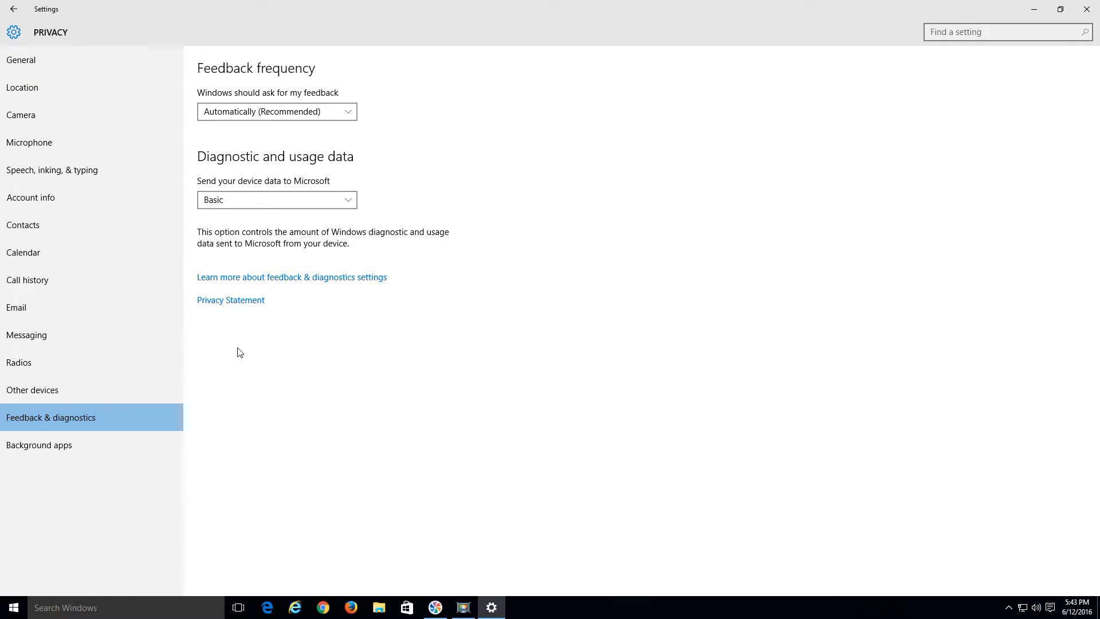
left_click(276, 199)
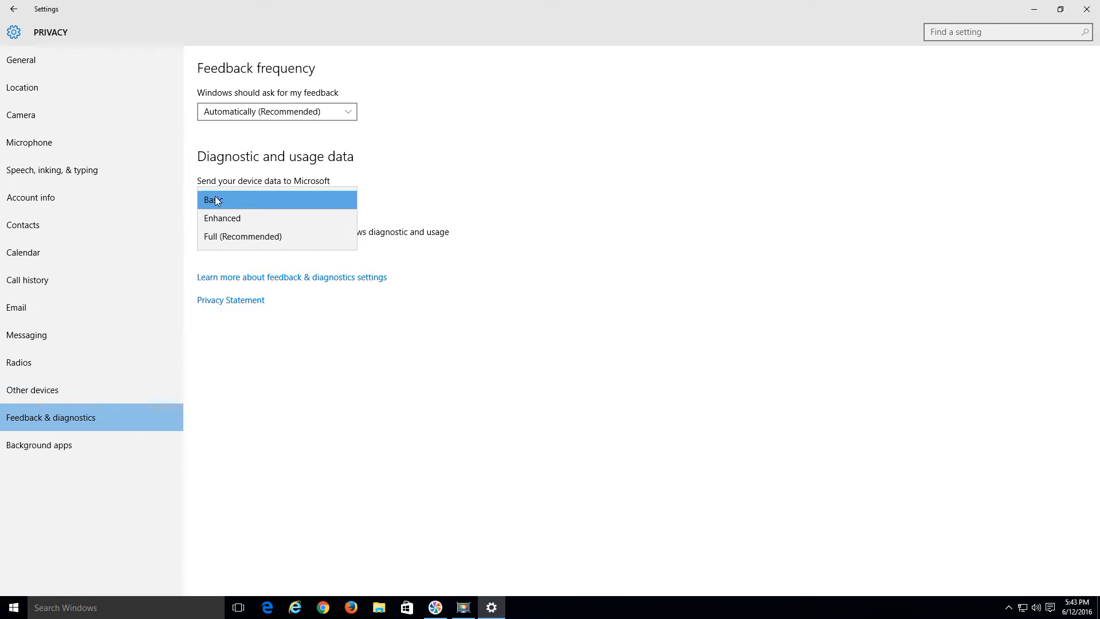
mouse_move(228, 218)
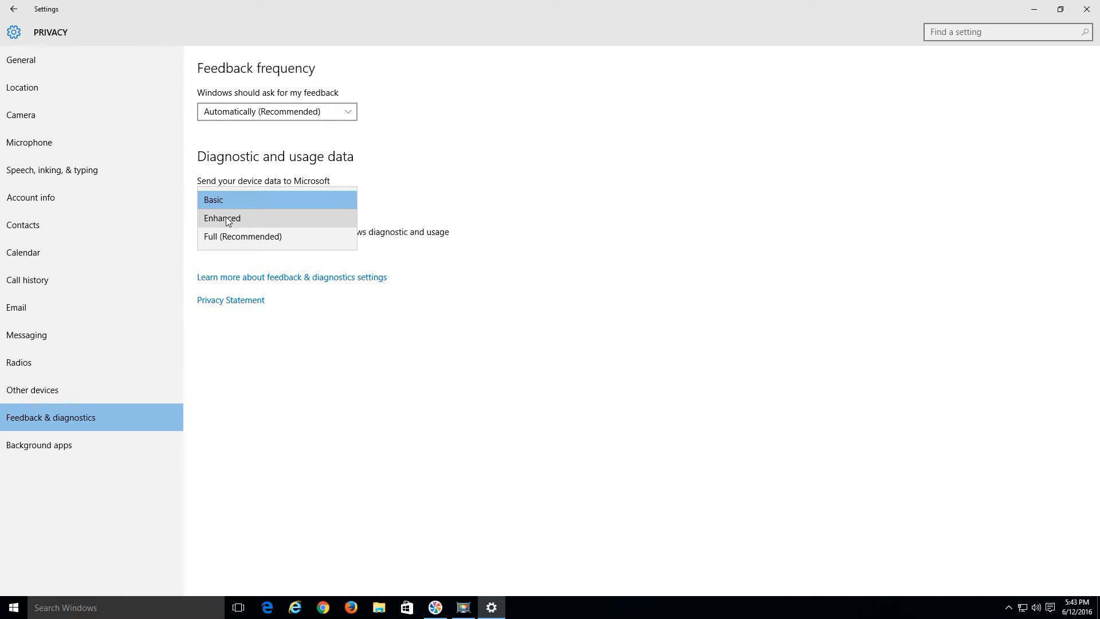
mouse_move(225, 243)
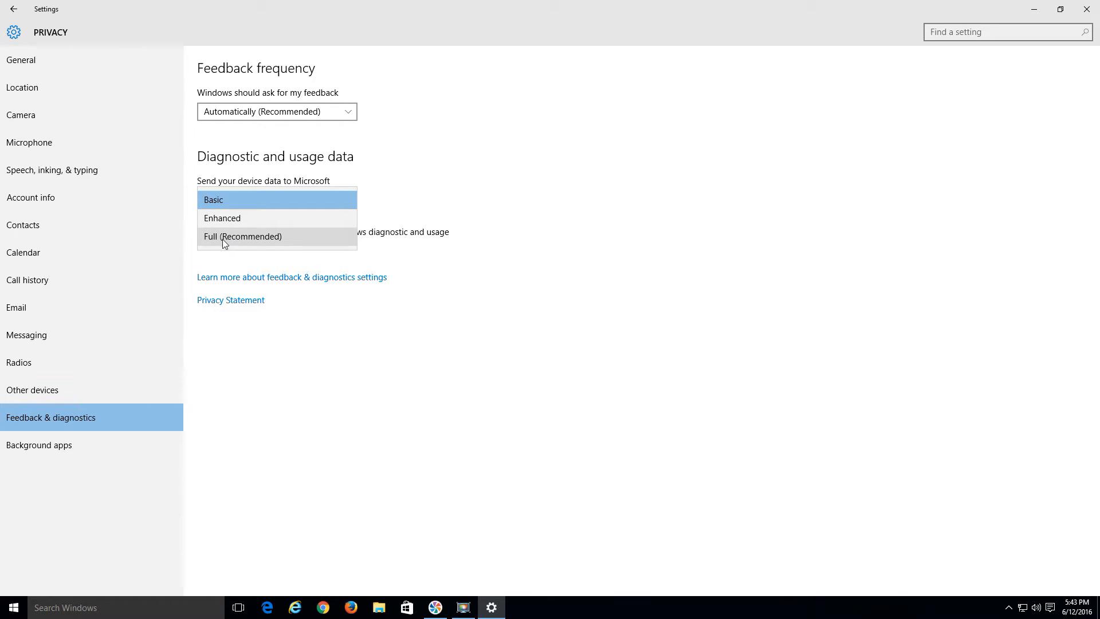
mouse_move(208, 243)
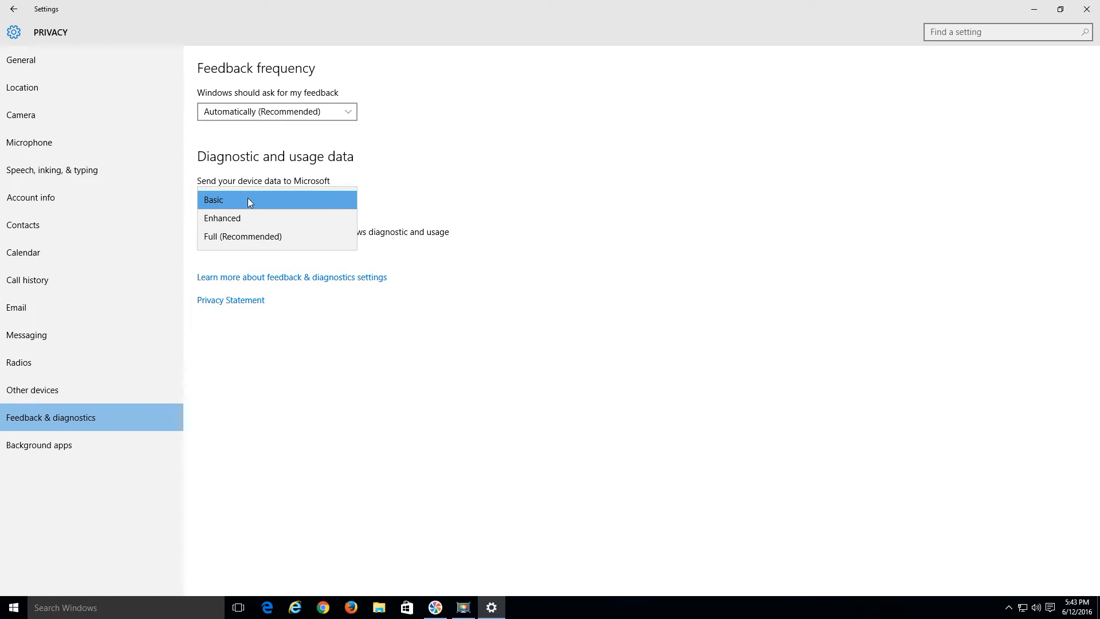
mouse_move(413, 252)
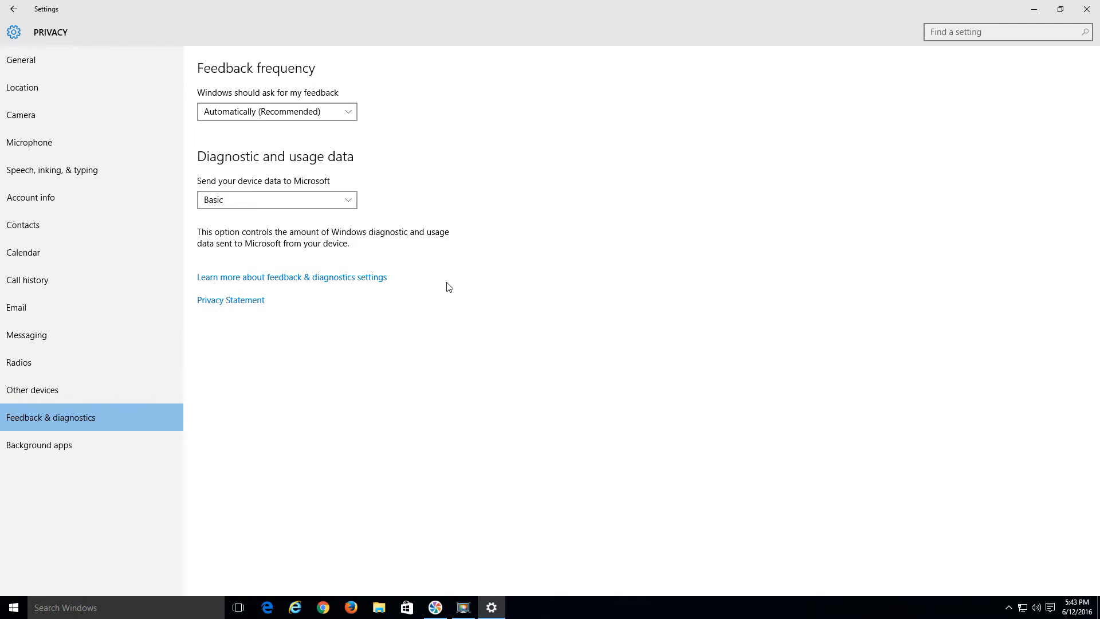
left_click(277, 200)
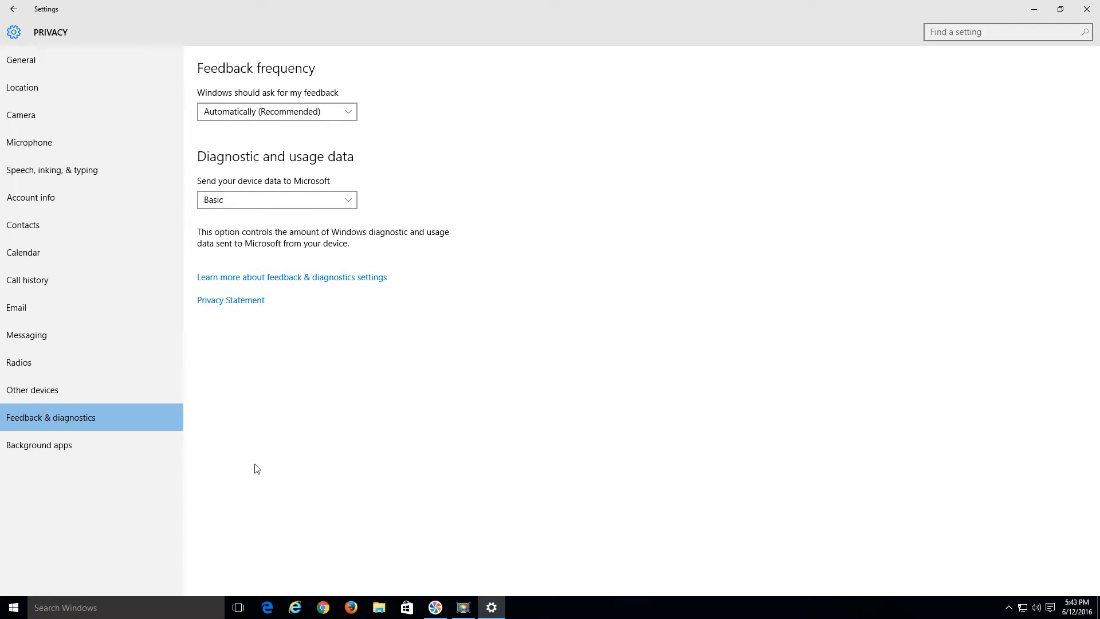
mouse_move(26, 607)
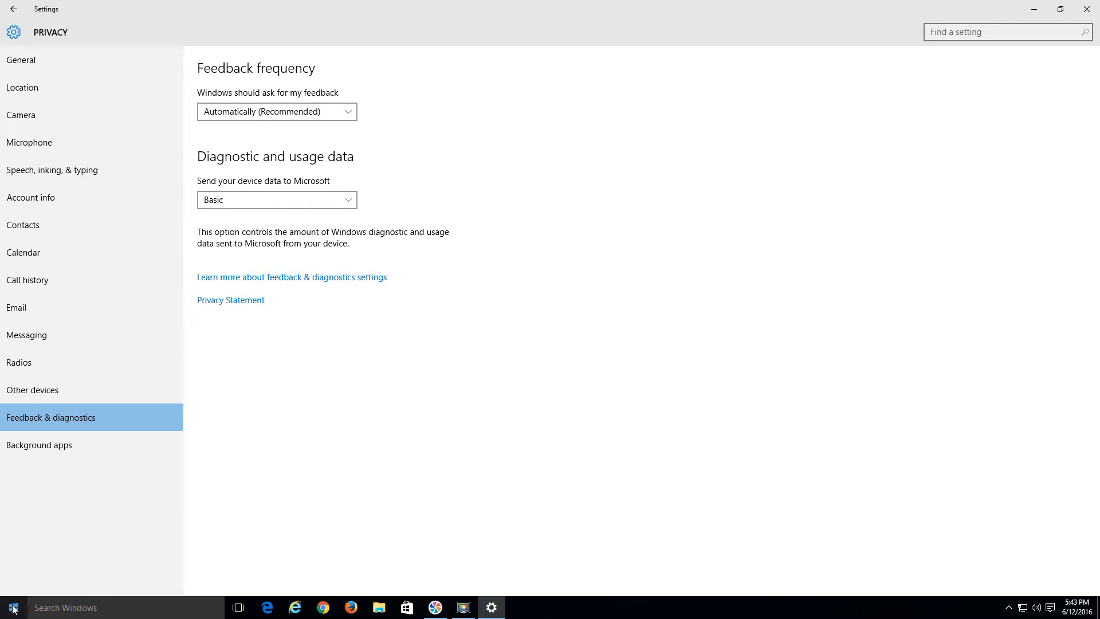
Launch the Local Group Policy Editor from a Start search, maximized with a wider tree pane
left_click(12, 607)
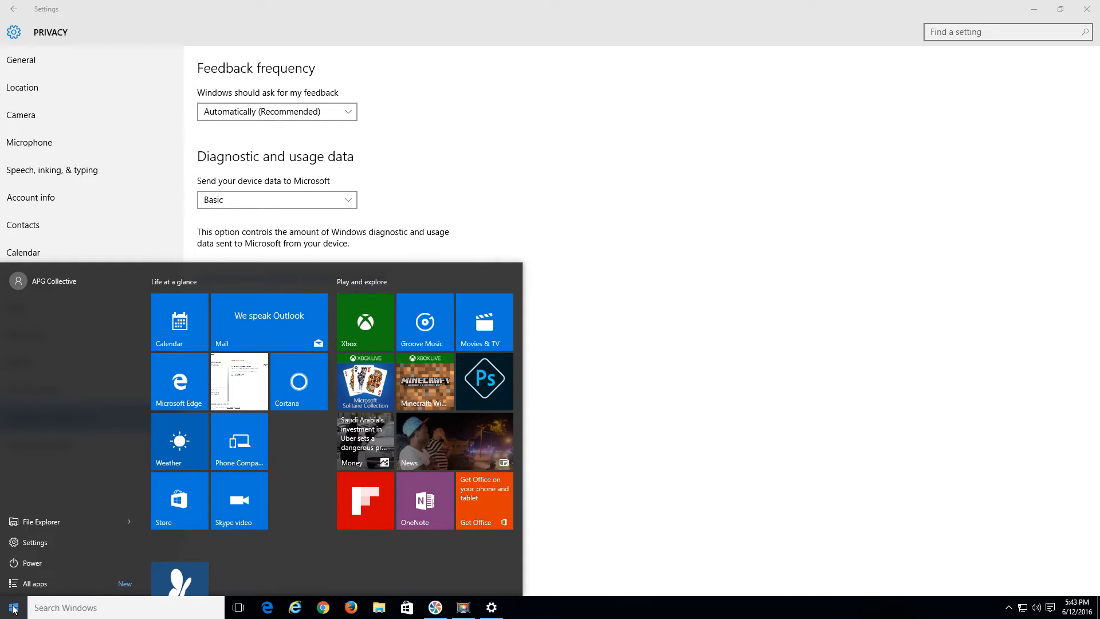
type("gpedit")
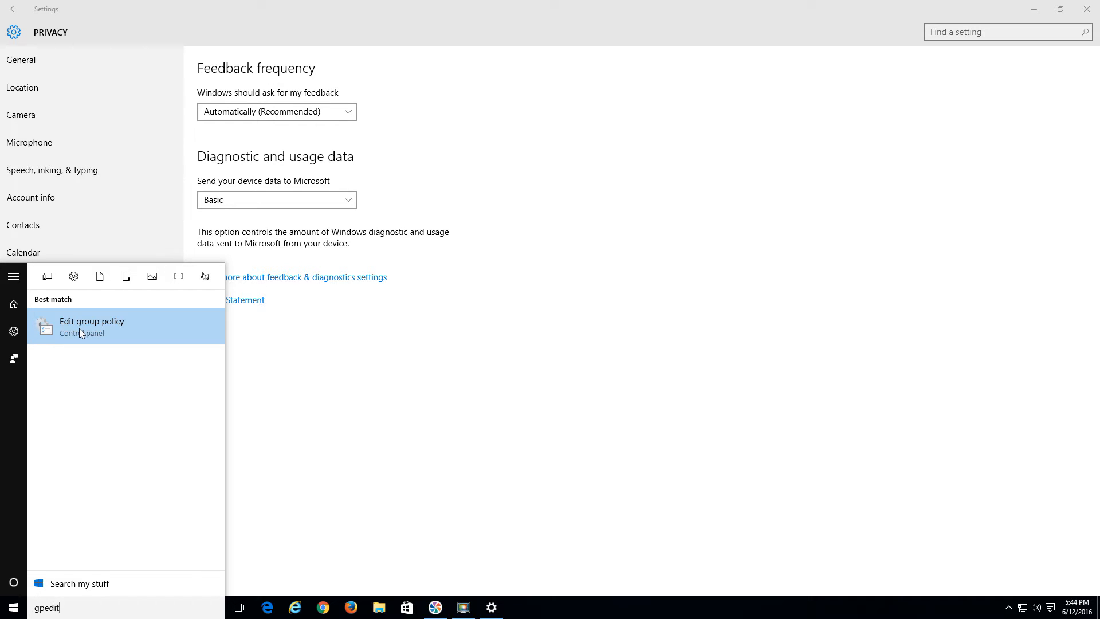
left_click(91, 326)
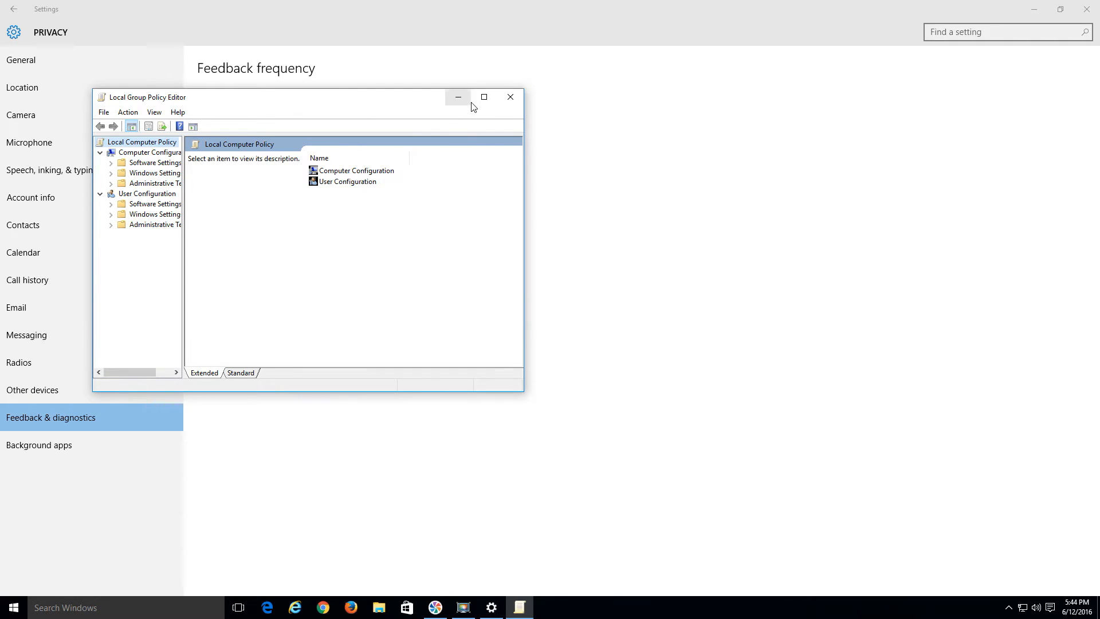
left_click(483, 97)
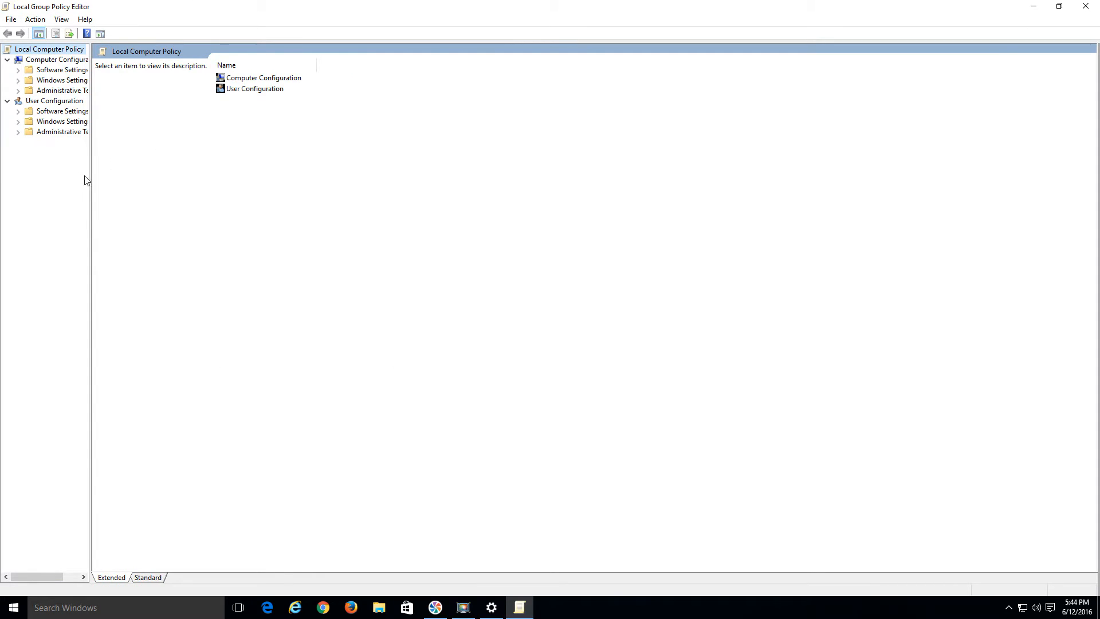
left_click_drag(91, 189, 151, 189)
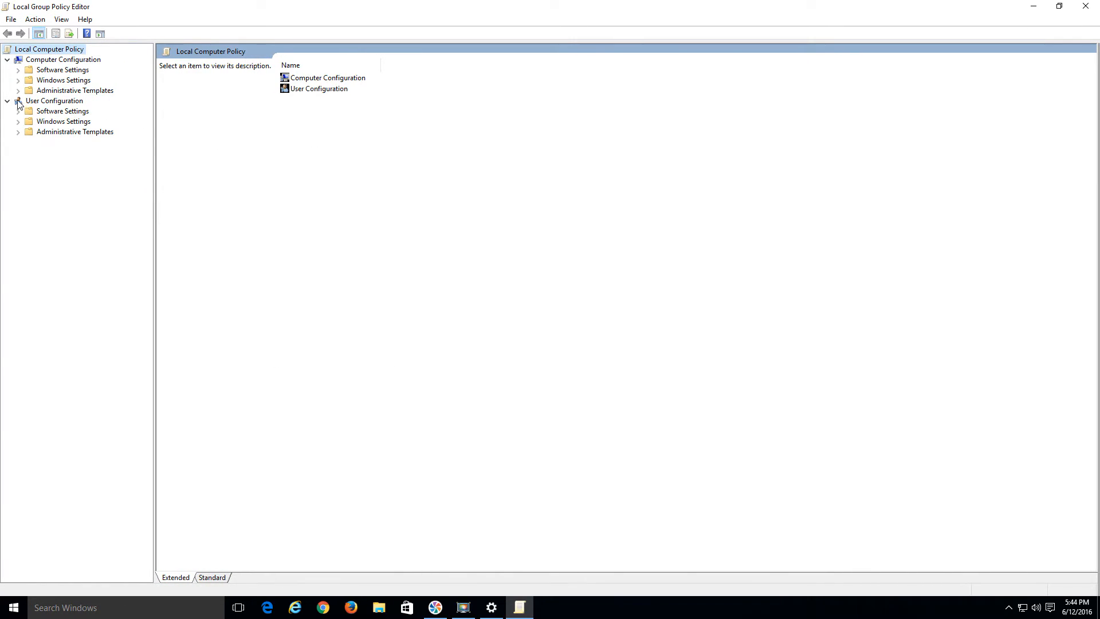
Browse to Windows Components > Data Collection and Preview Builds and show the Allow Telemetry description
left_click(75, 89)
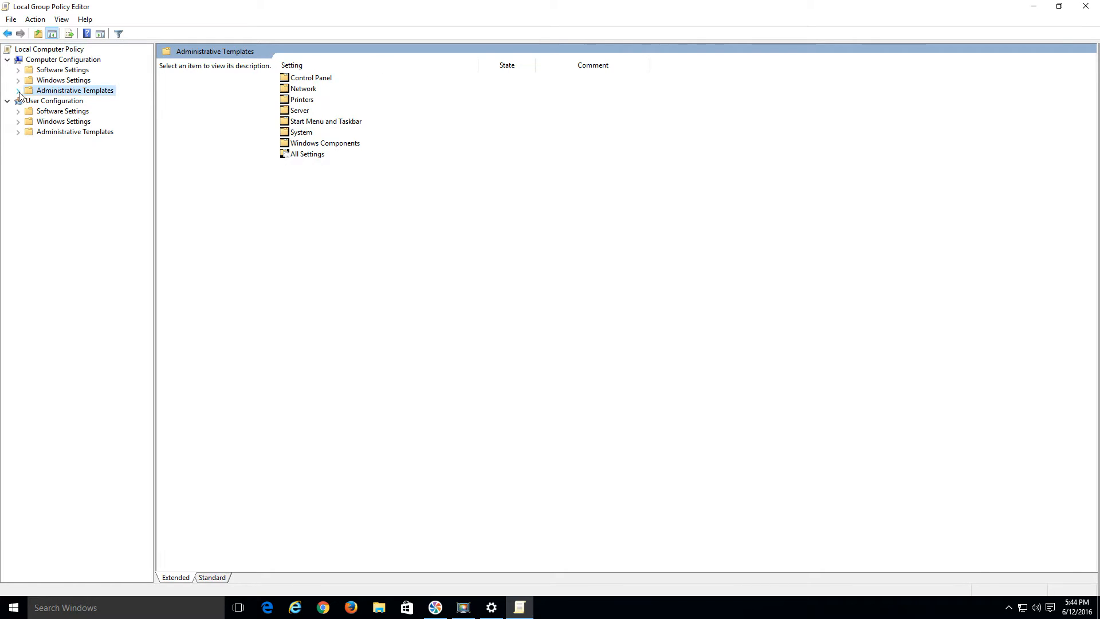
left_click(18, 89)
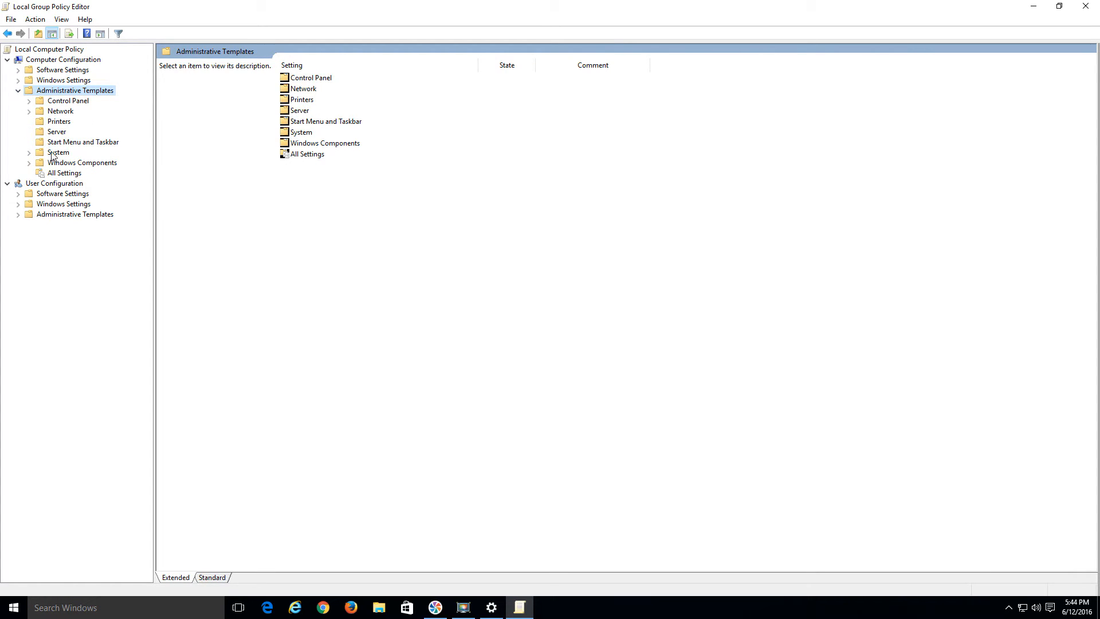
mouse_move(60, 165)
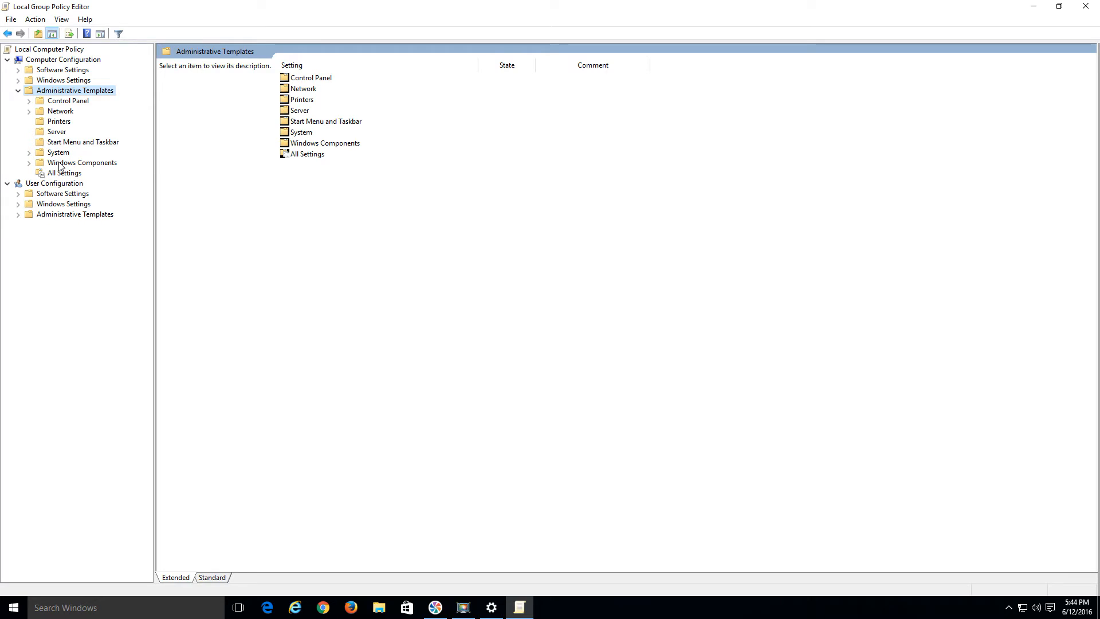
left_click(30, 161)
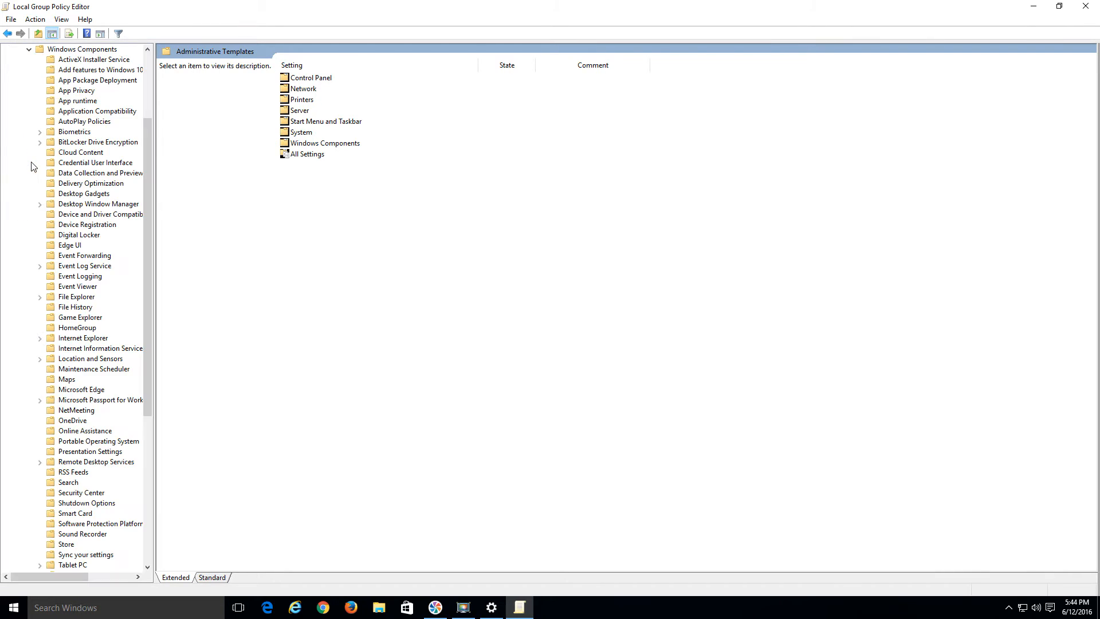
mouse_move(82, 176)
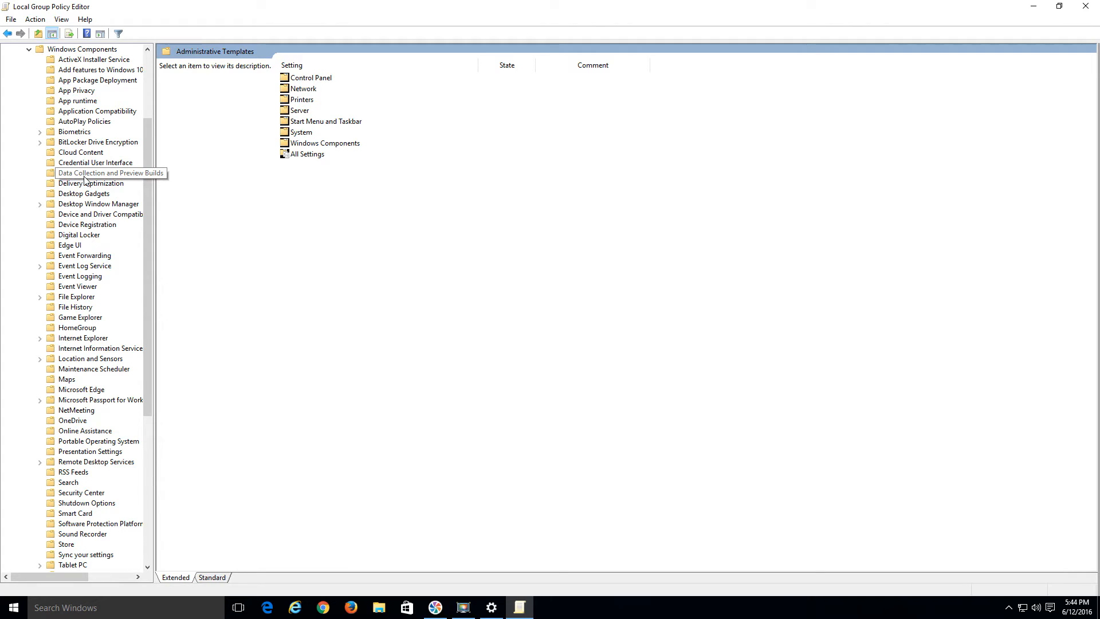
left_click(101, 173)
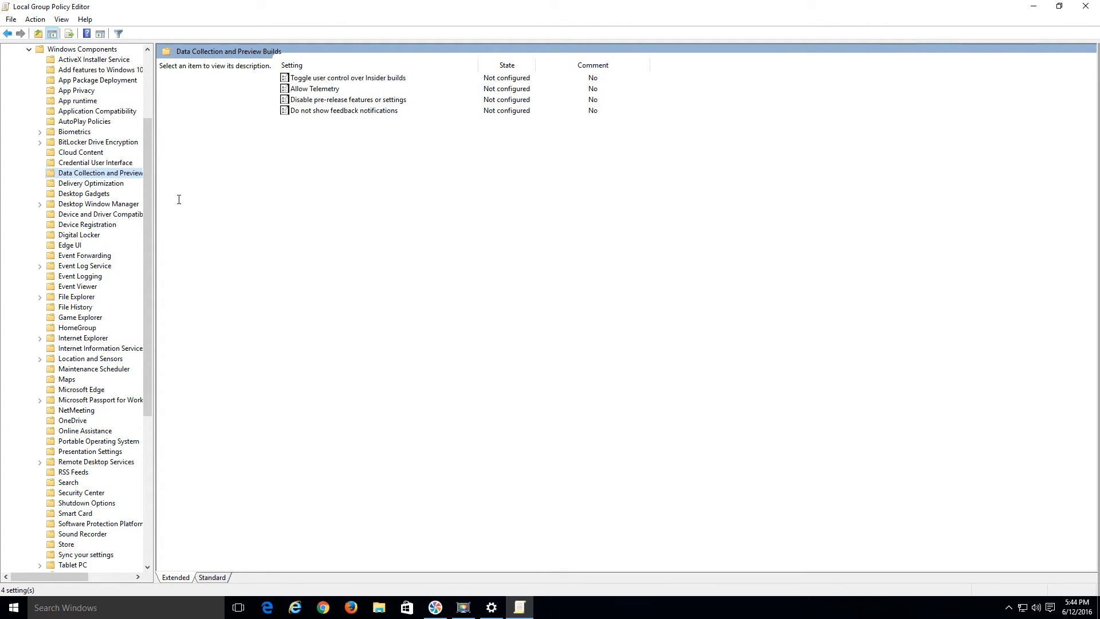
mouse_move(304, 92)
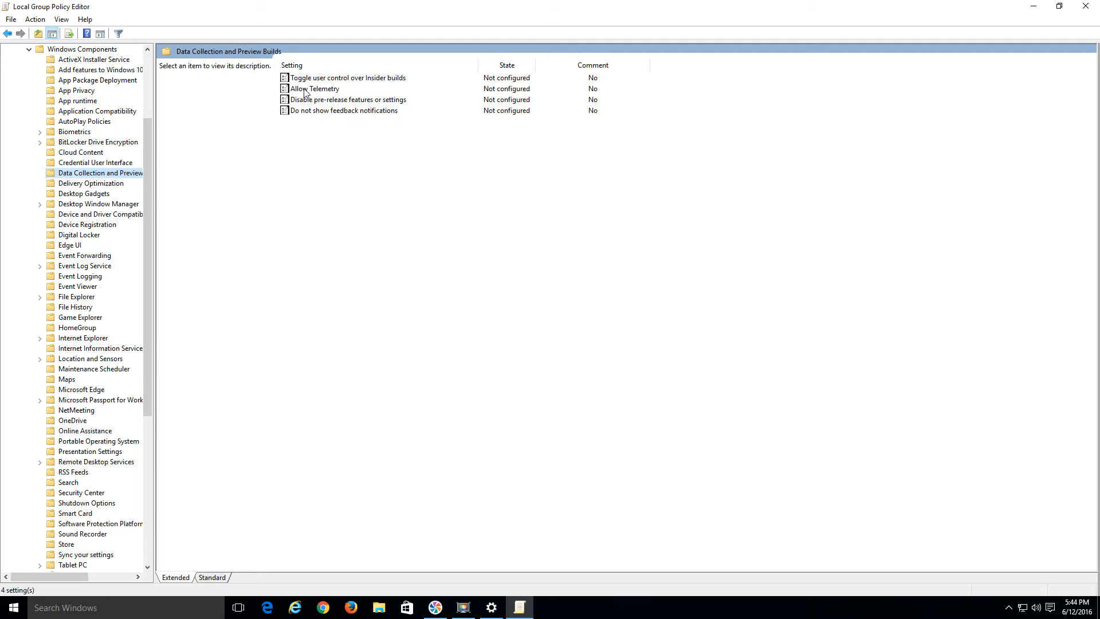
left_click(315, 89)
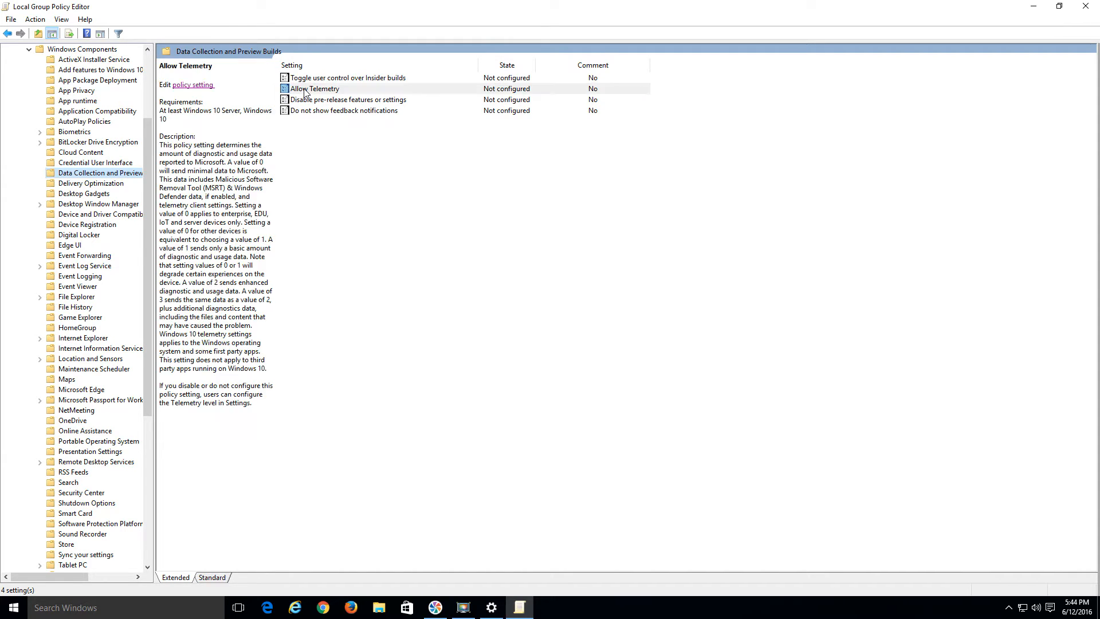
Set the Allow Telemetry policy to Enabled with level 0 - Security [Enterprise Only]
double_click(315, 88)
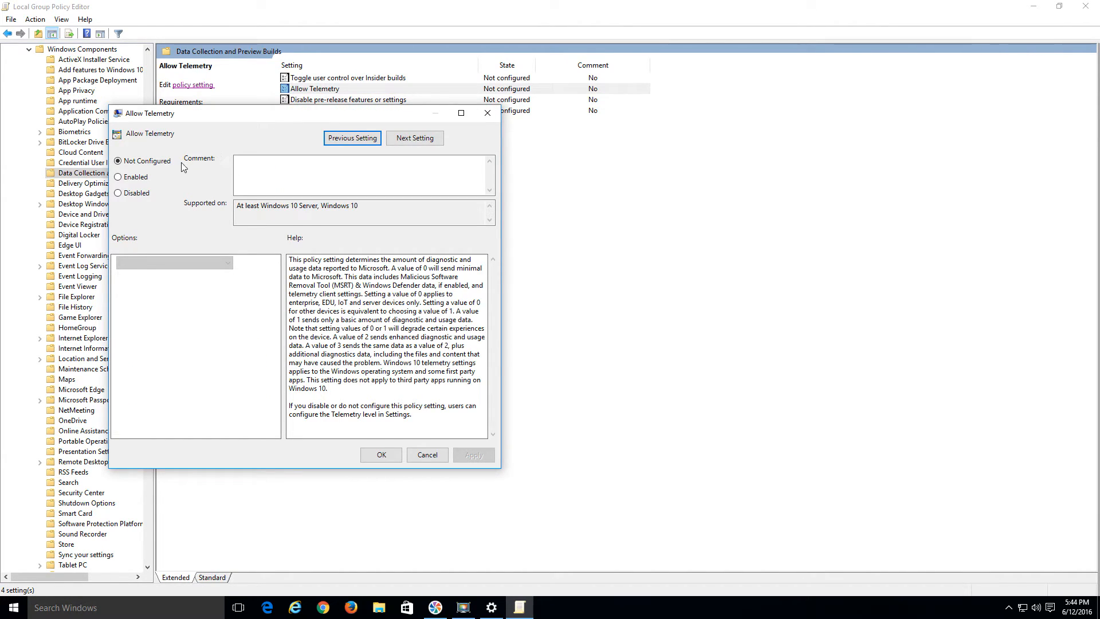
left_click(118, 176)
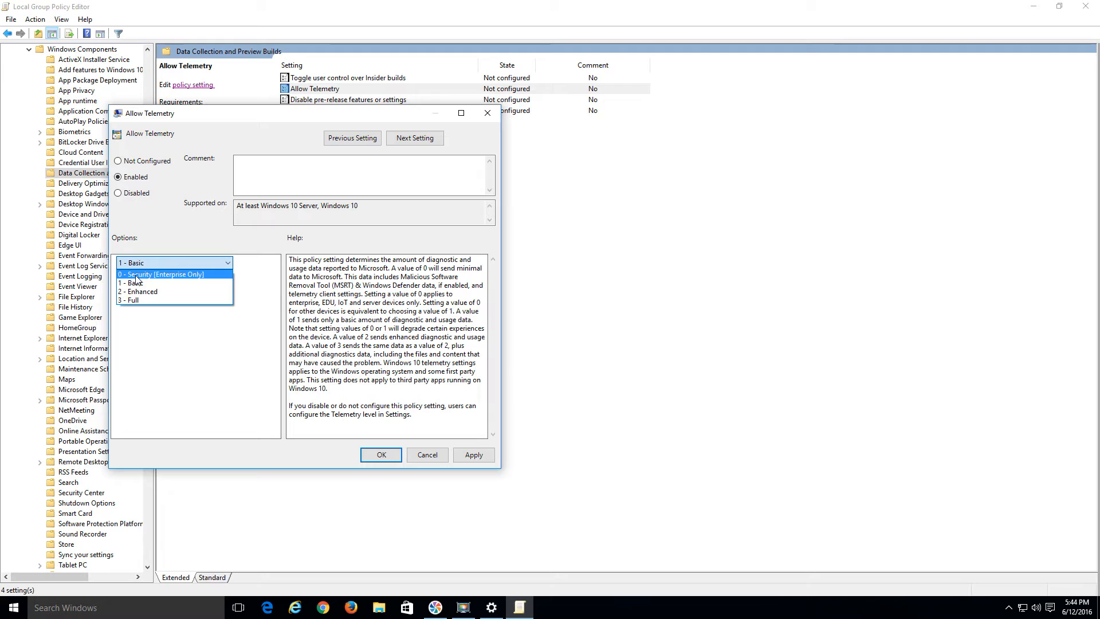
left_click(162, 274)
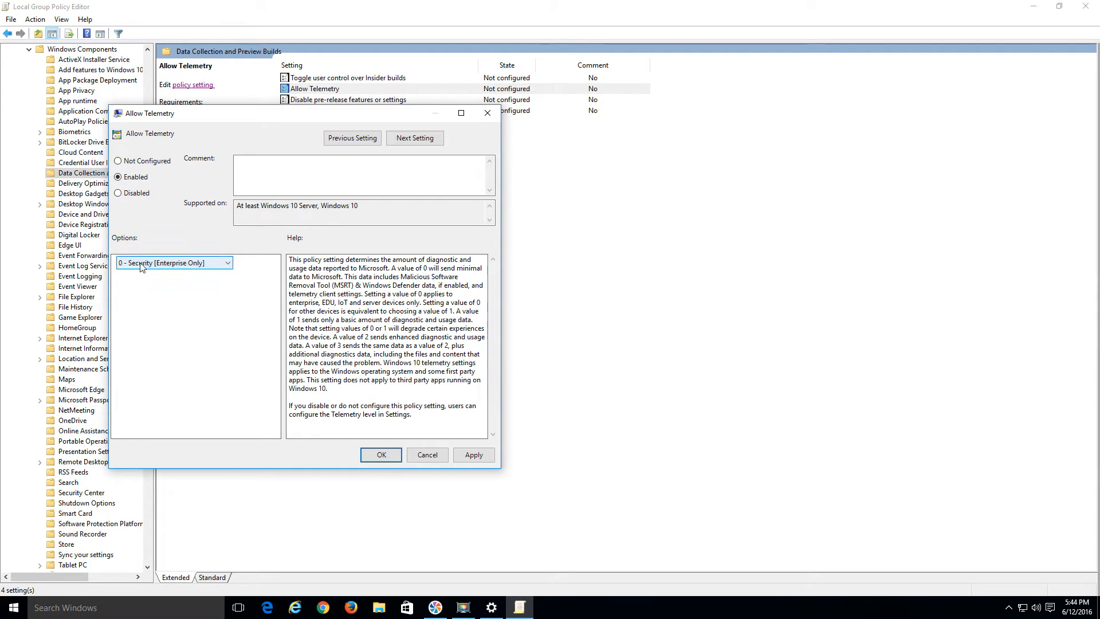
left_click(473, 454)
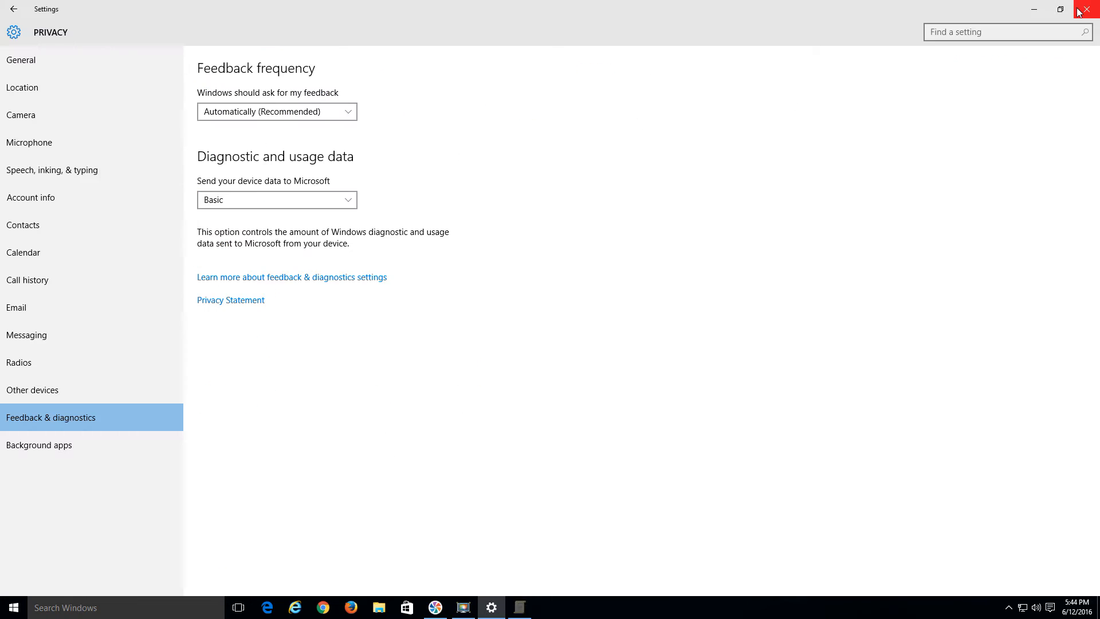
mouse_move(101, 33)
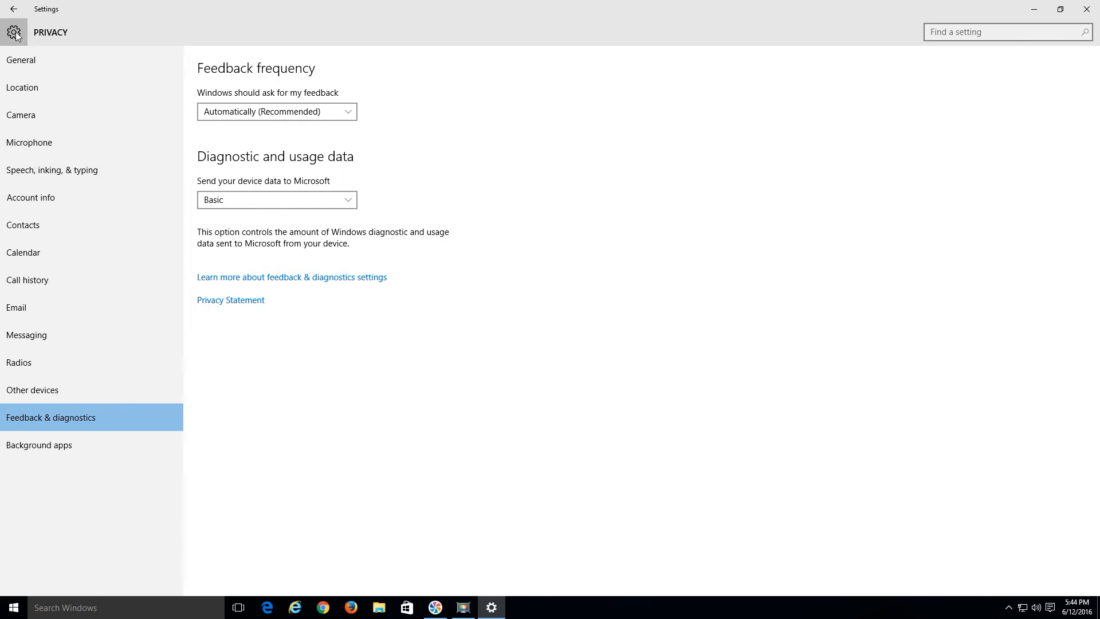
Return to Privacy > Feedback & diagnostics and set feedback frequency to Never
left_click(13, 9)
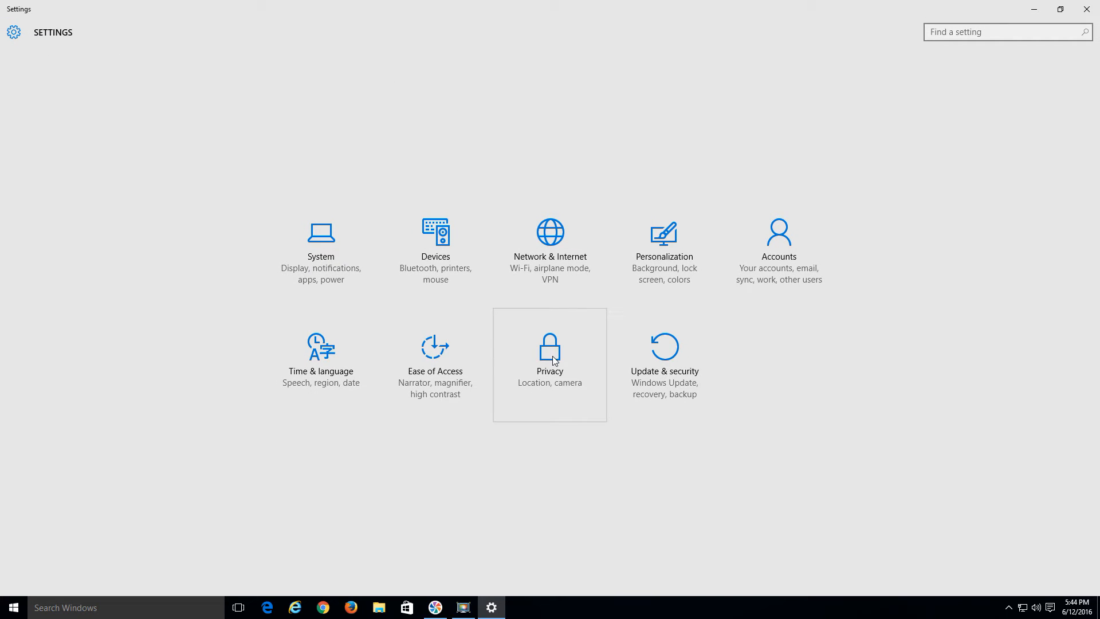
left_click(550, 347)
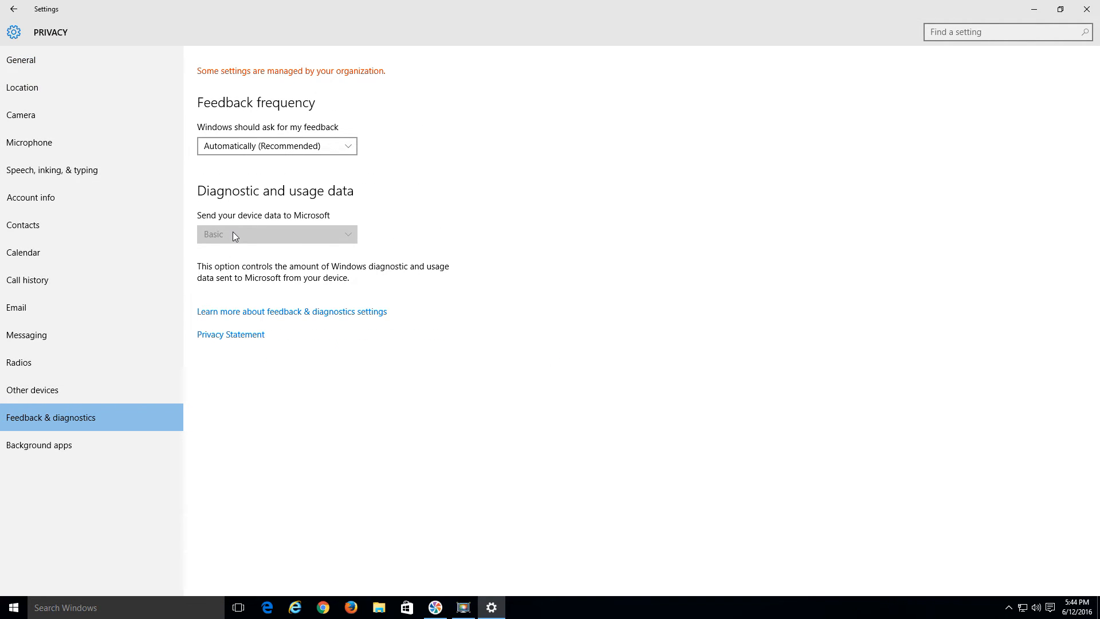
mouse_move(310, 240)
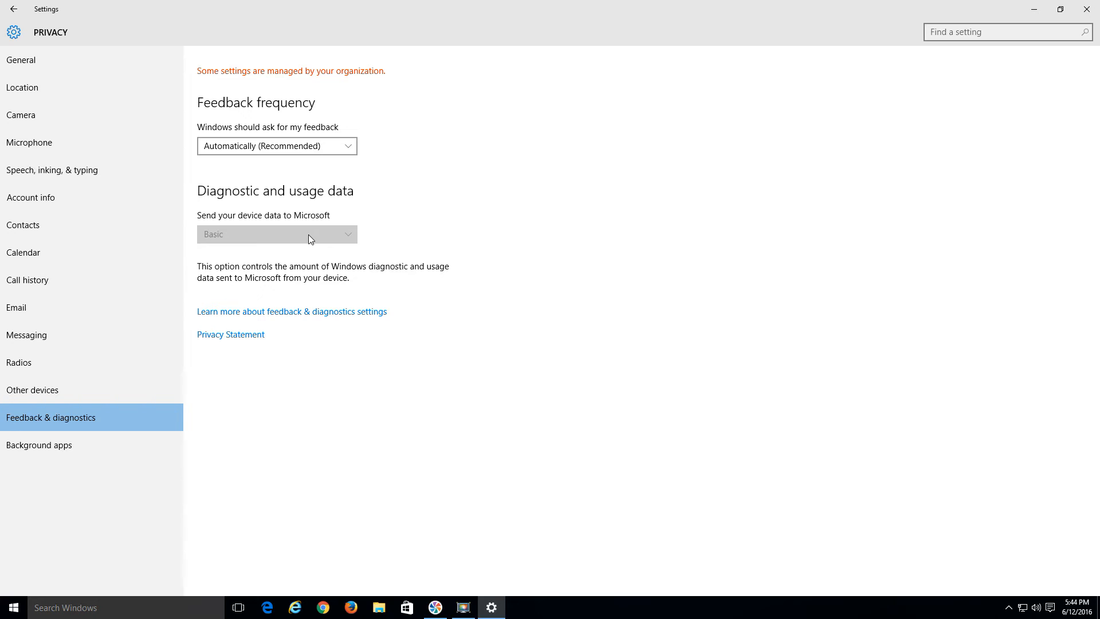
left_click(276, 145)
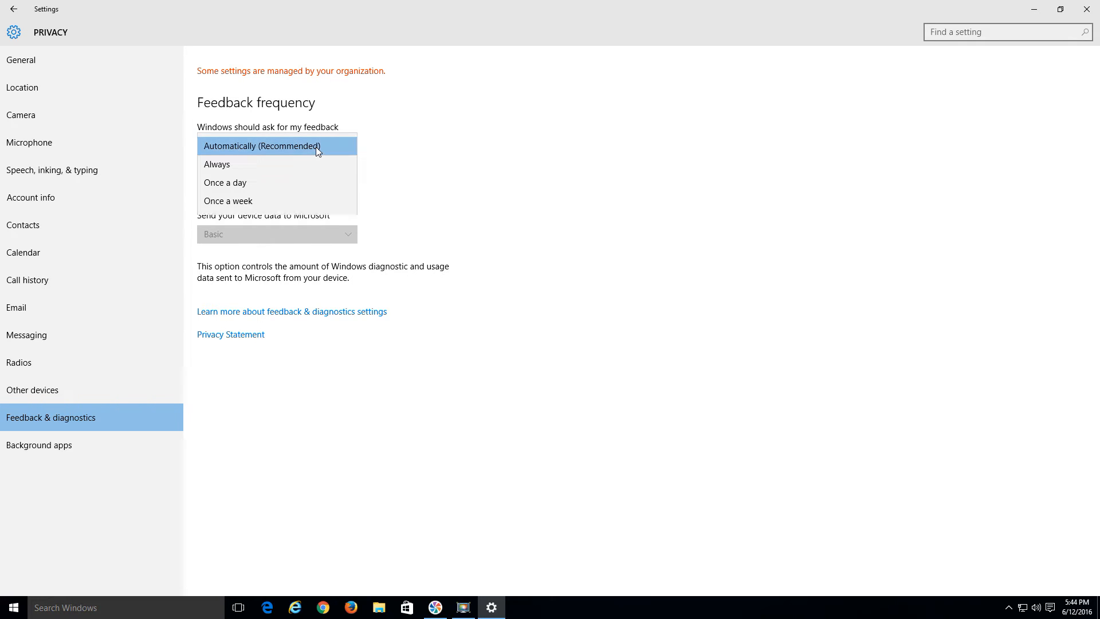
left_click(261, 145)
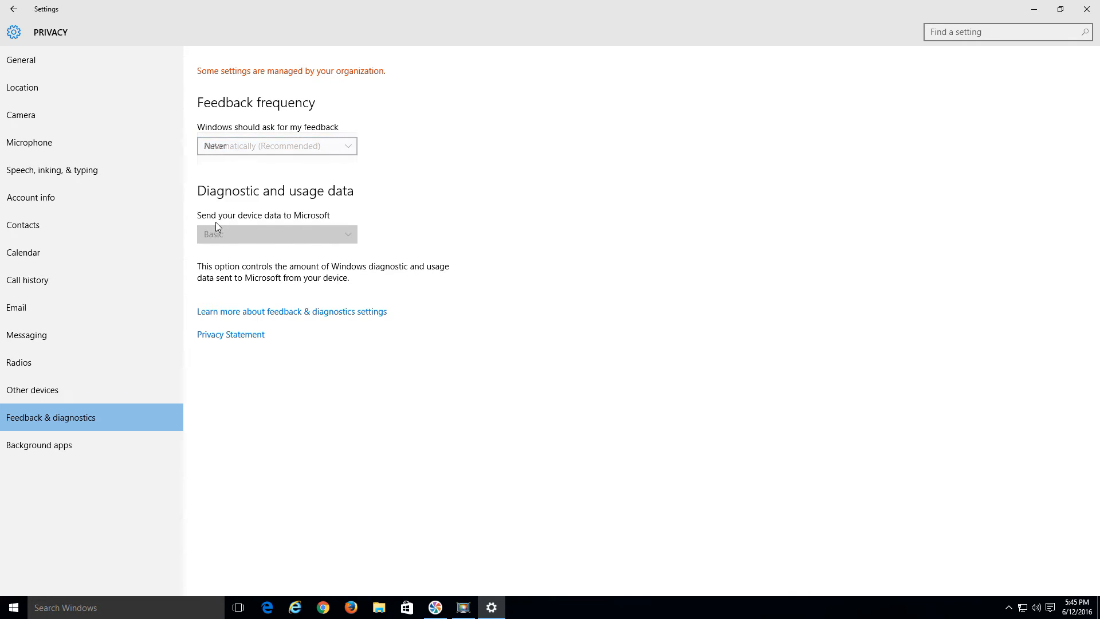
left_click(276, 145)
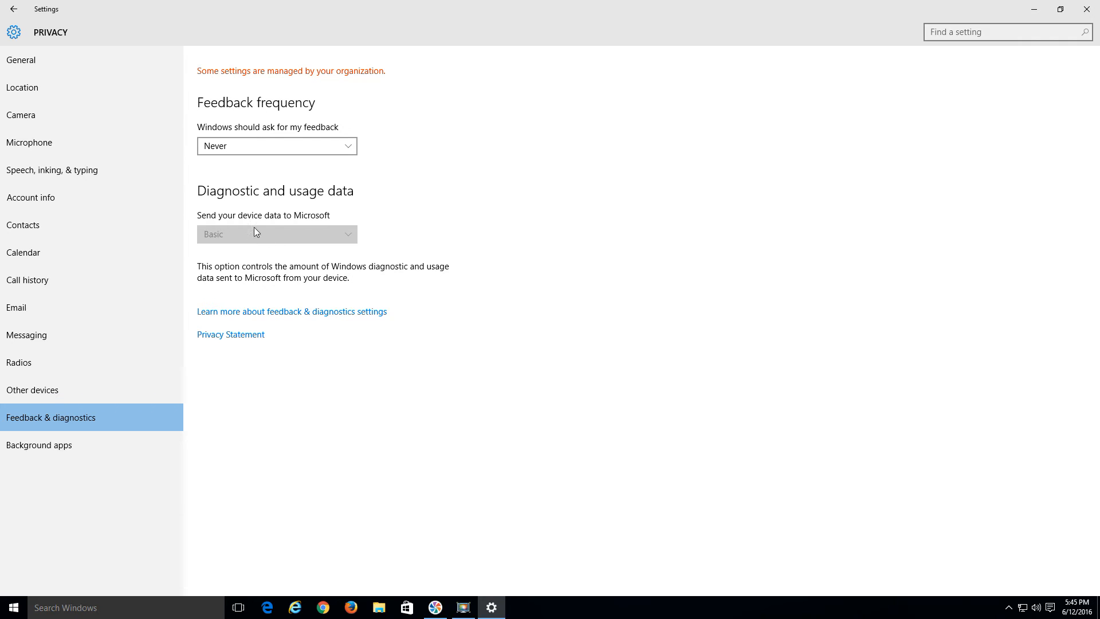
mouse_move(548, 233)
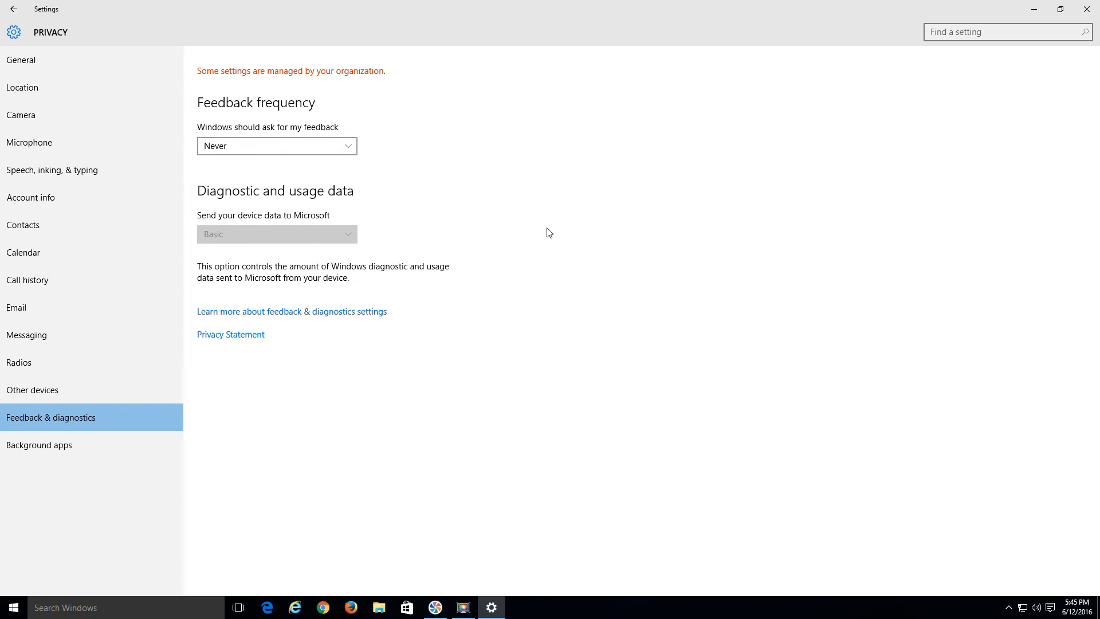
mouse_move(849, 145)
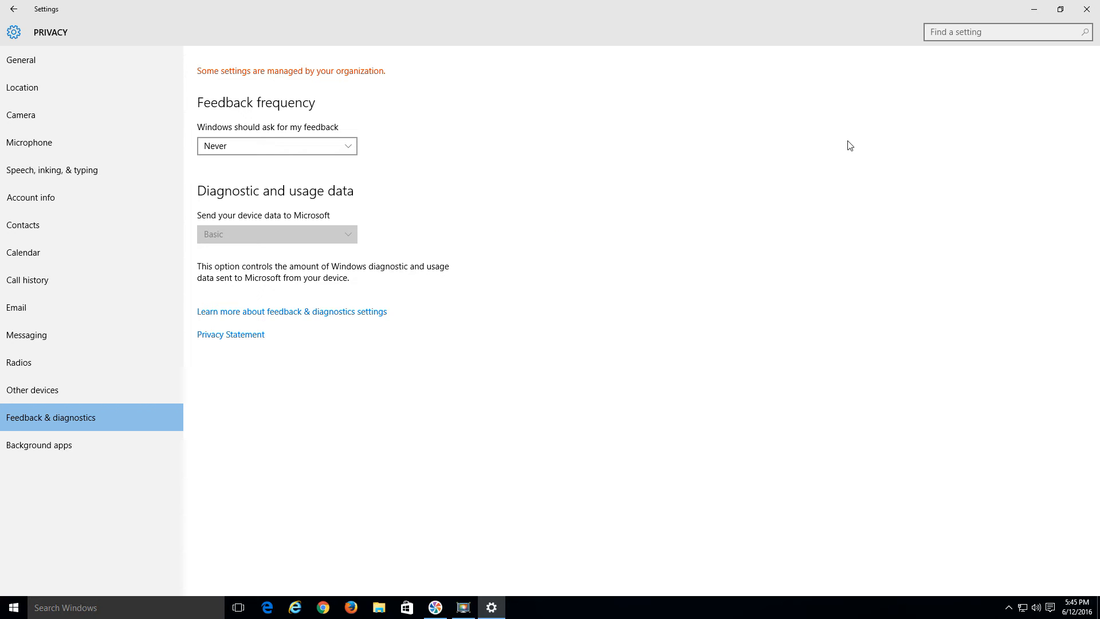
Close Settings and search the Start menu for 'services'
left_click(1093, 9)
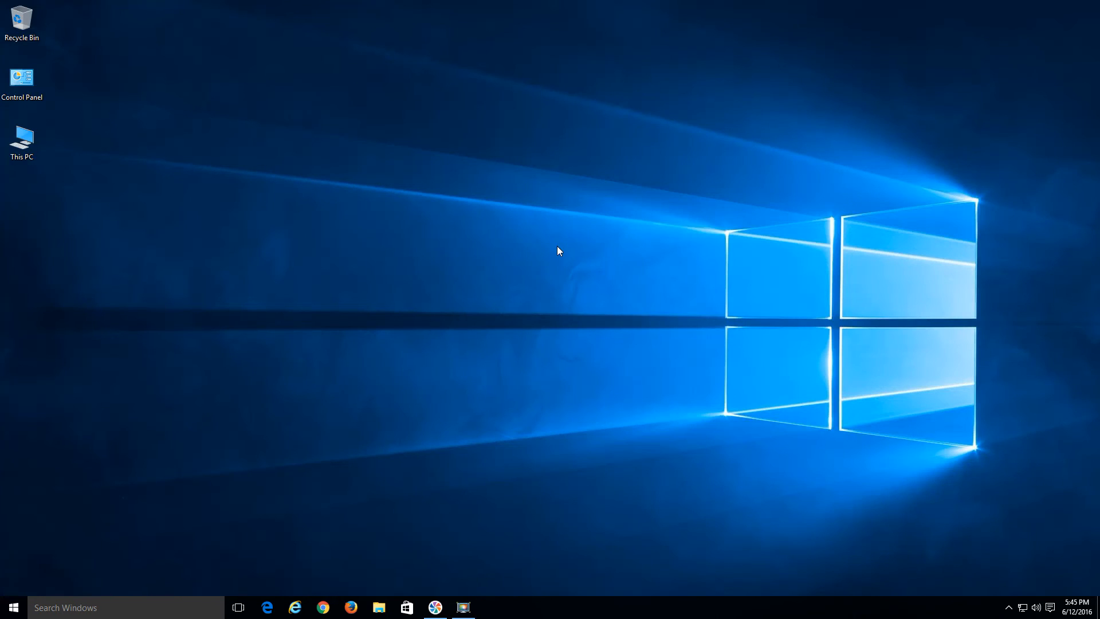
mouse_move(30, 567)
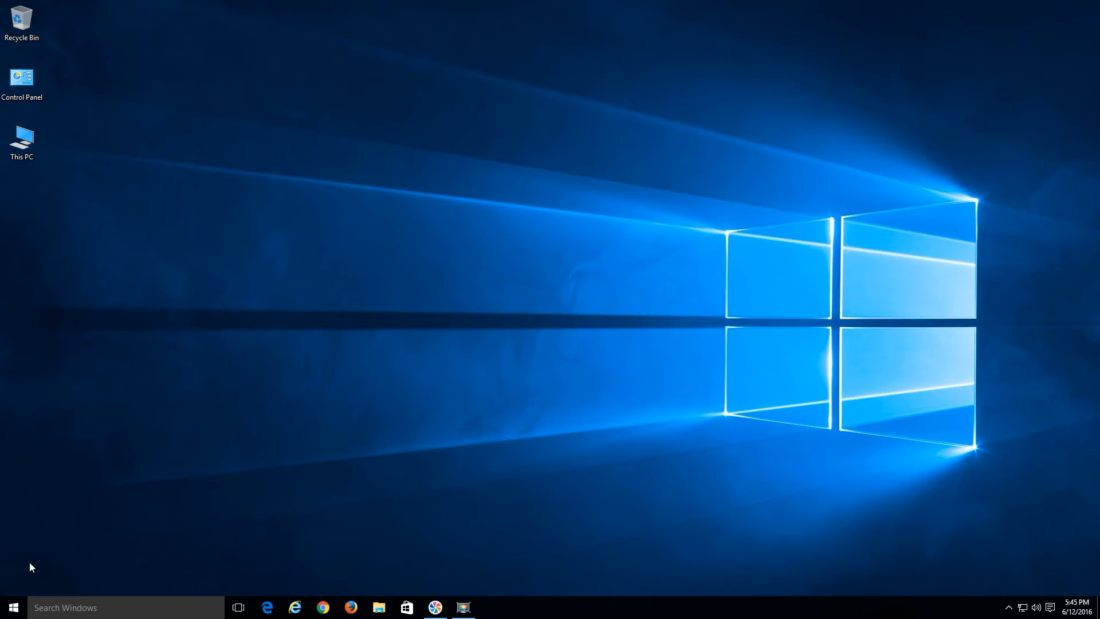
left_click(13, 607)
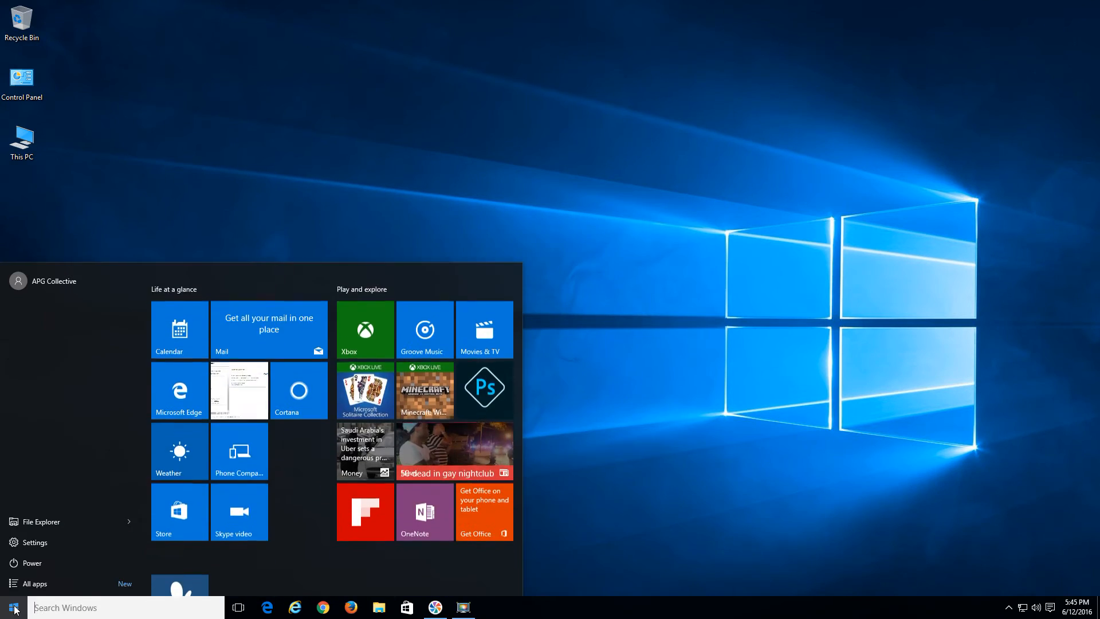
type("s")
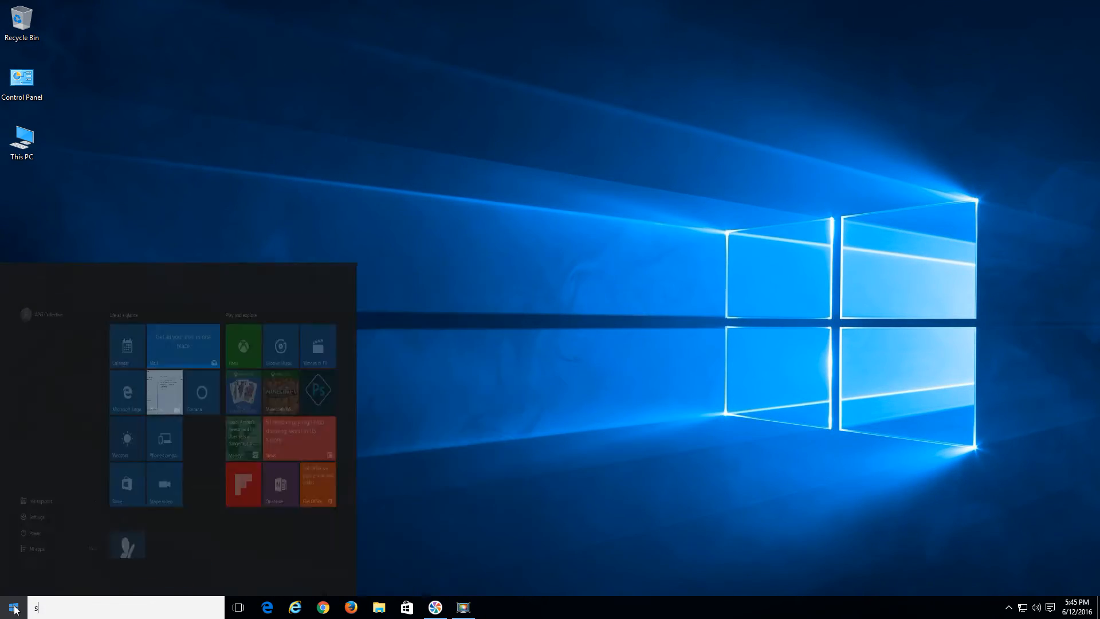
type("ervices")
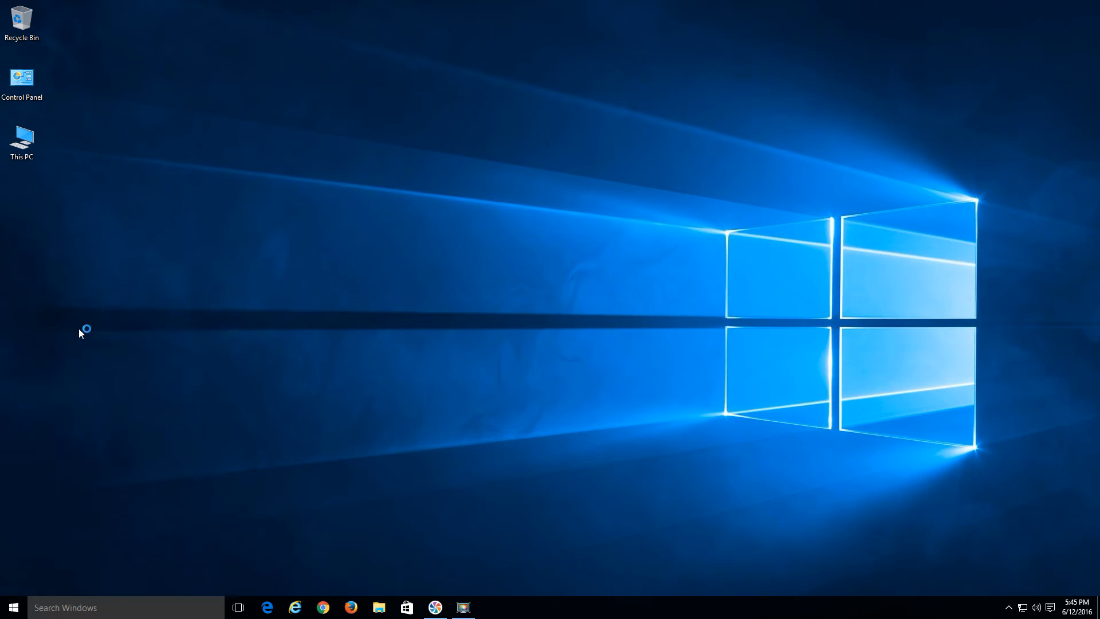
Open Services maximized and locate the Connected User Experiences and Telemetry service
left_click(490, 607)
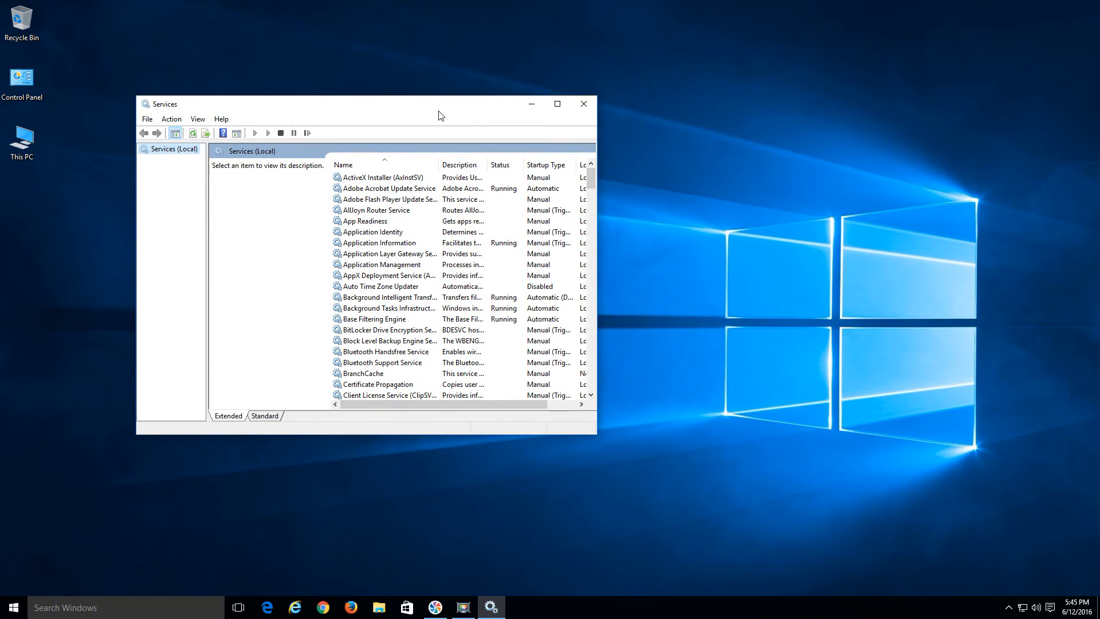
mouse_move(583, 105)
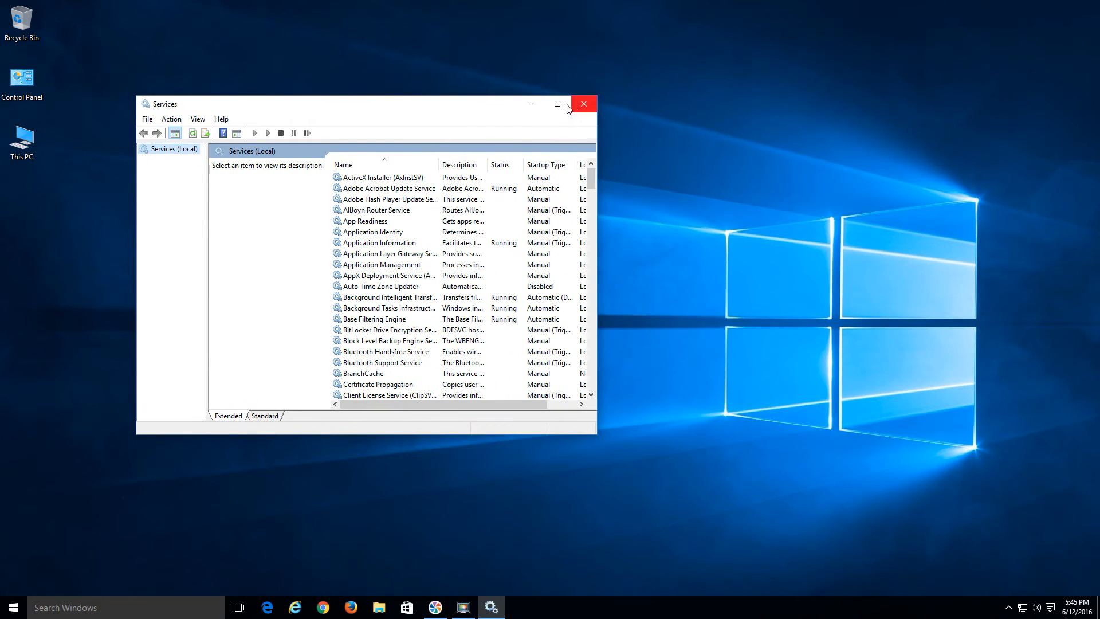
left_click(557, 104)
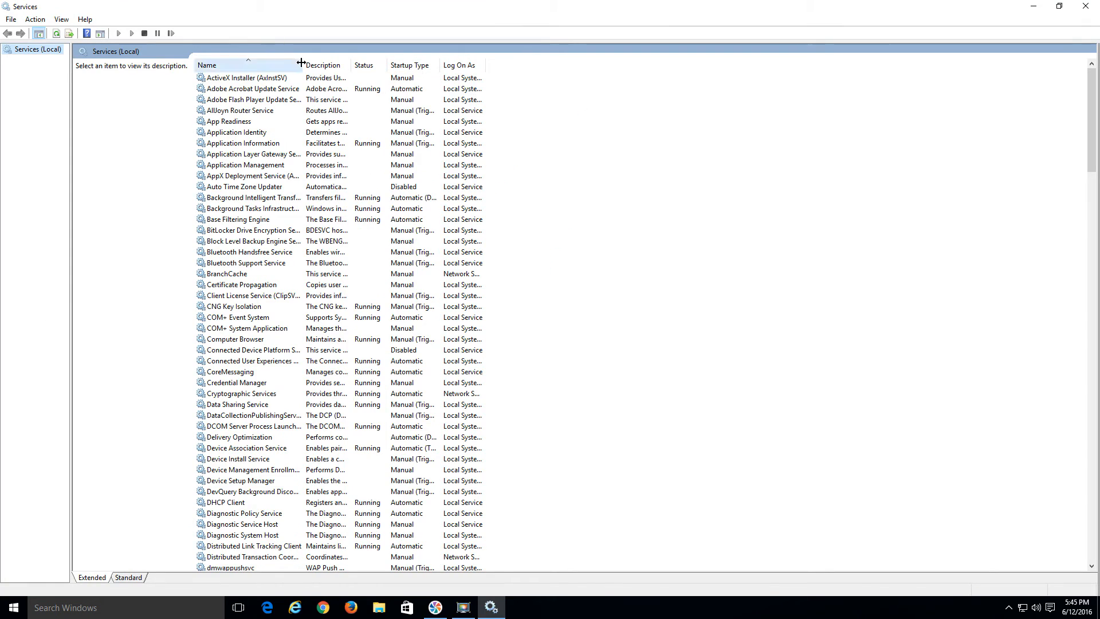
left_click(237, 219)
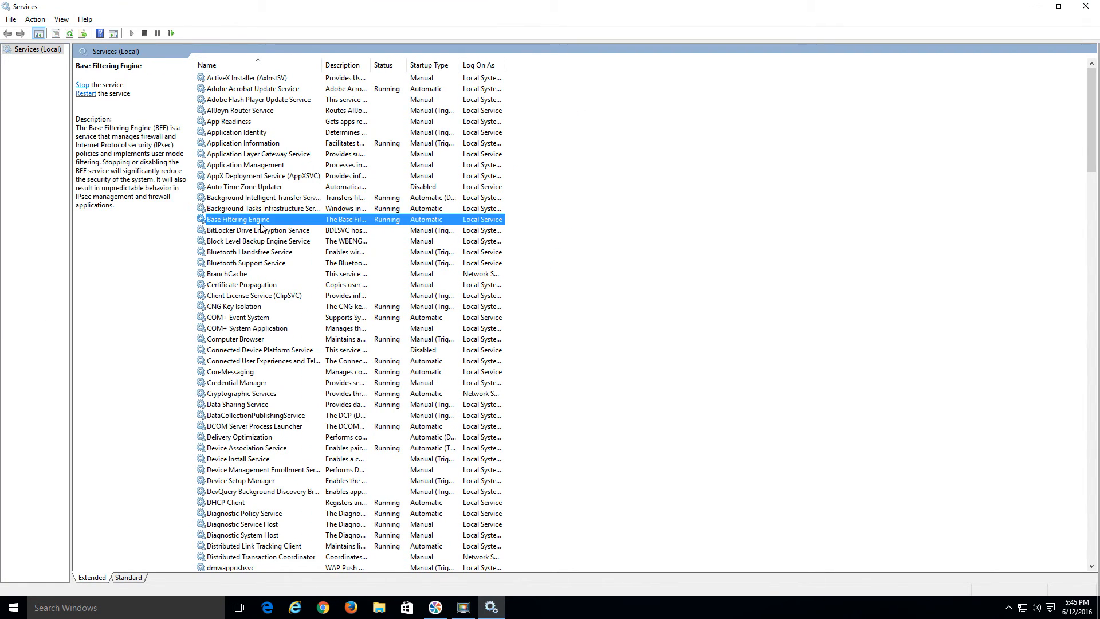
left_click(242, 284)
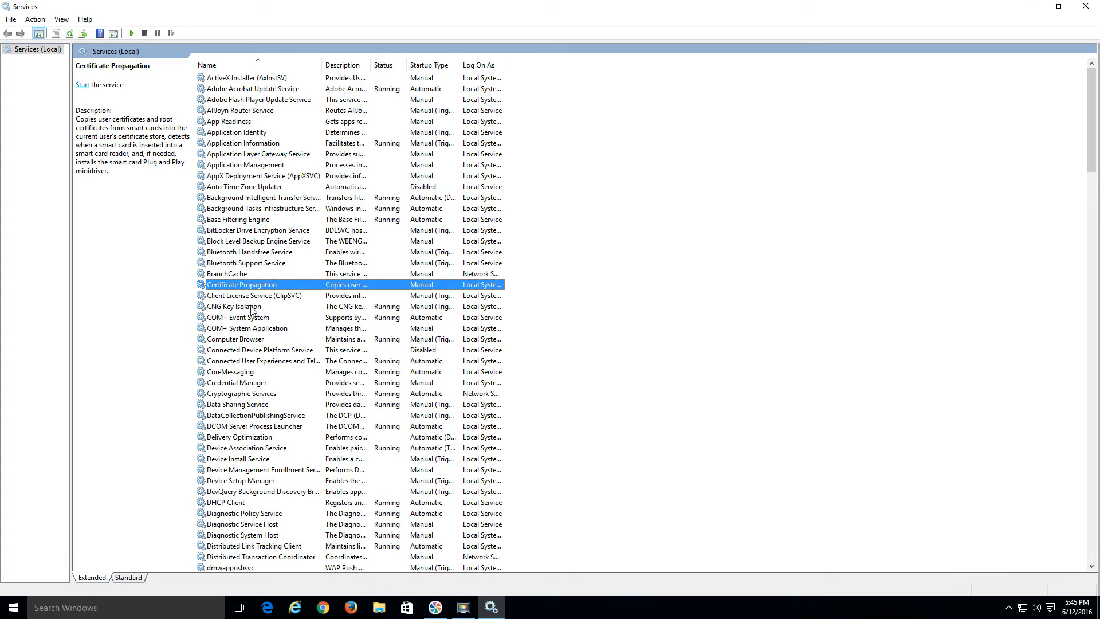
mouse_move(247, 368)
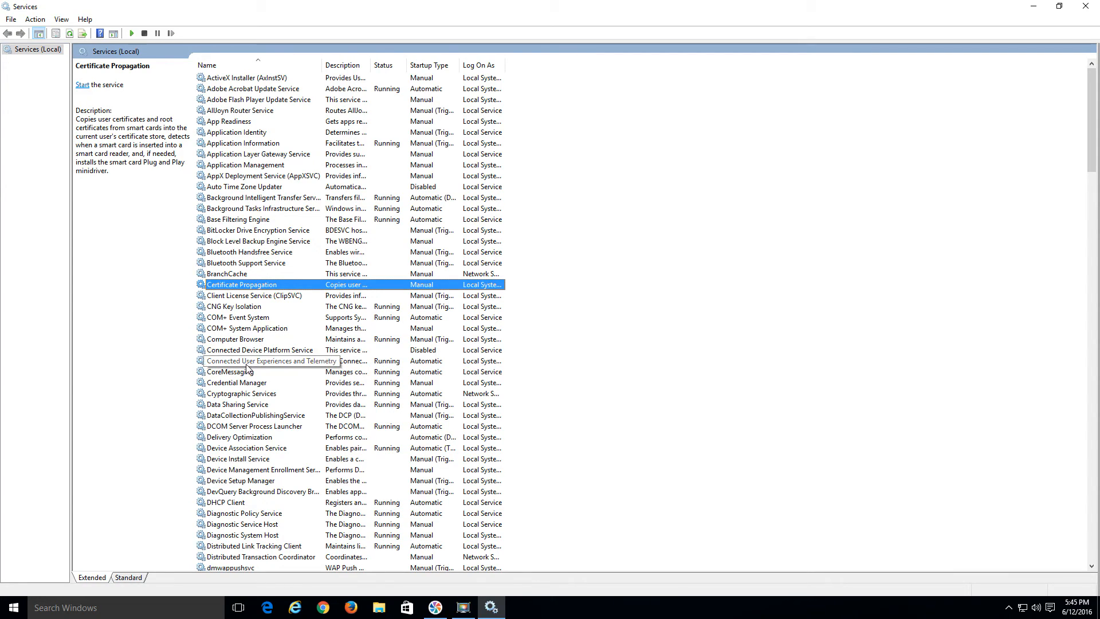
mouse_move(292, 369)
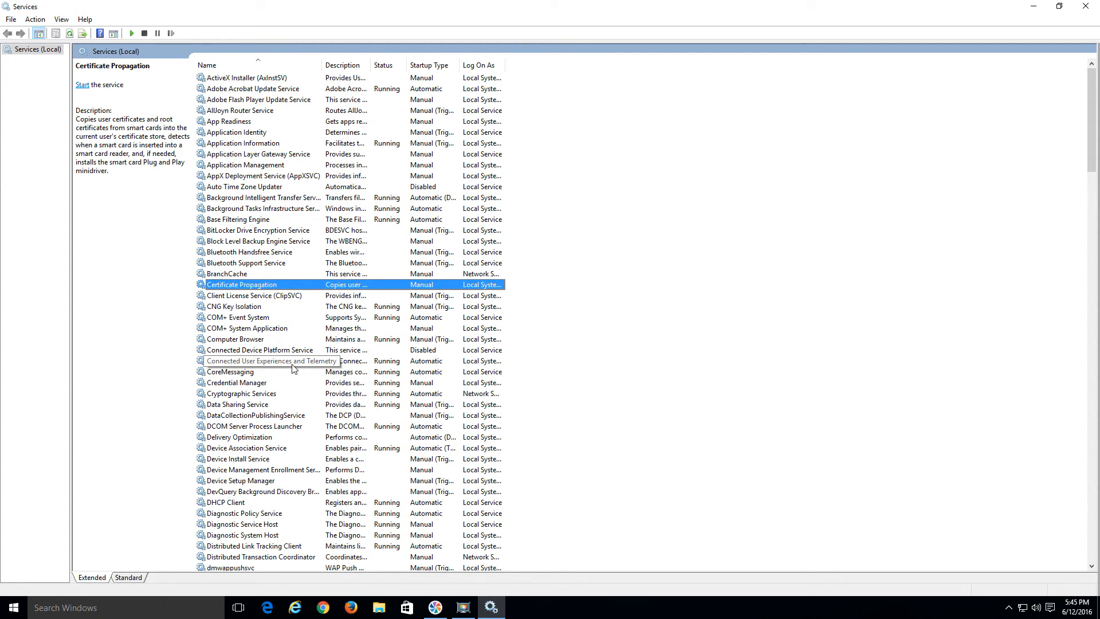
left_click(264, 361)
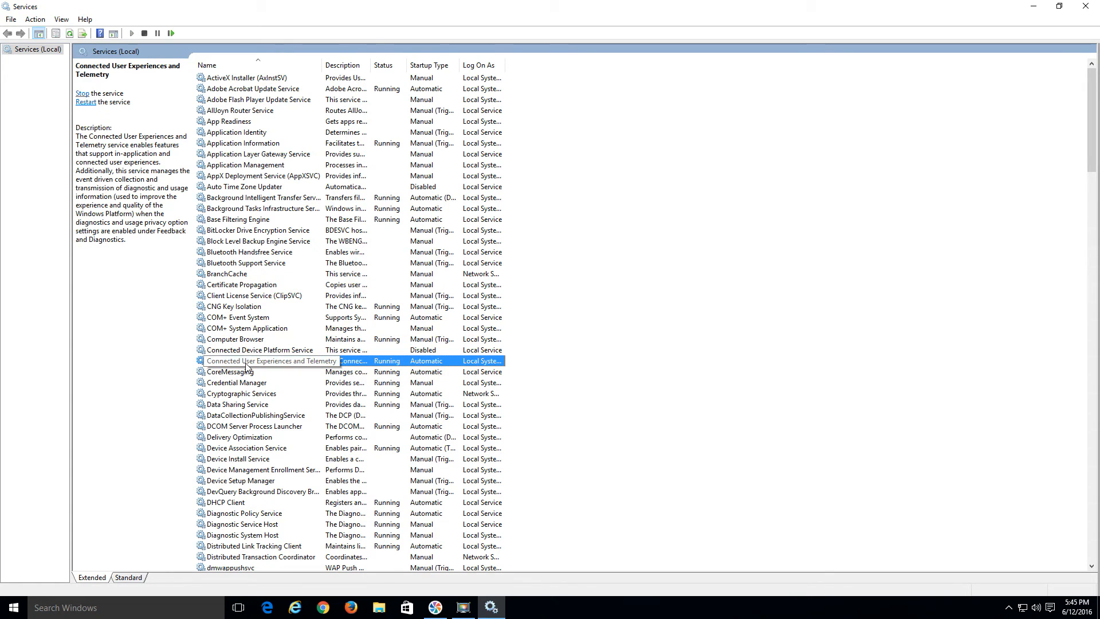
Set the DiagTrack service's startup type to Disabled via its Properties and apply it
right_click(270, 360)
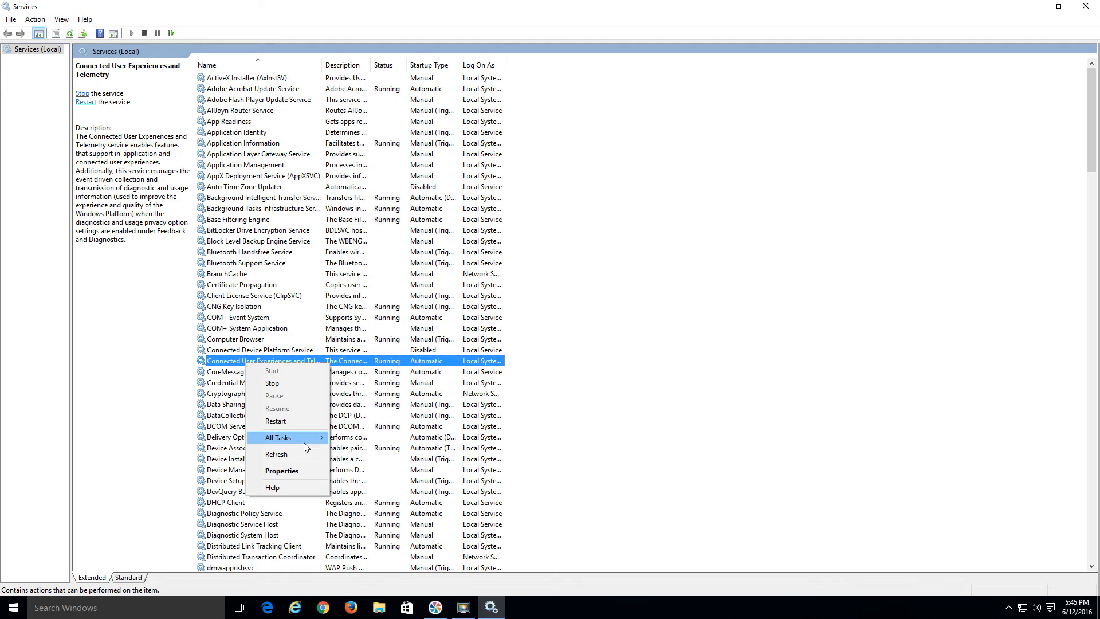
left_click(282, 469)
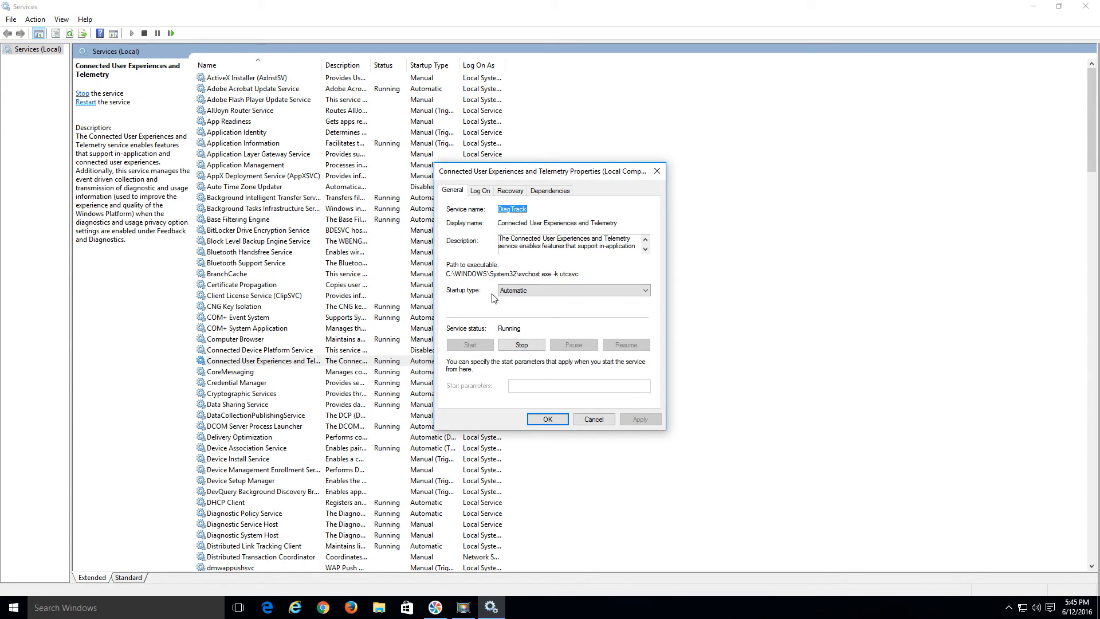
left_click(642, 290)
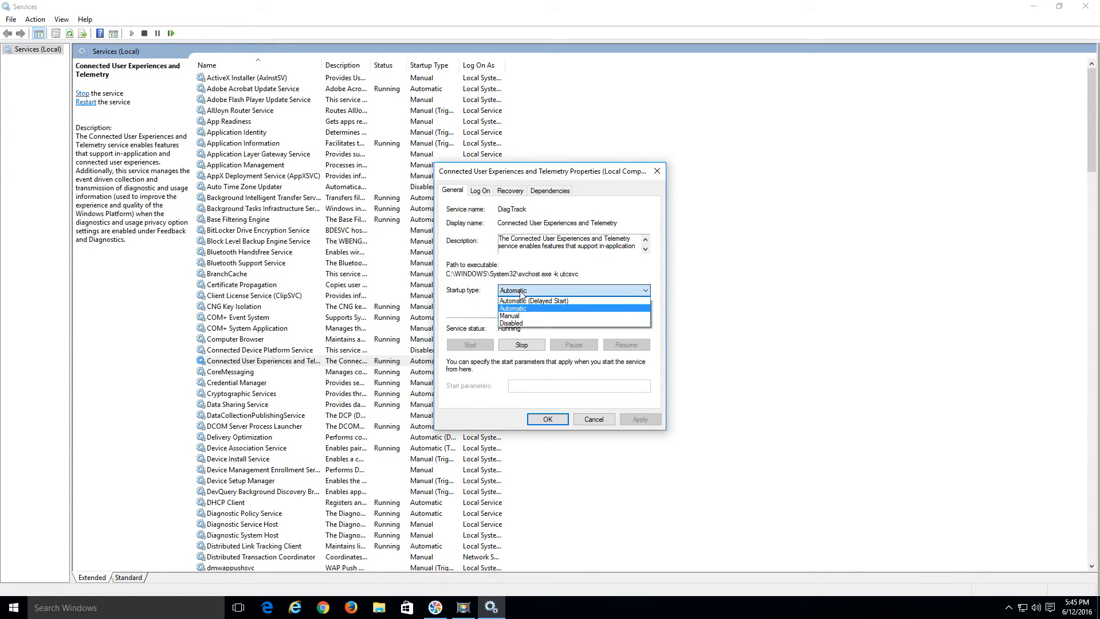
left_click(508, 323)
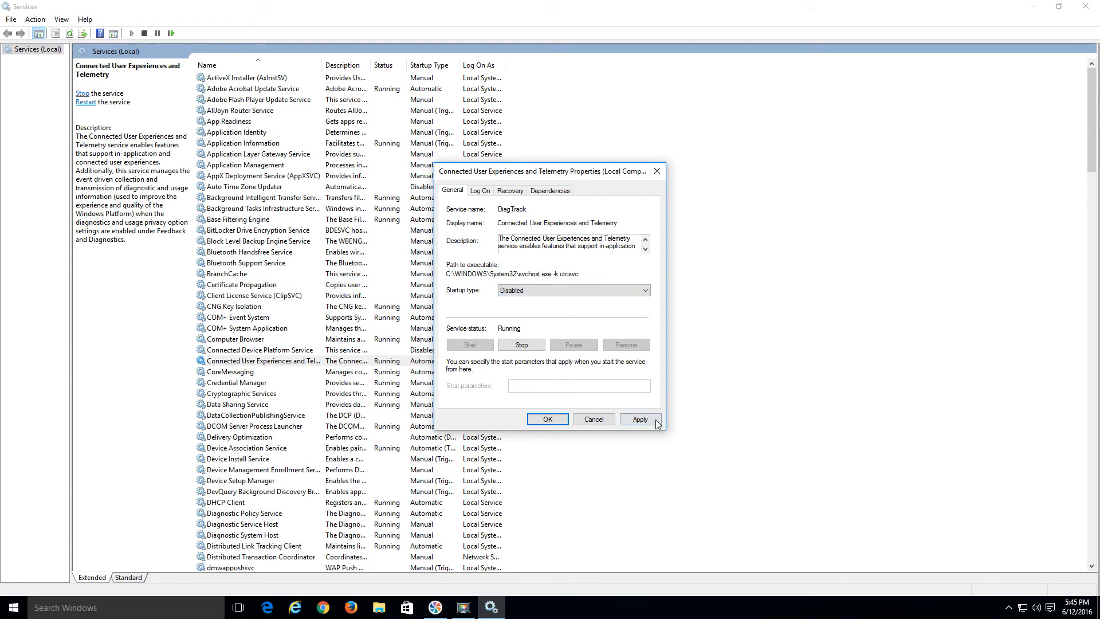
left_click(638, 419)
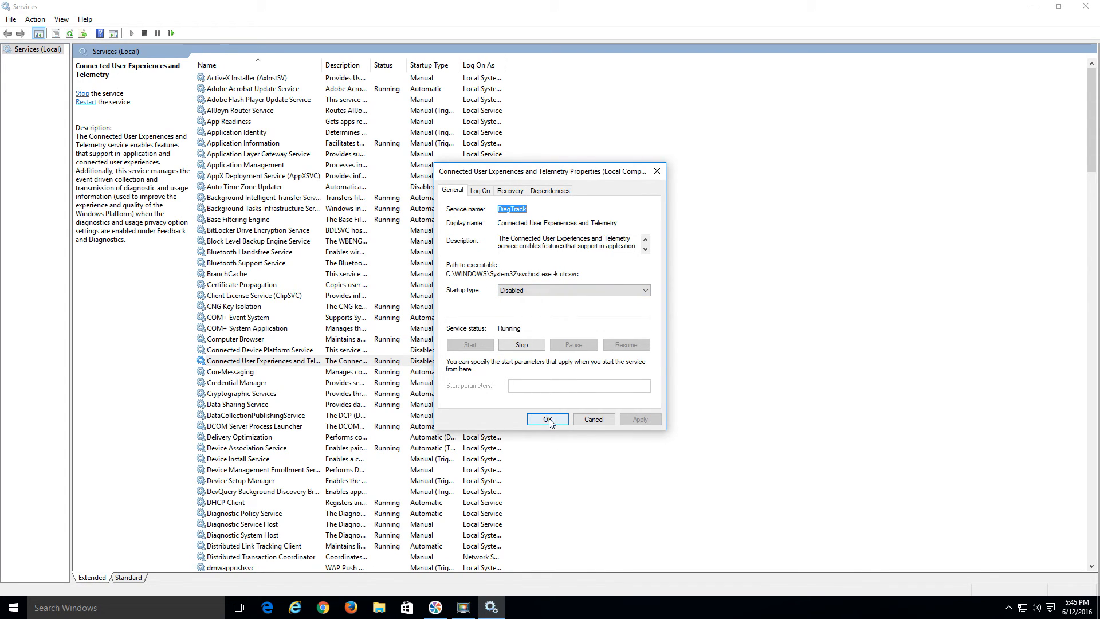
left_click(547, 420)
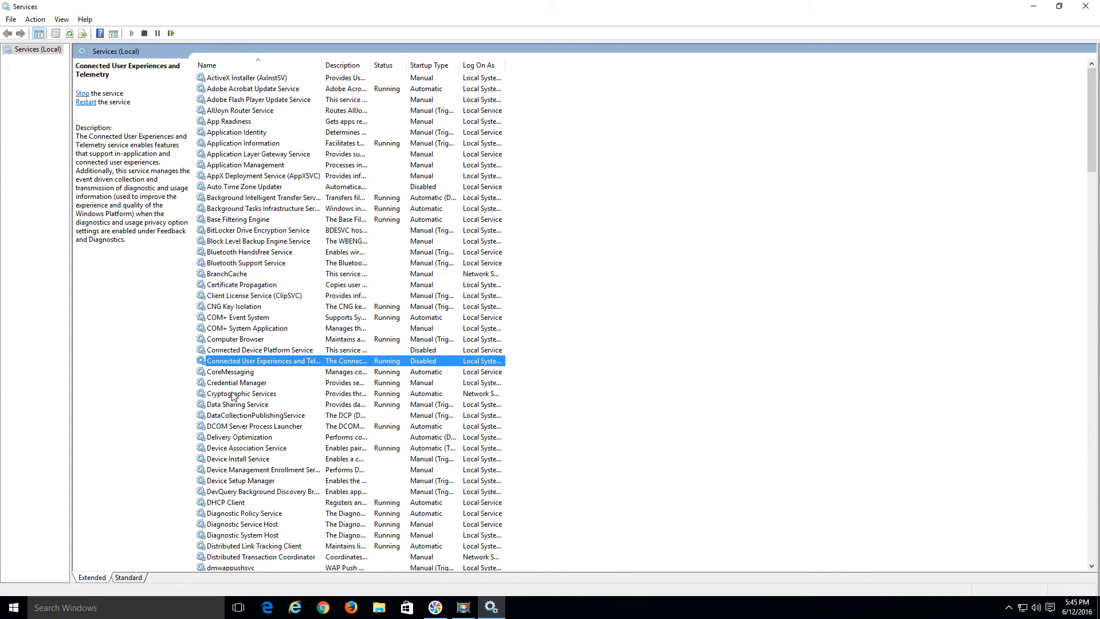
Set DataCollectionPublishingService (DcpSvc) startup type to Disabled via its Properties
left_click(254, 415)
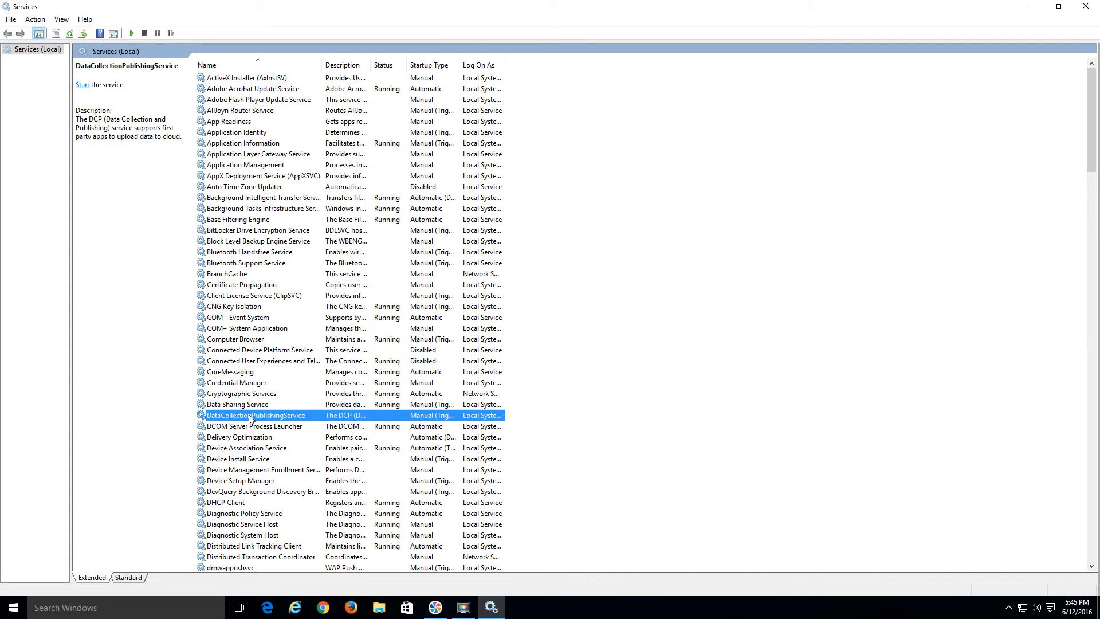
right_click(255, 415)
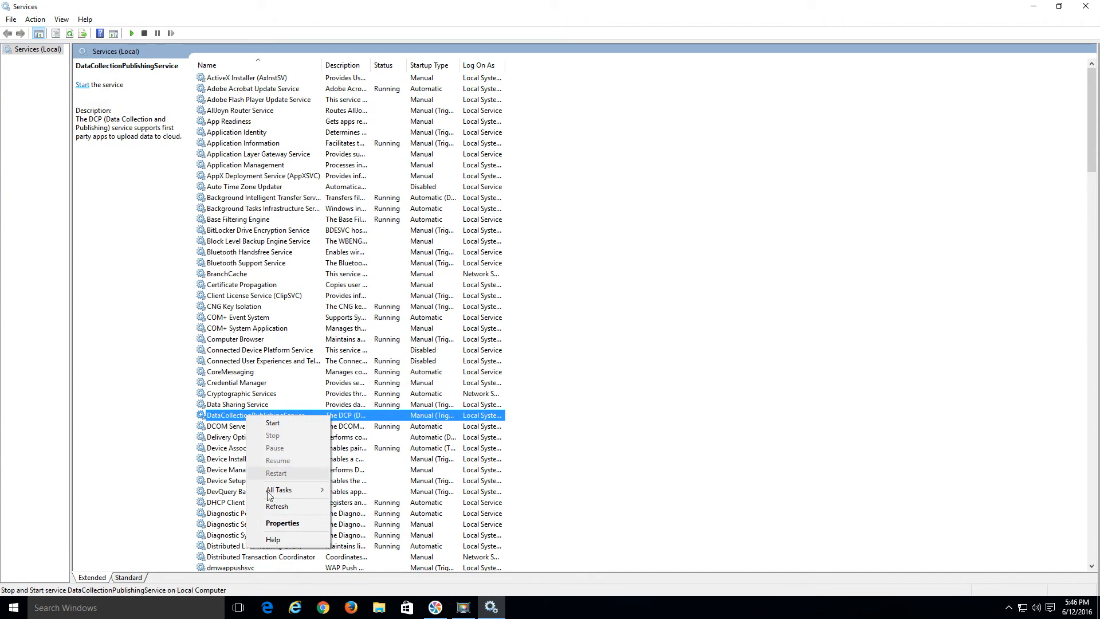
left_click(282, 522)
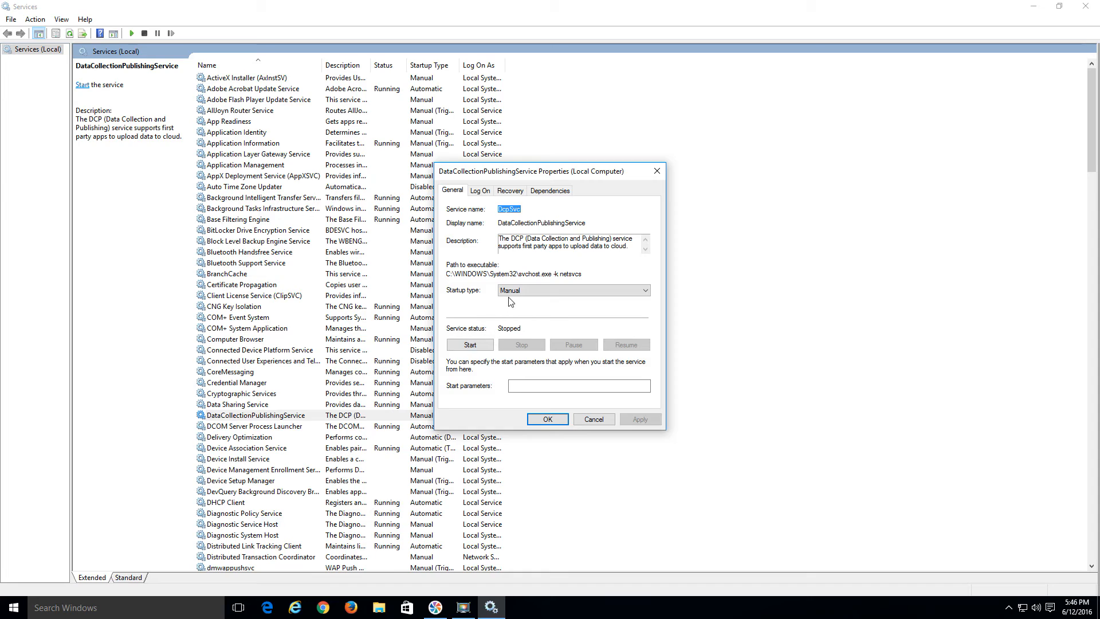
left_click(571, 290)
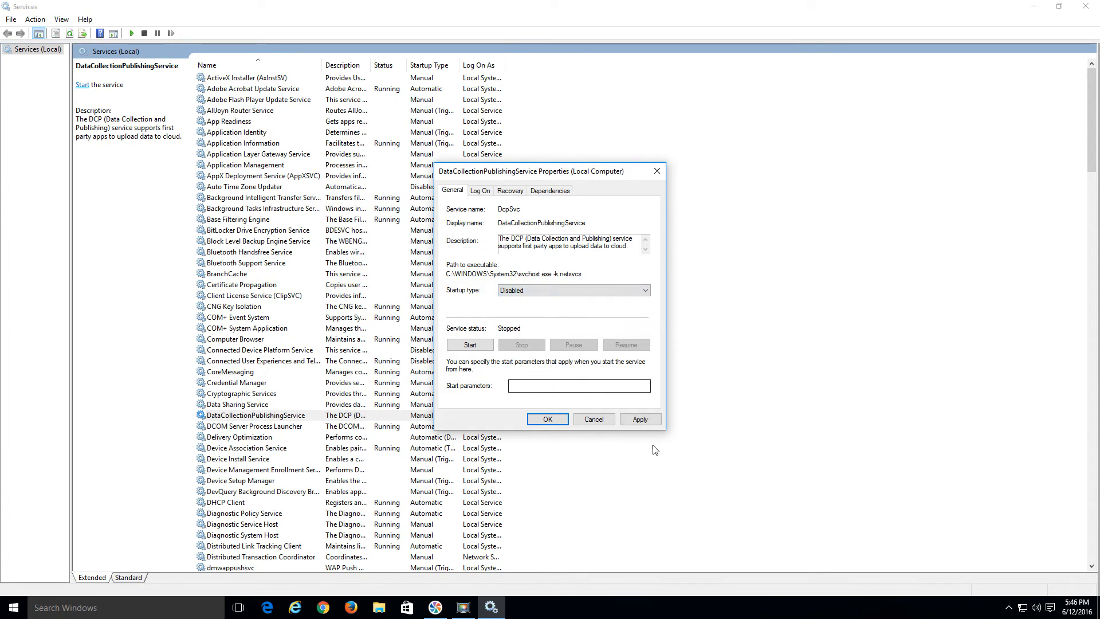
left_click(548, 419)
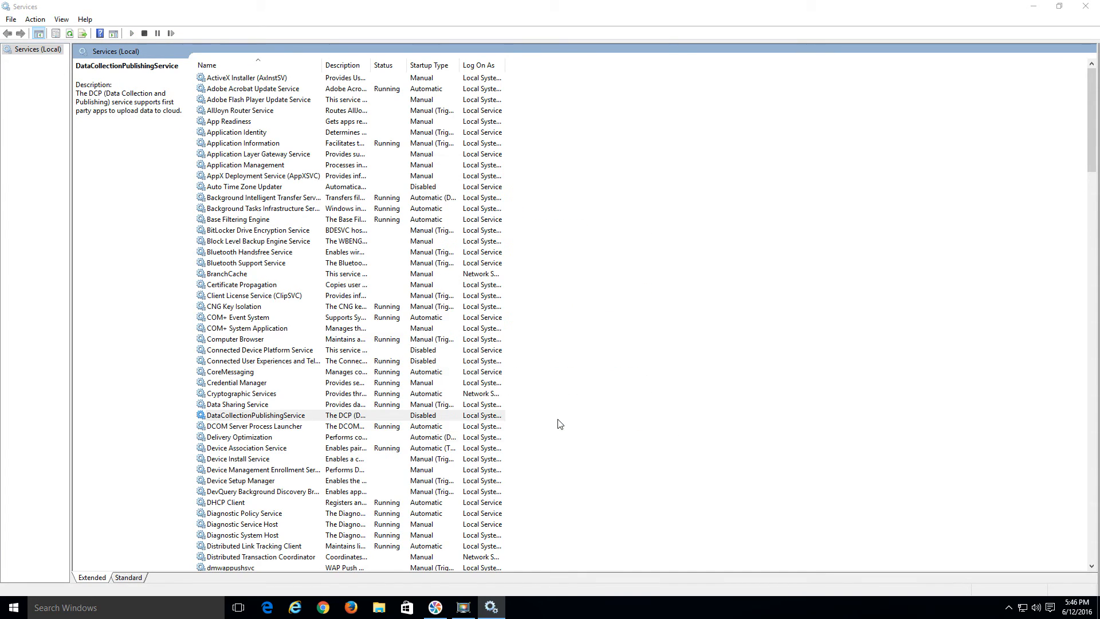
Locate dmwappushsvc further down the list and set its startup type to Disabled
left_click(252, 414)
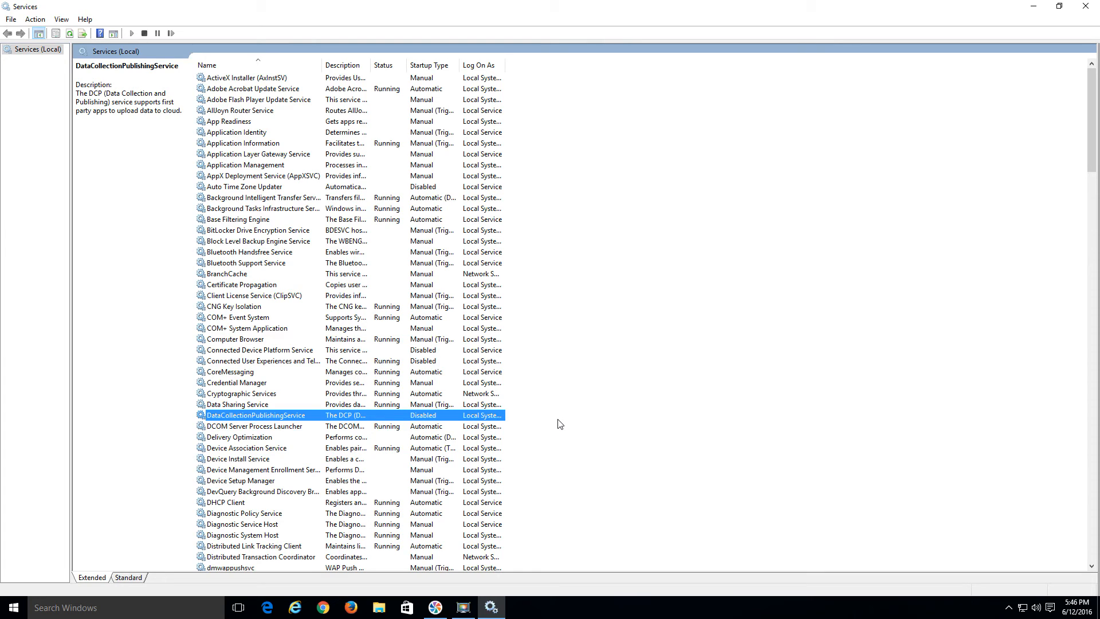
mouse_move(241, 508)
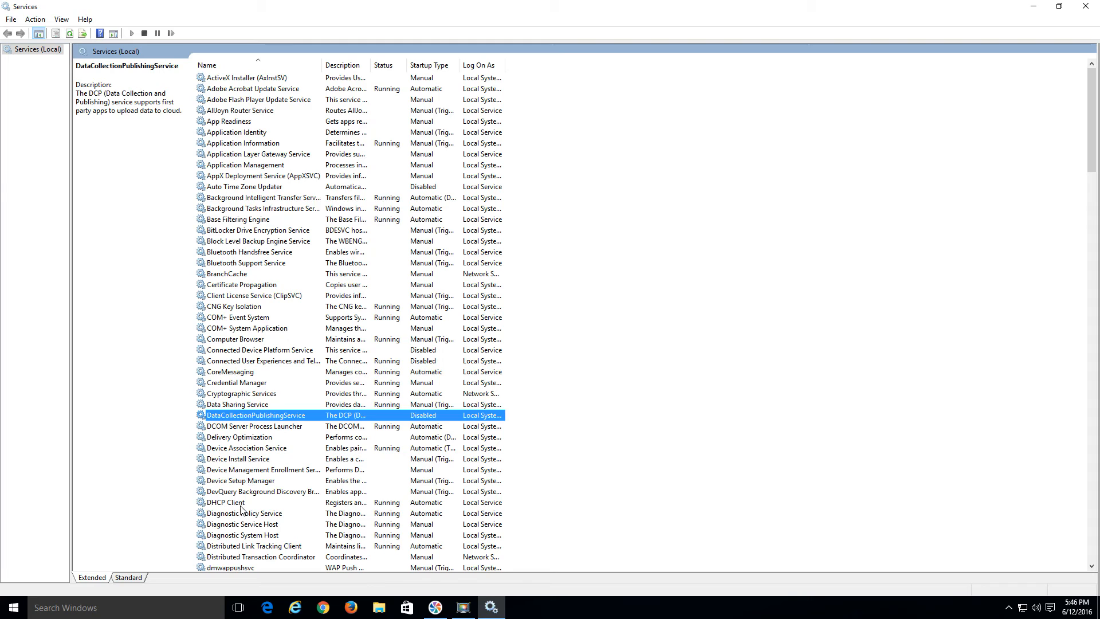
left_click(225, 502)
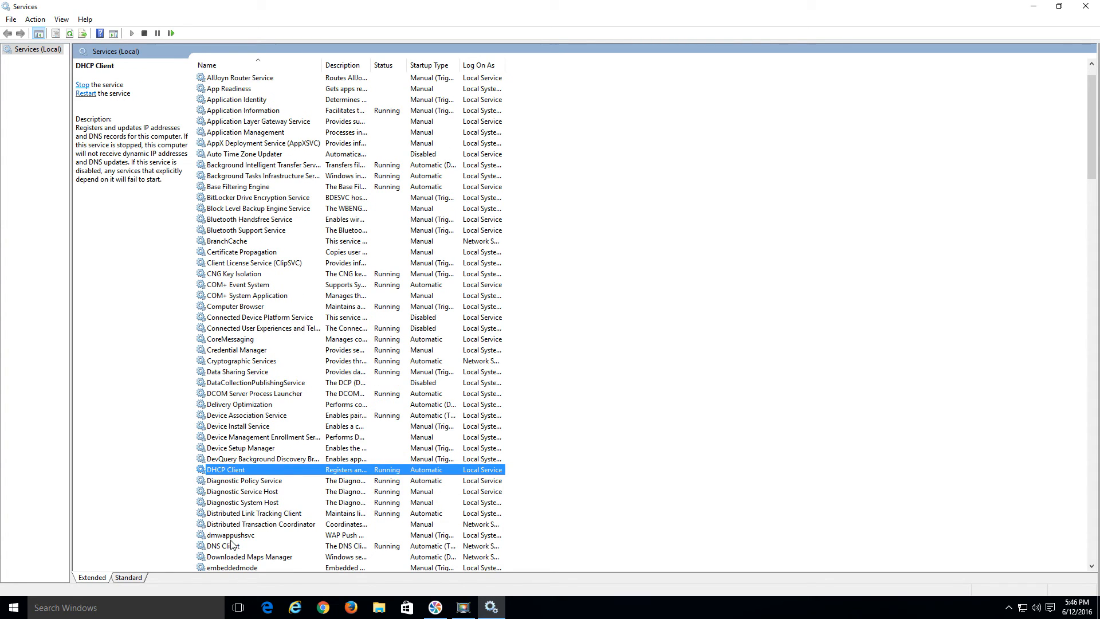
left_click(229, 535)
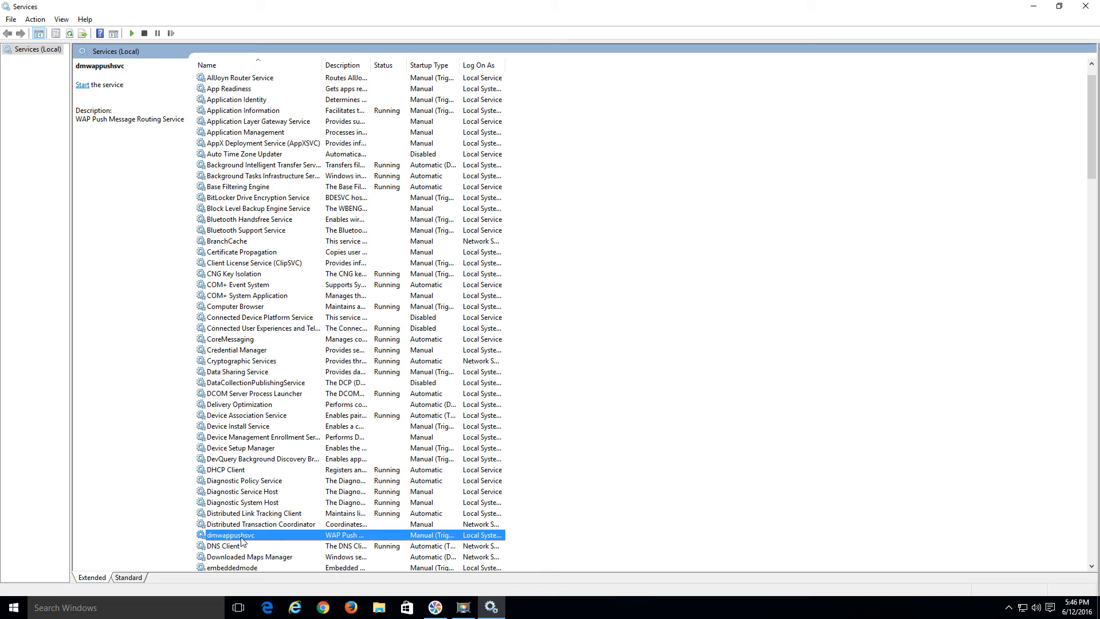
mouse_move(261, 542)
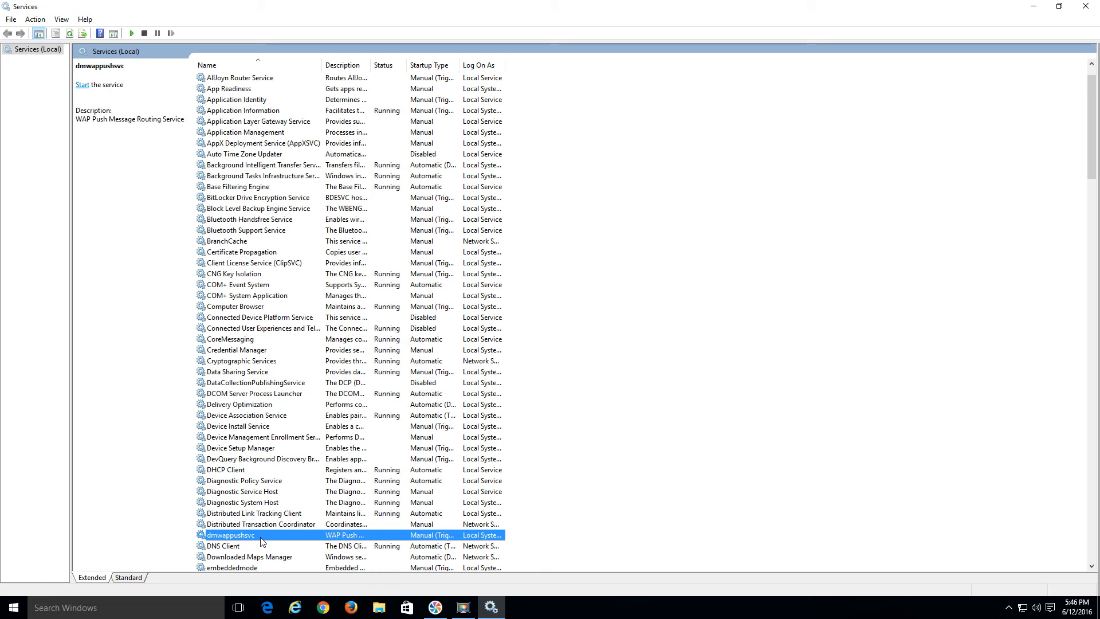
double_click(228, 535)
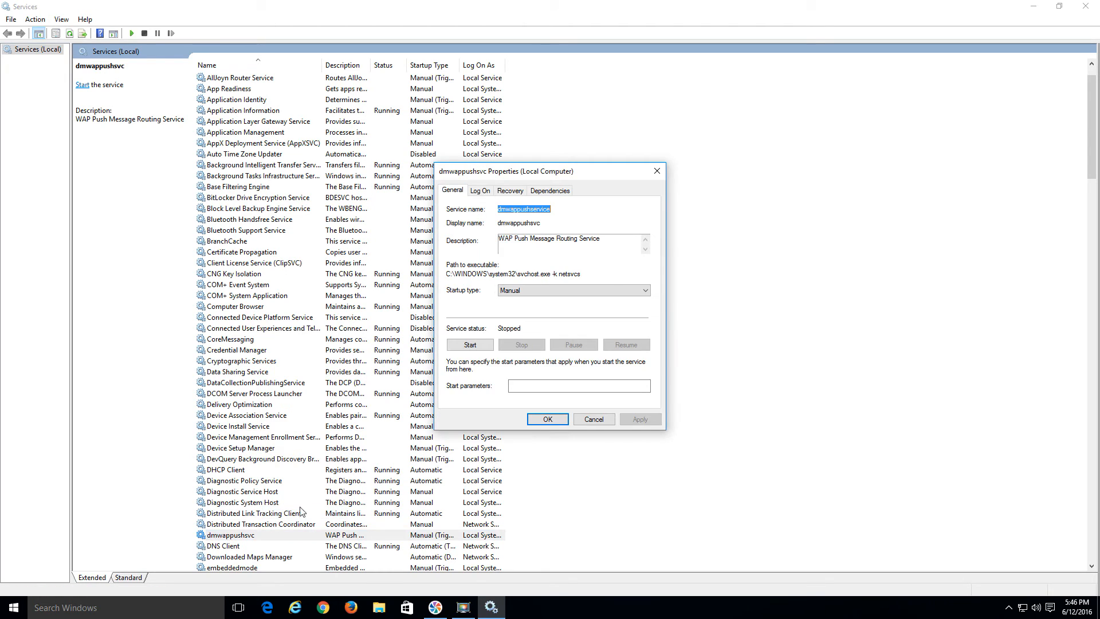
left_click(571, 290)
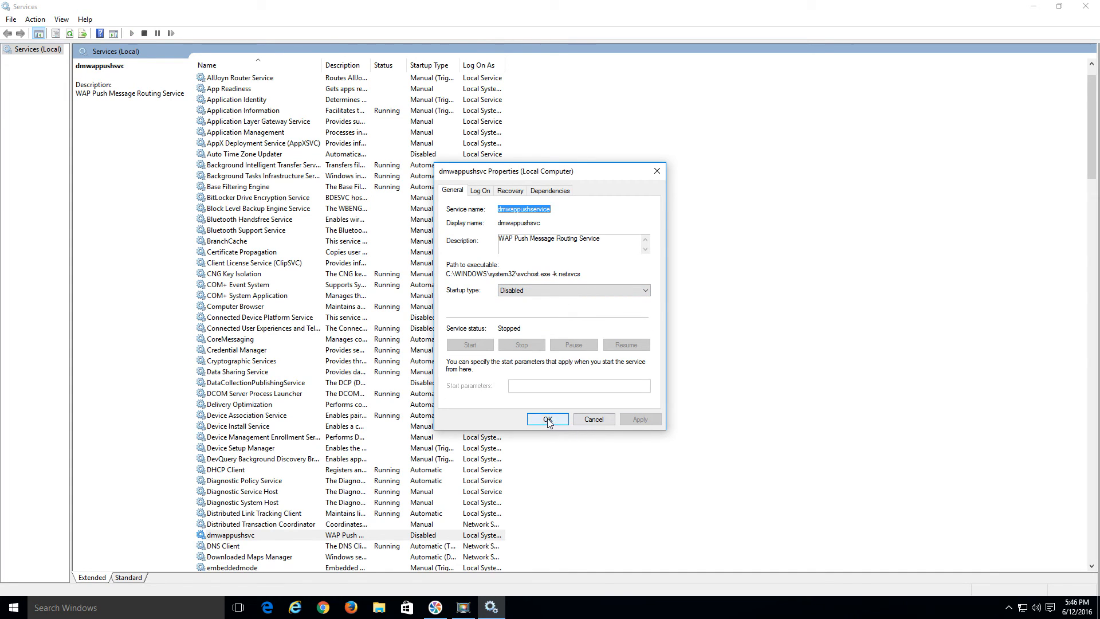
left_click(547, 419)
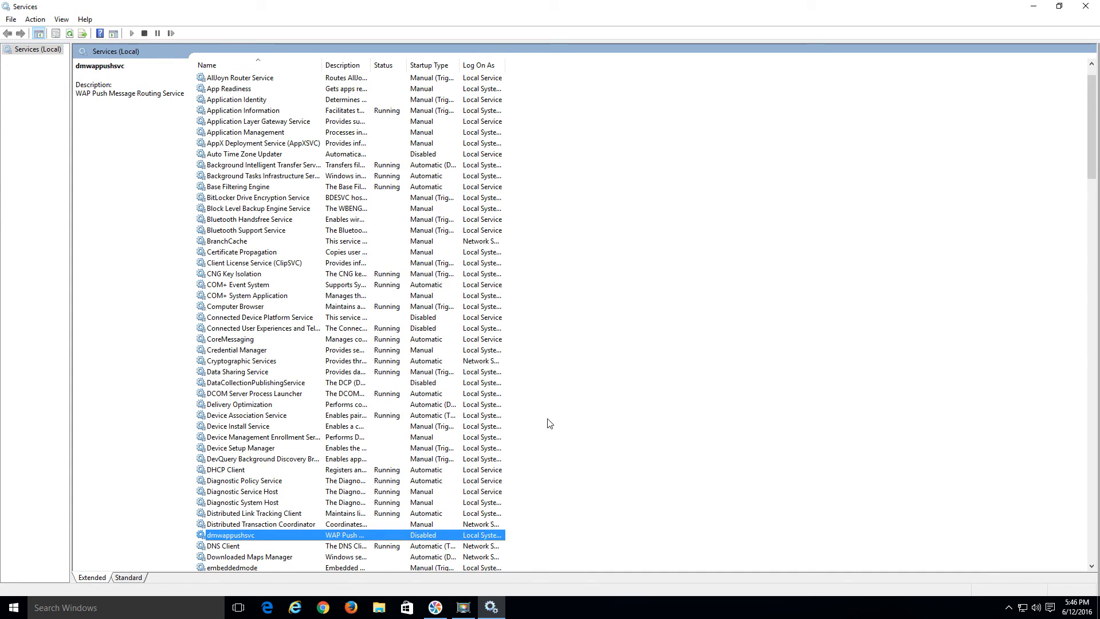
mouse_move(520, 426)
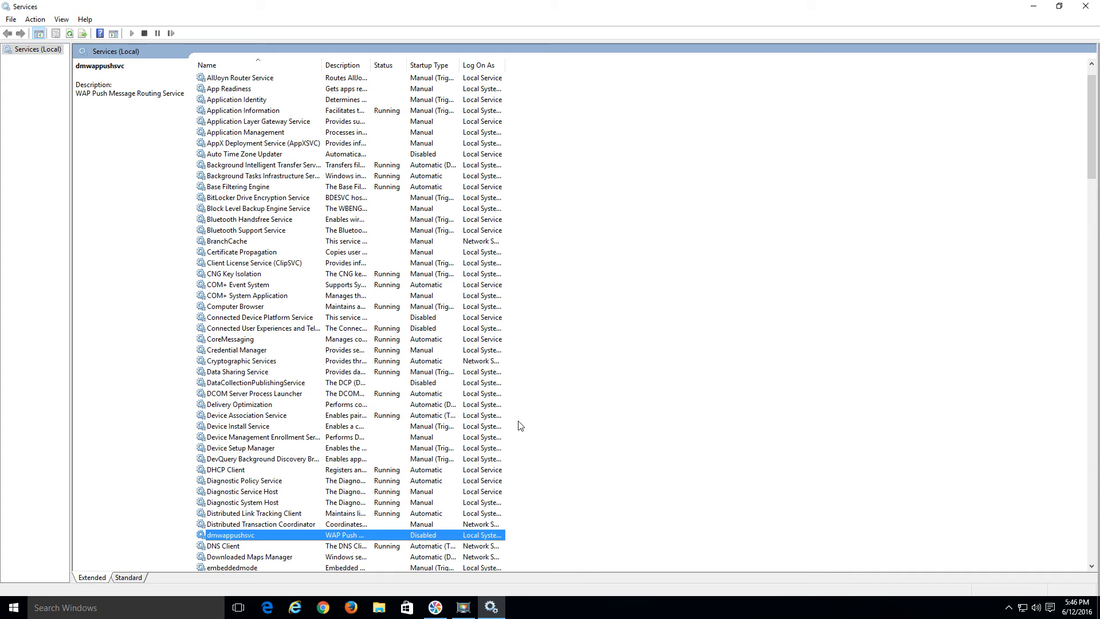
mouse_move(468, 397)
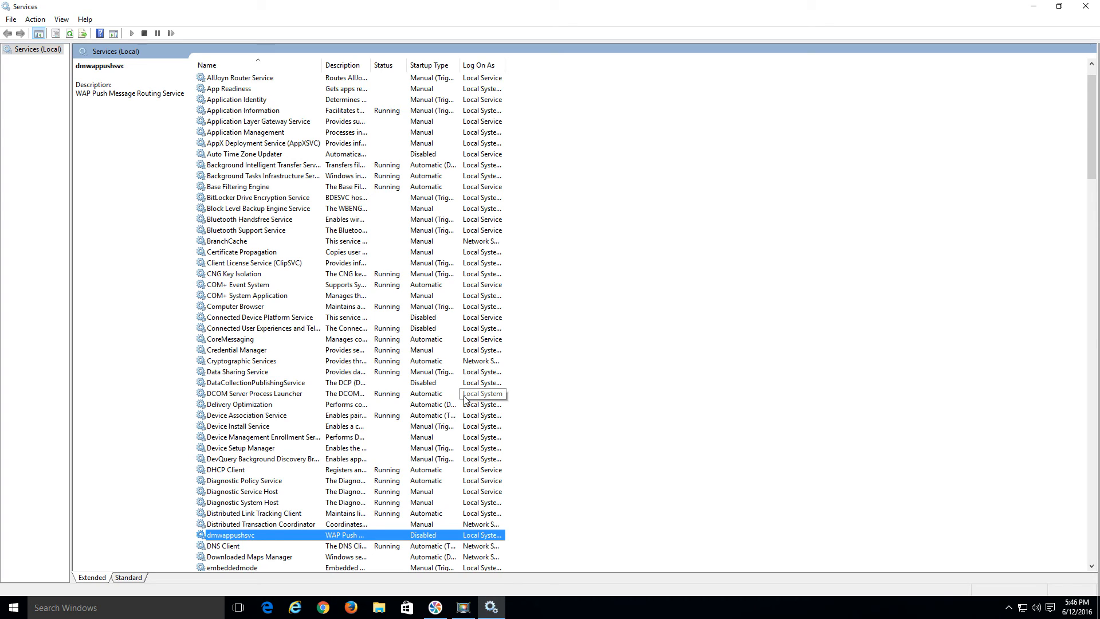
mouse_move(452, 415)
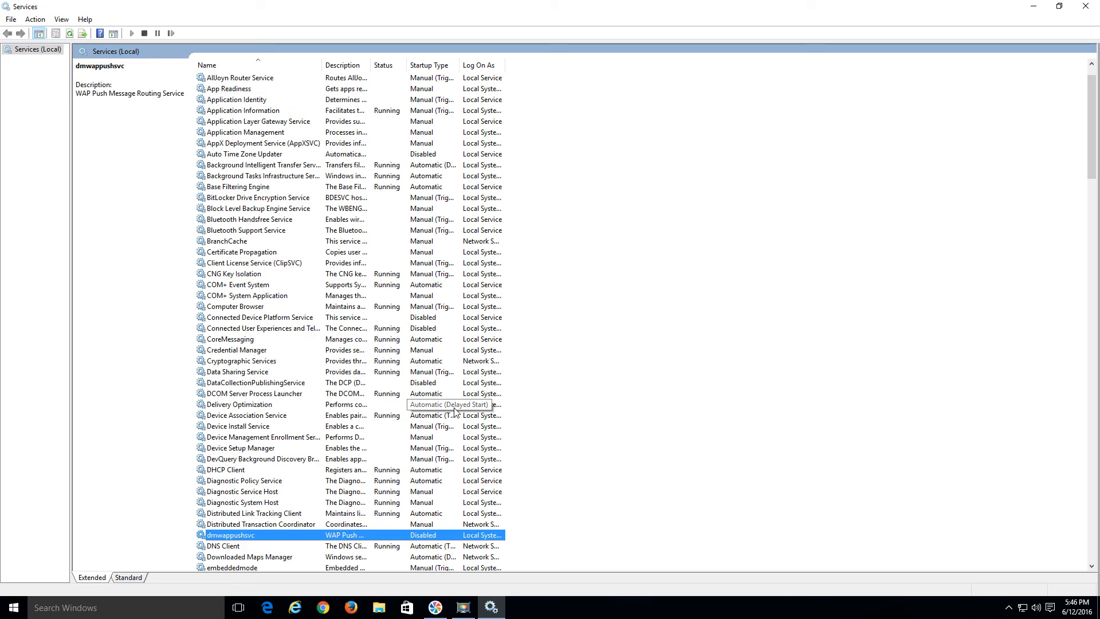
mouse_move(433, 404)
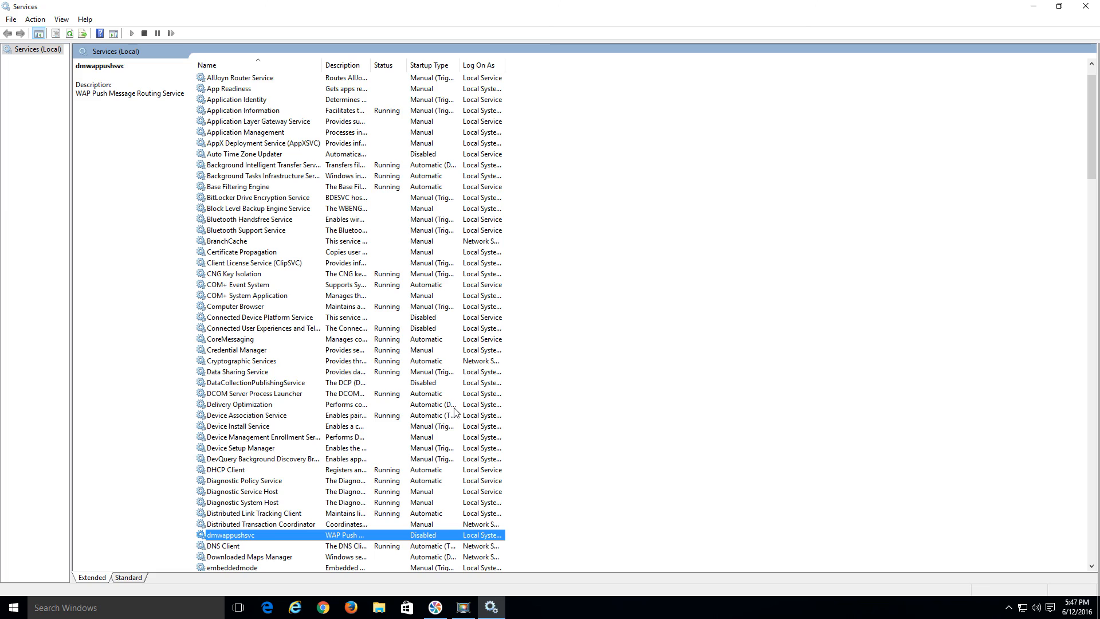
mouse_move(440, 400)
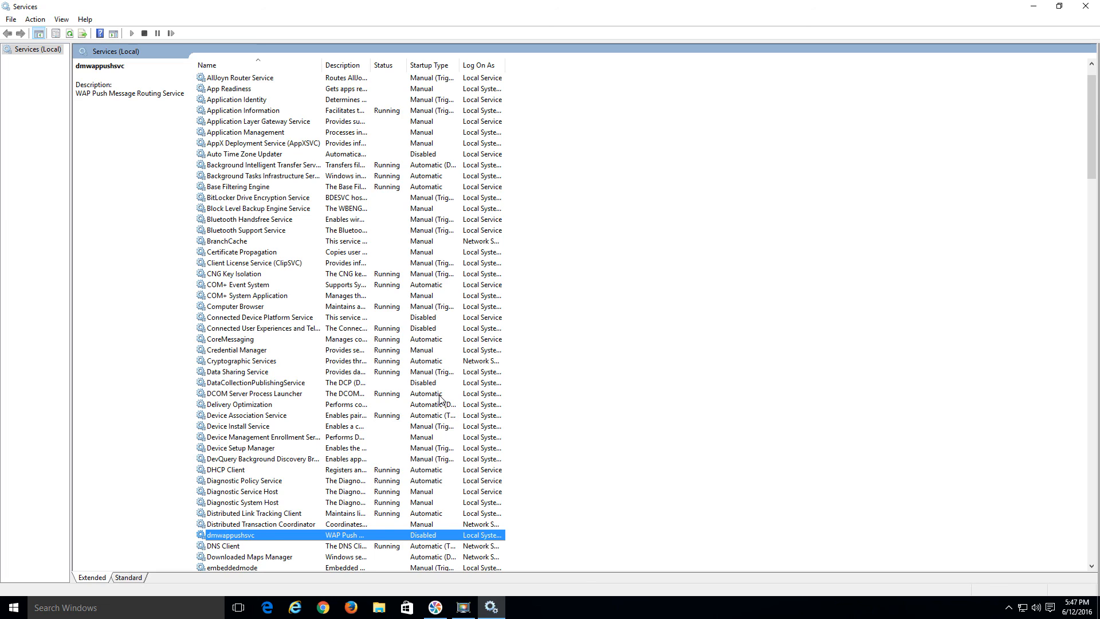
mouse_move(439, 399)
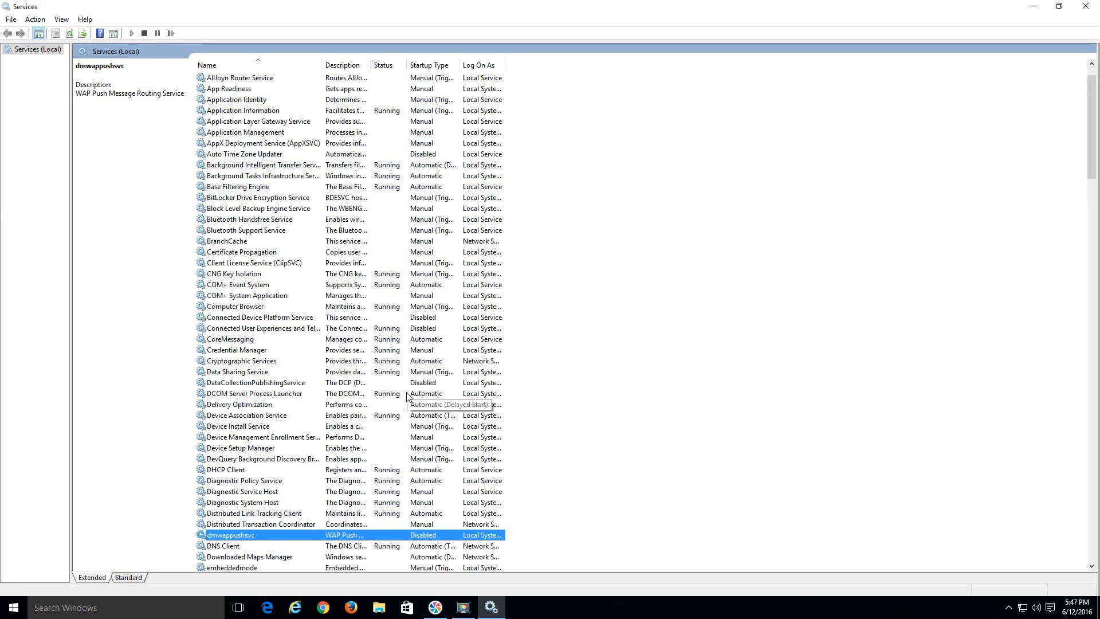
mouse_move(383, 403)
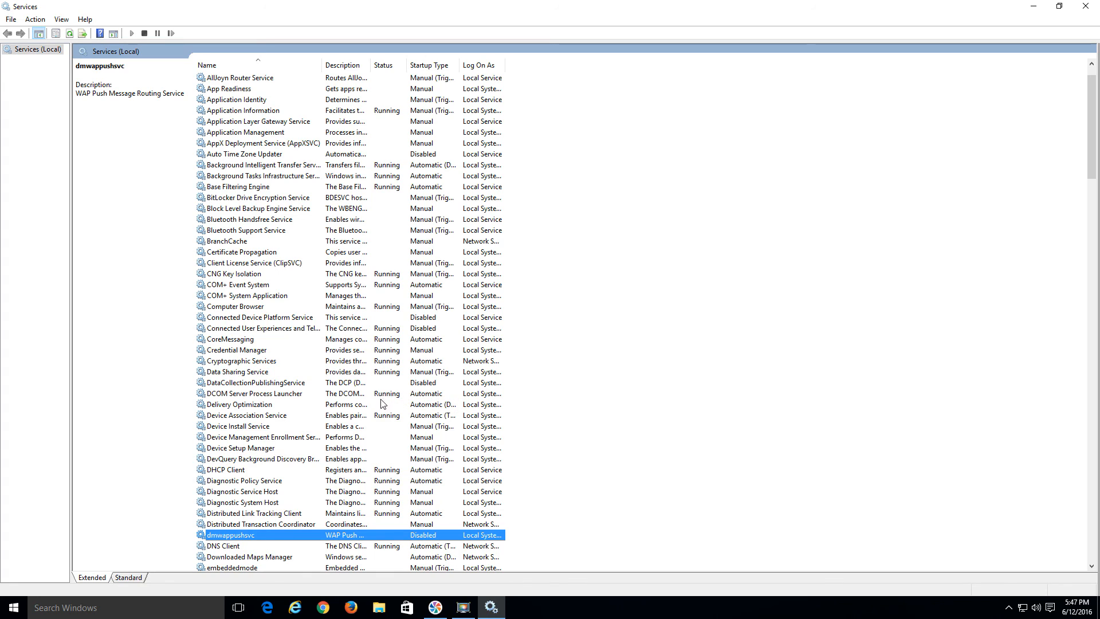
mouse_move(405, 388)
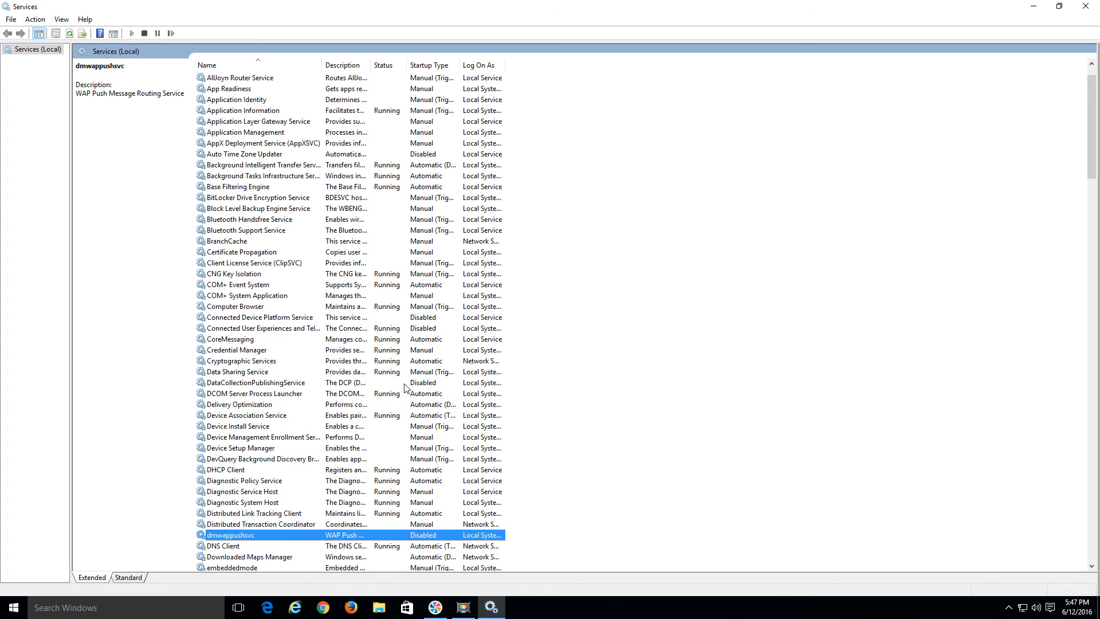